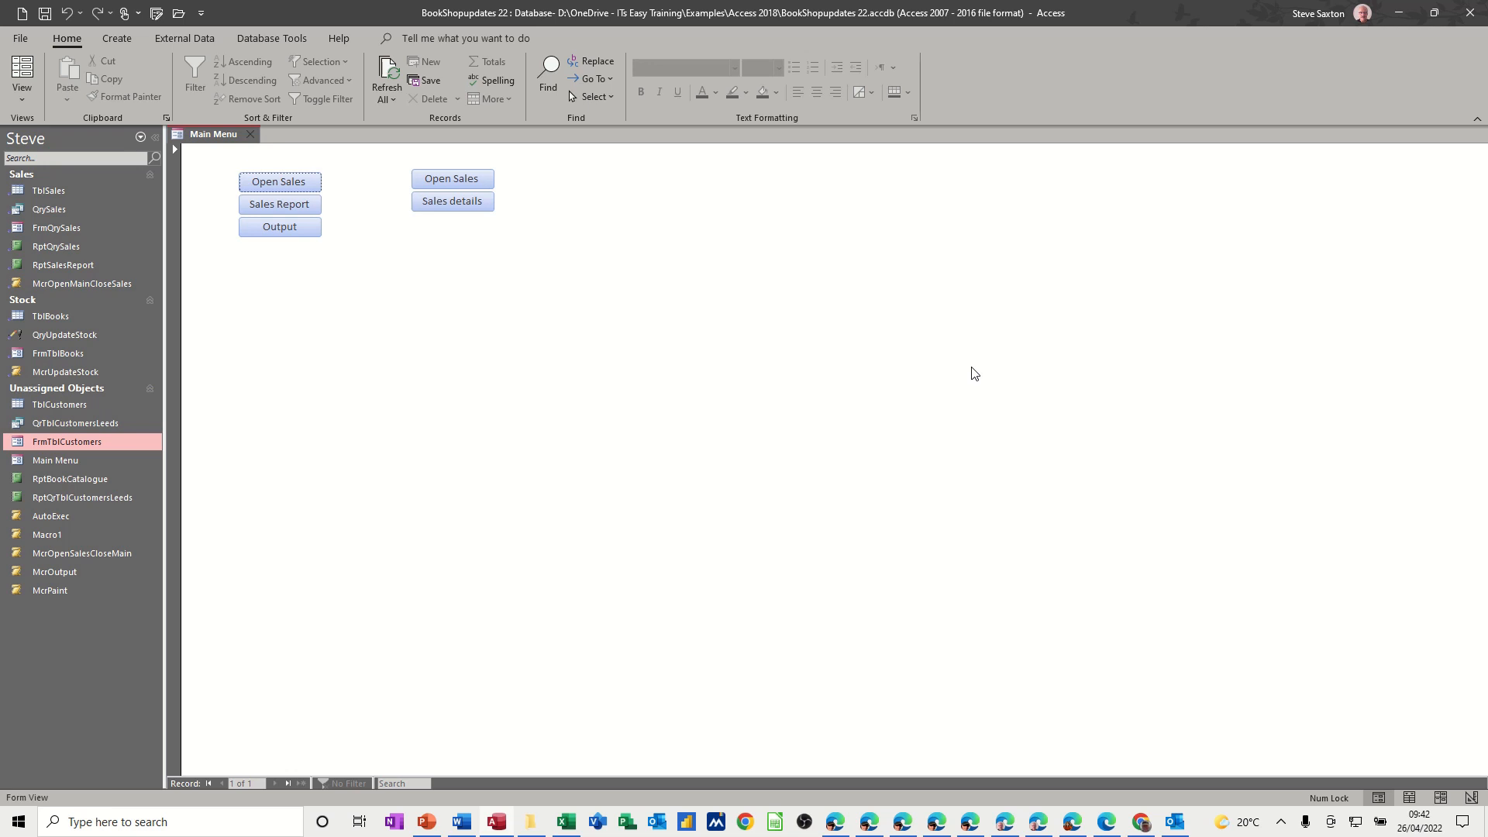
{"action": "mouse_move", "coordinate": [215, 229]}
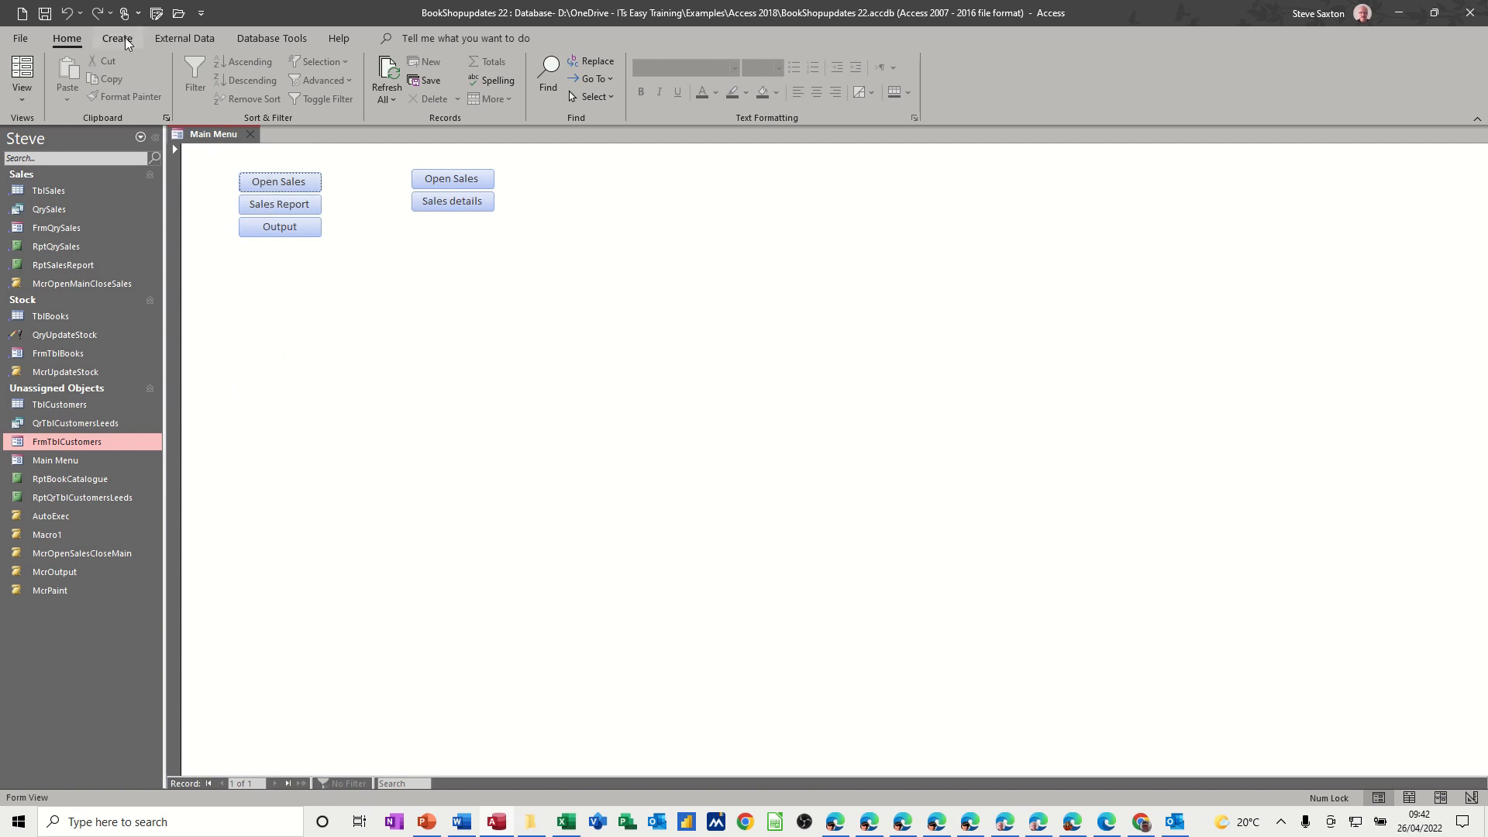
Start a new blank form in Design View with Create > Form Design.
{"action": "left_click", "coordinate": [115, 38]}
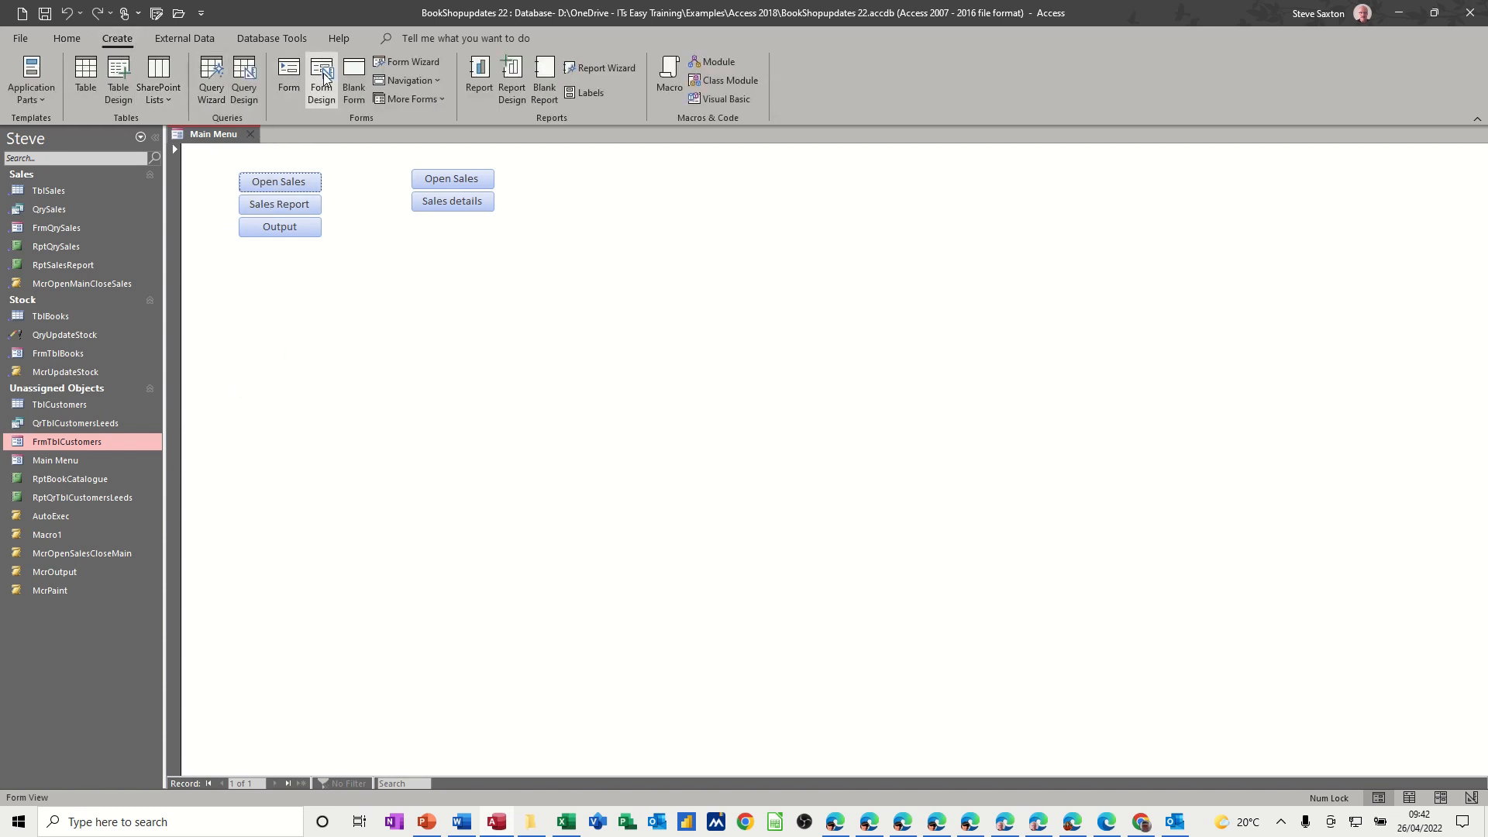
{"action": "left_click", "coordinate": [320, 78]}
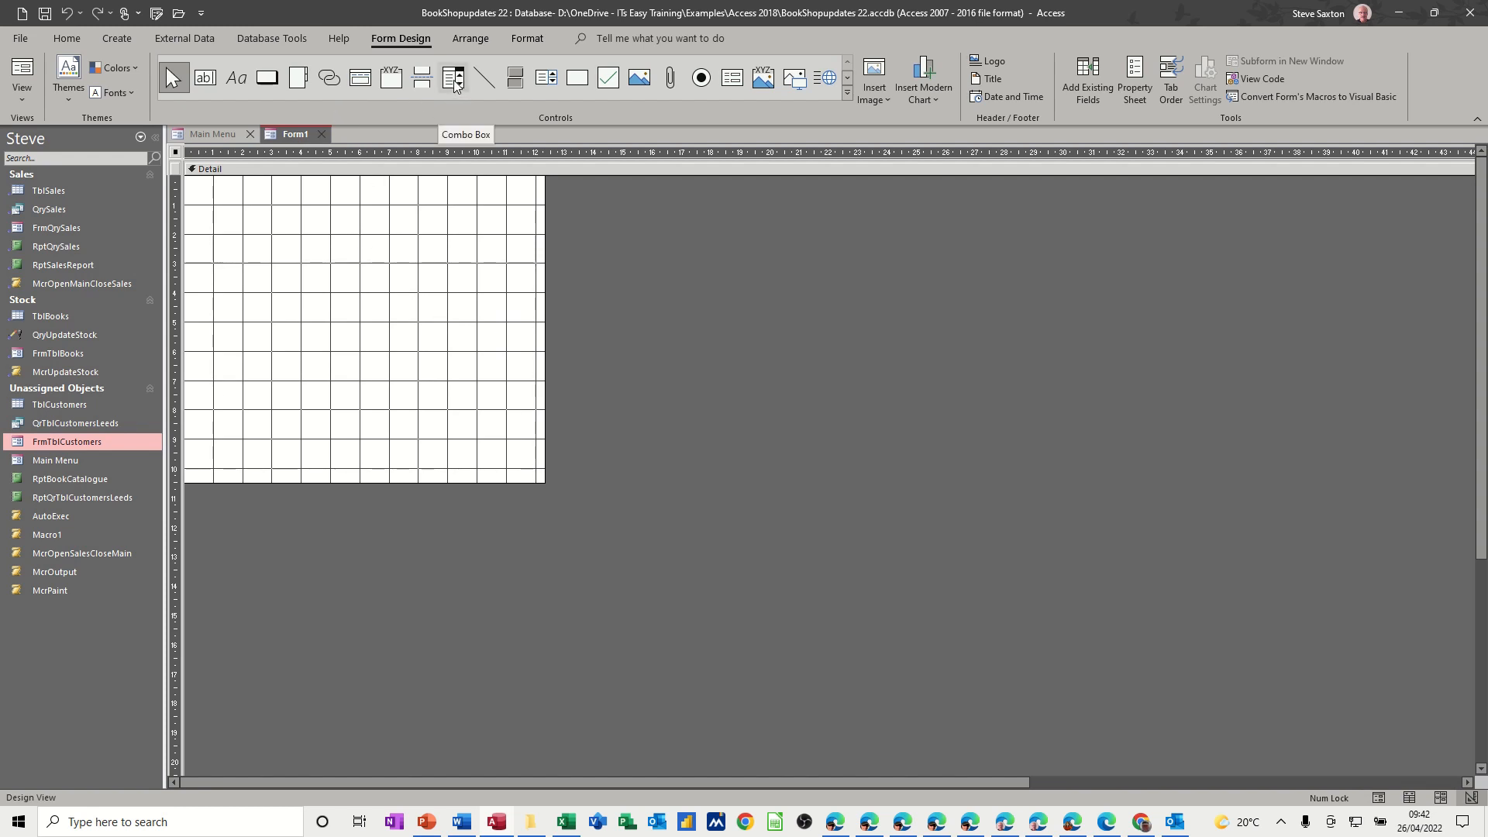
Draw a combo box on Form1 that takes its values from TblCustomers.
{"action": "left_click", "coordinate": [453, 78]}
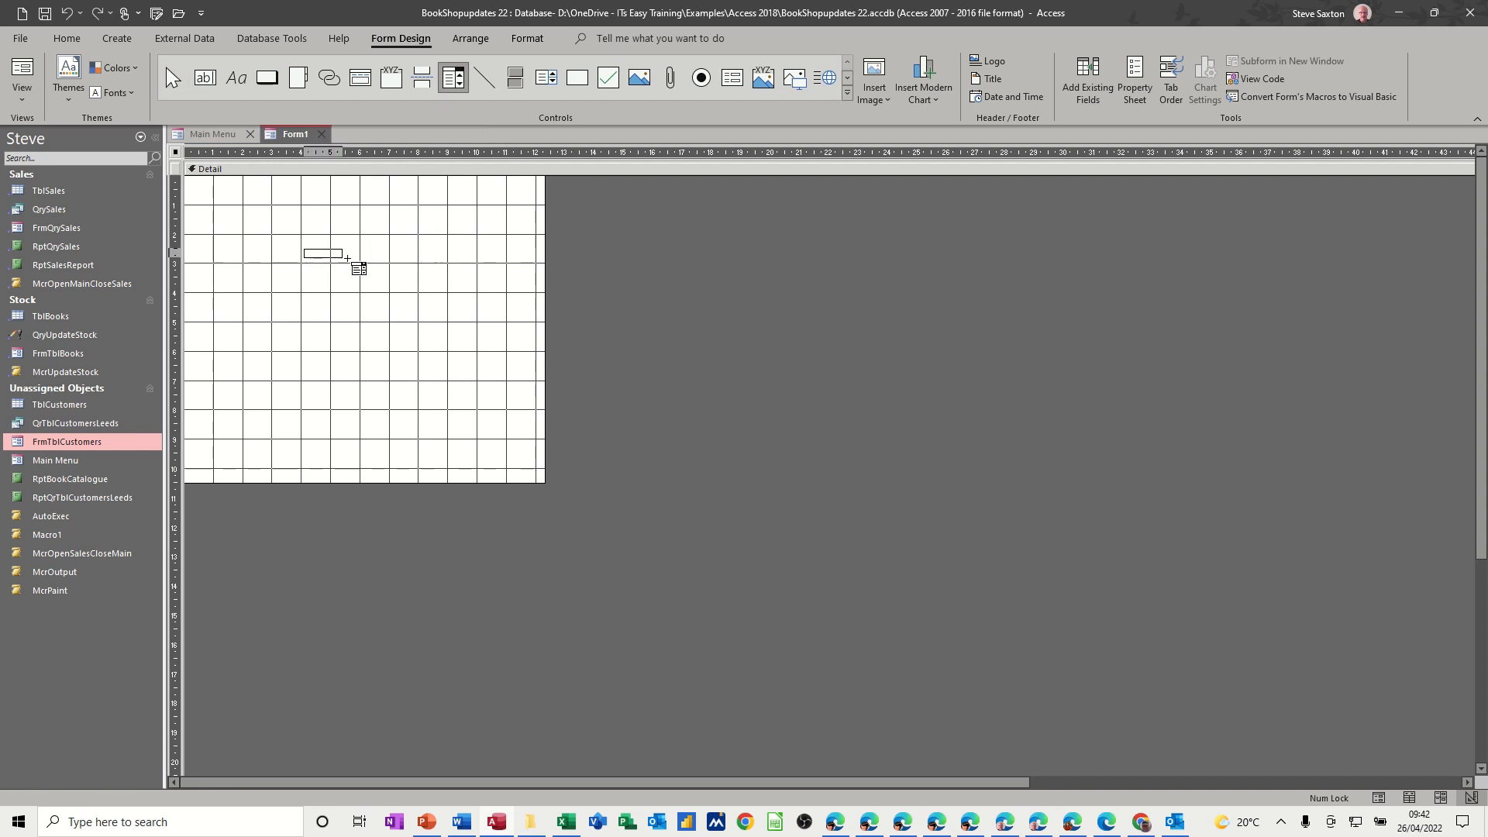
{"action": "left_click_drag", "start_coordinate": [304, 251], "coordinate": [342, 261]}
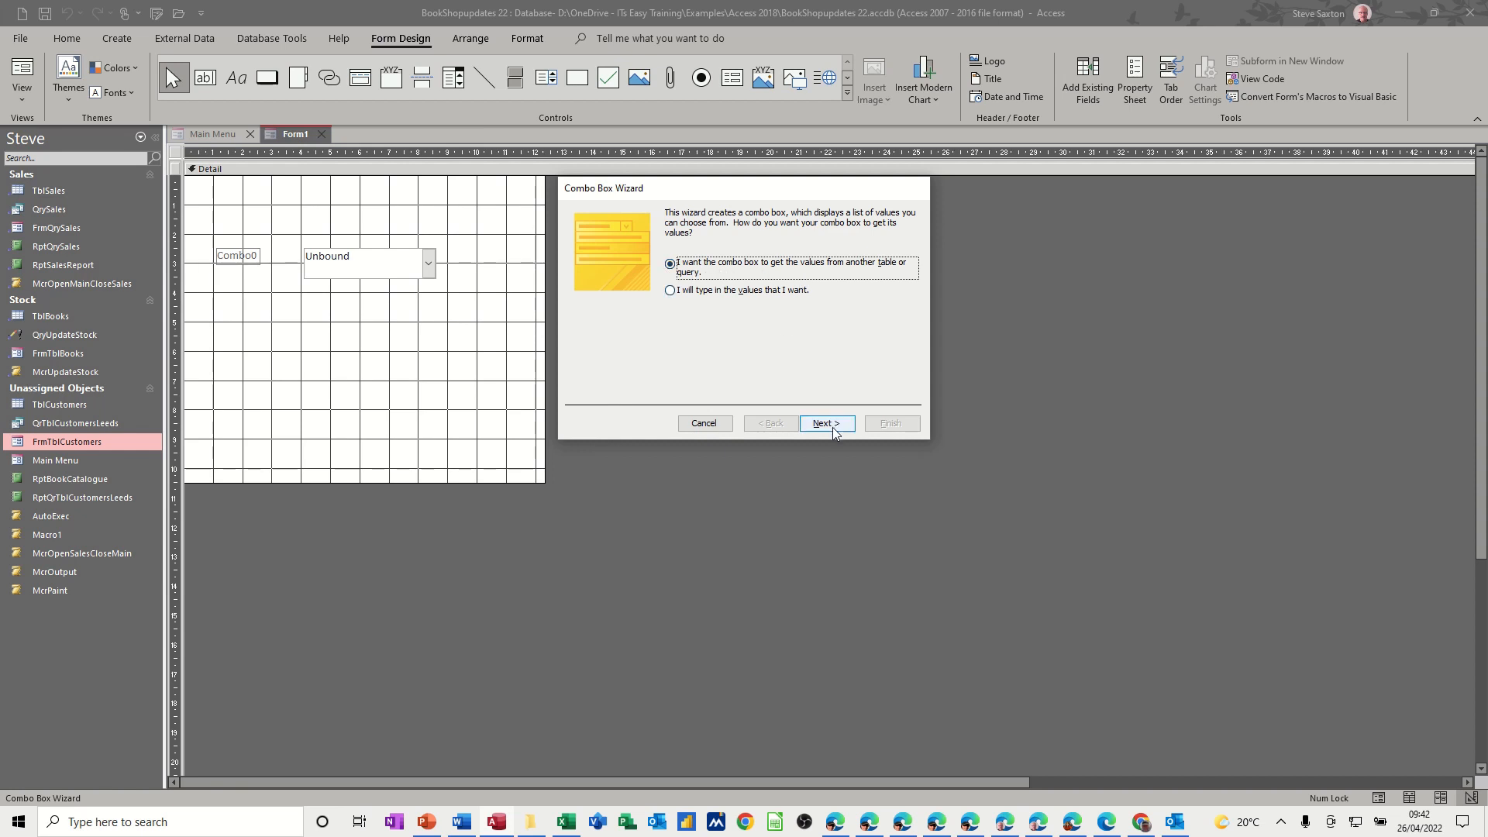
{"action": "left_click", "coordinate": [825, 423]}
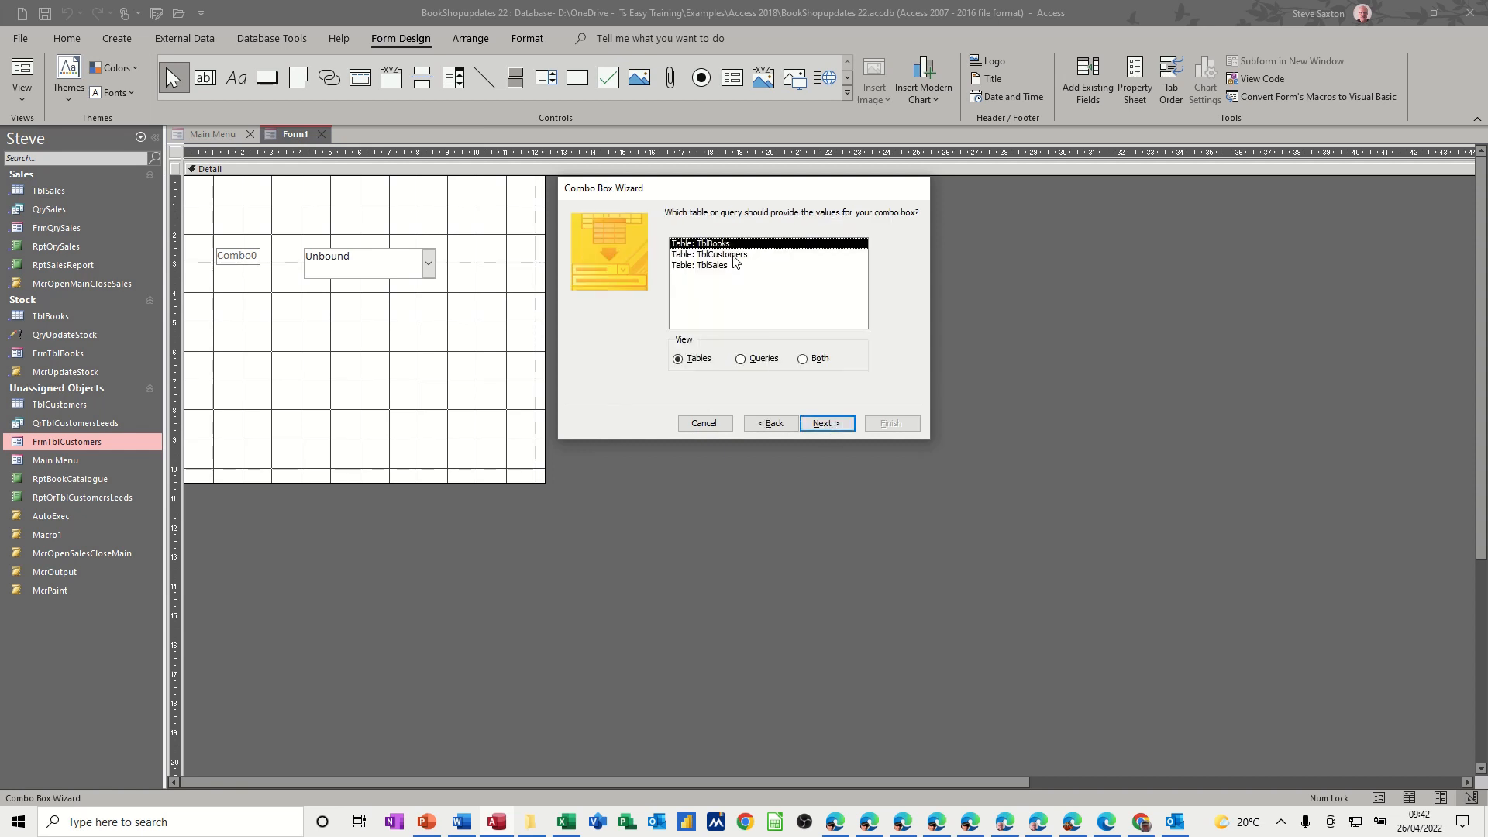
{"action": "left_click", "coordinate": [711, 254]}
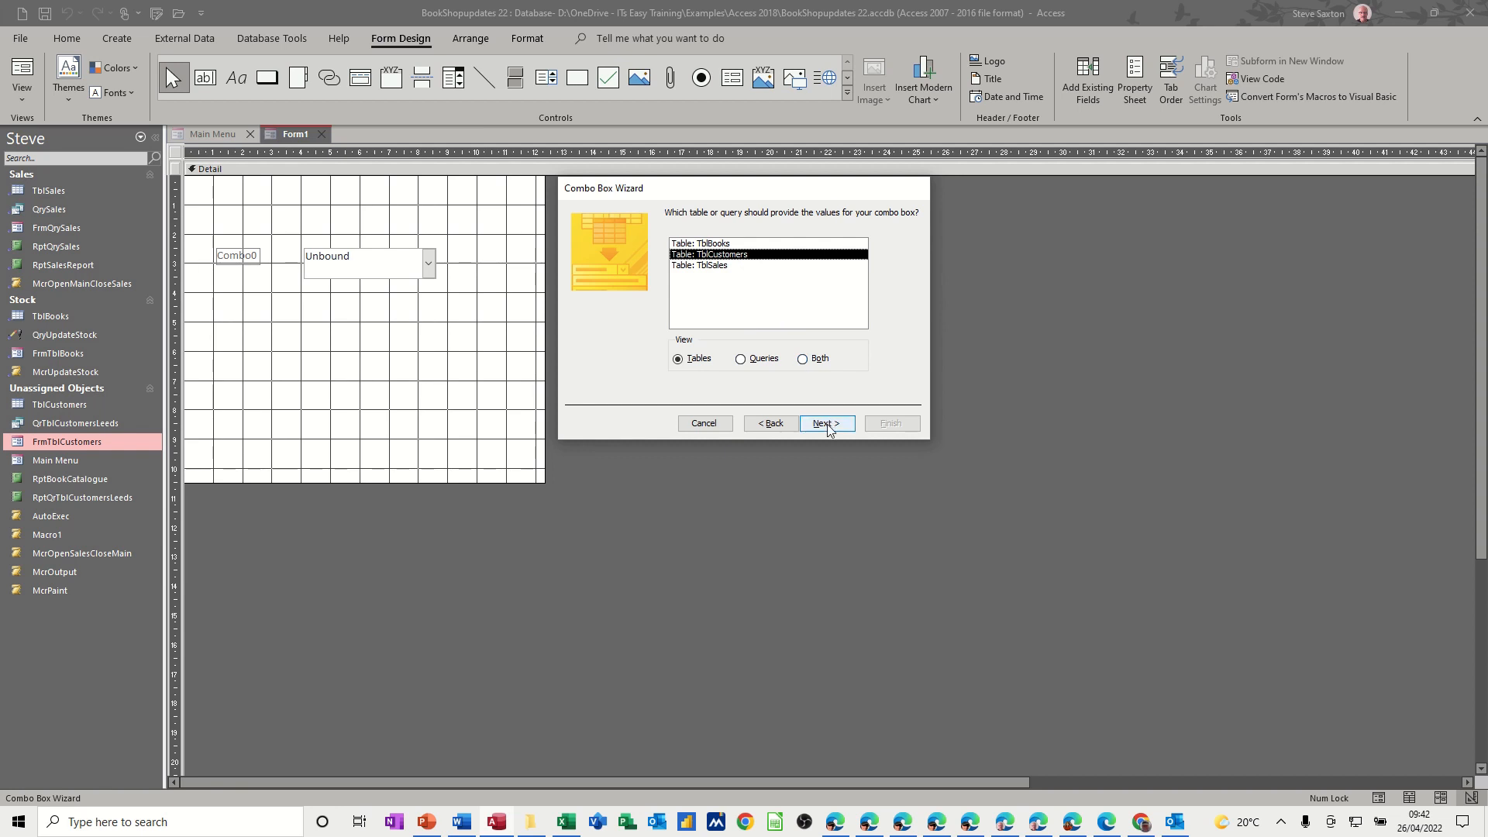
{"action": "left_click", "coordinate": [825, 423]}
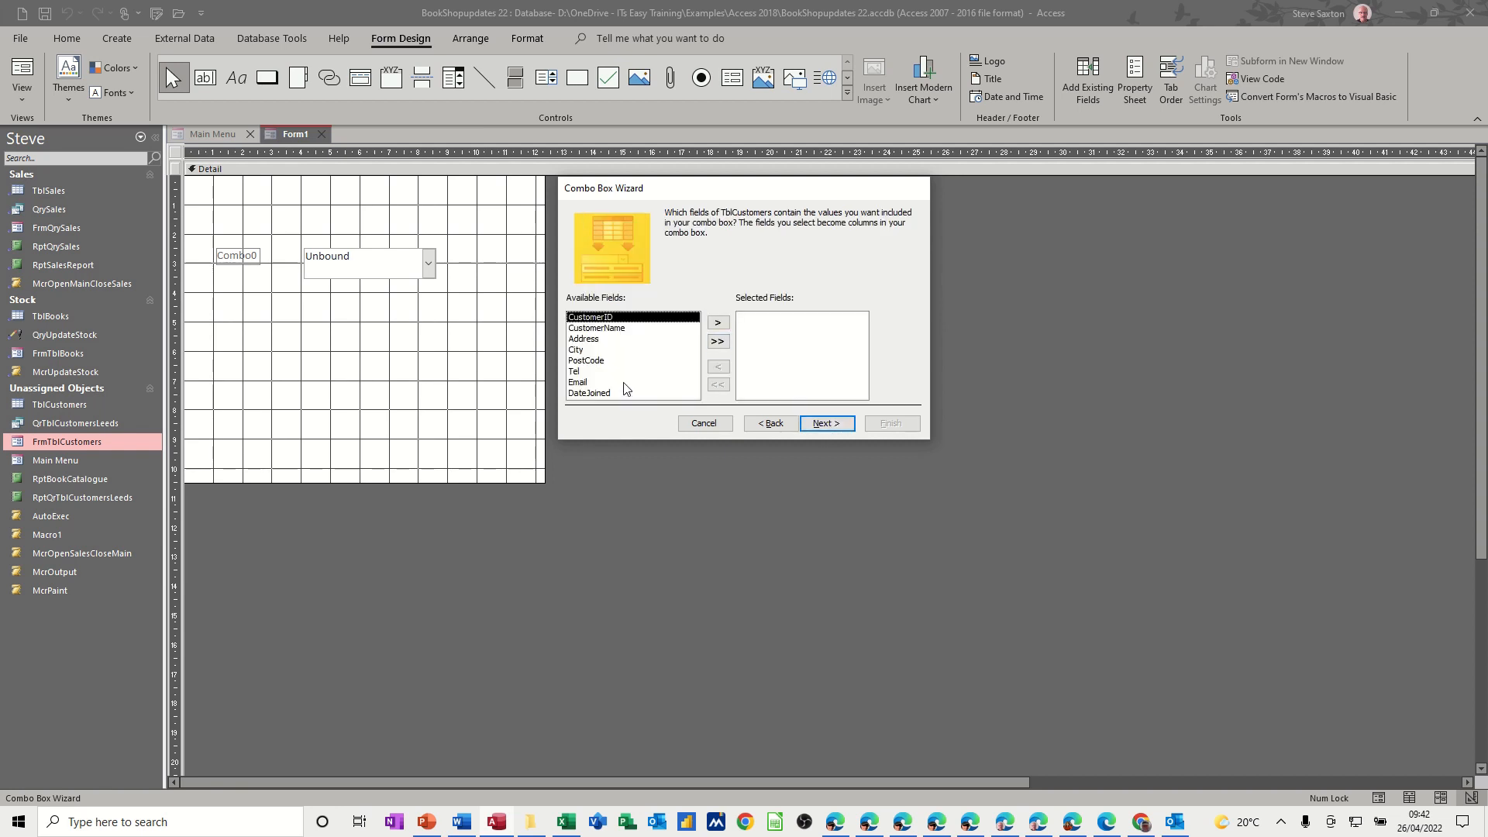
Add the CustomerName field, skip sorting, hide the key column and finish the wizard.
{"action": "left_click", "coordinate": [596, 327]}
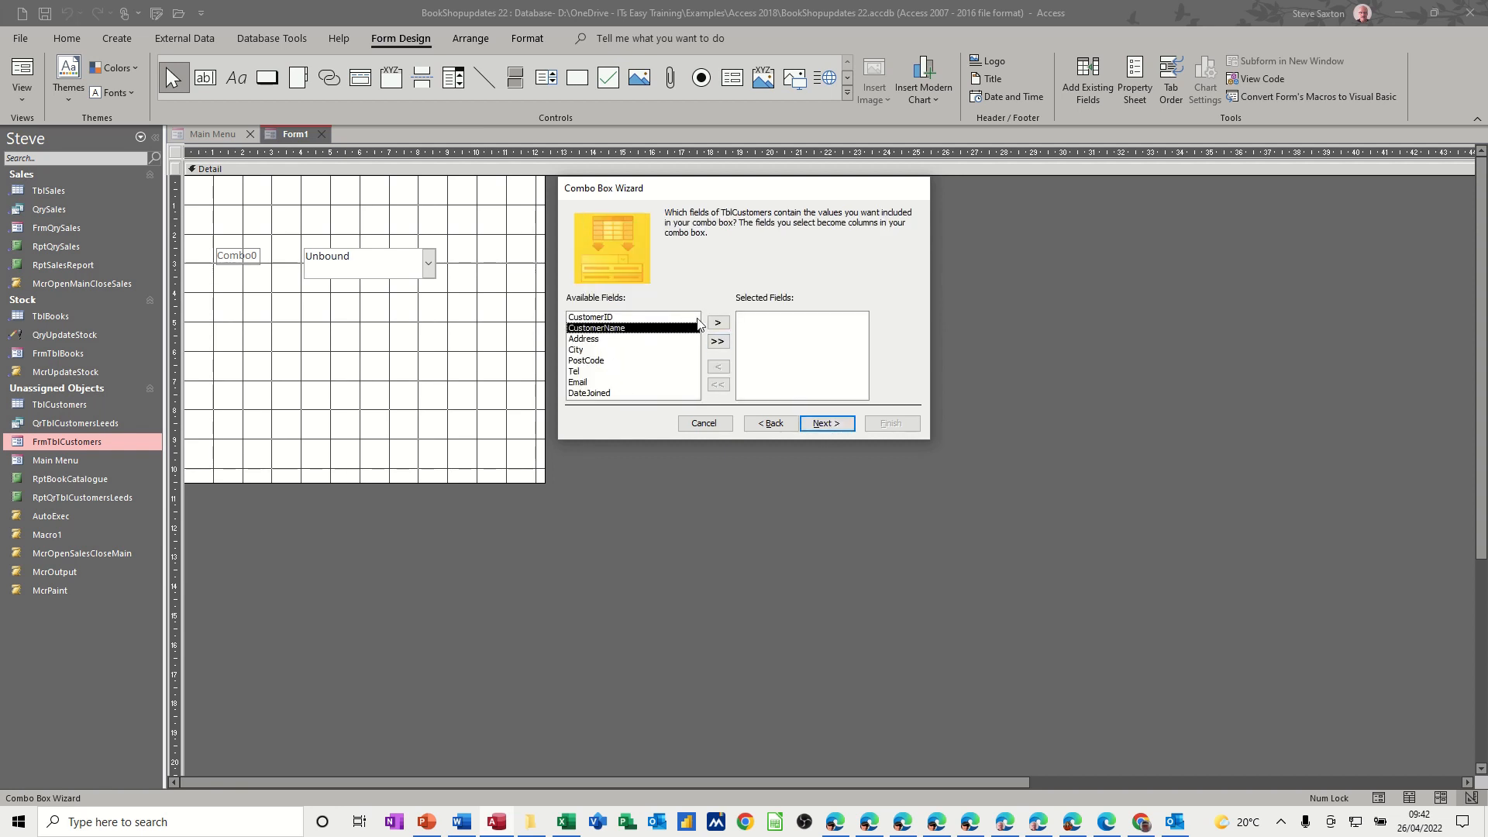
{"action": "left_click", "coordinate": [718, 321]}
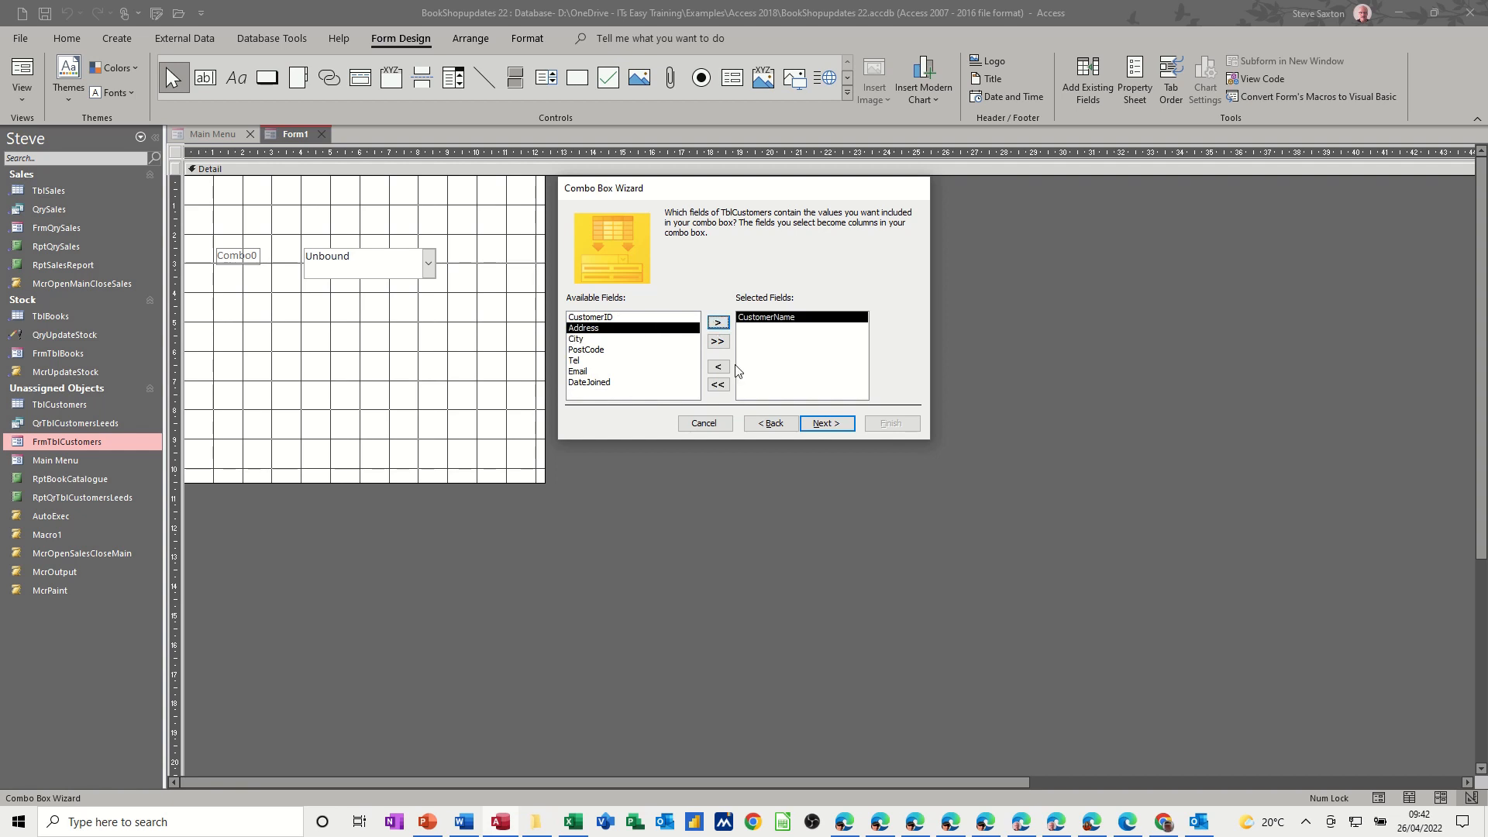
{"action": "left_click", "coordinate": [825, 422]}
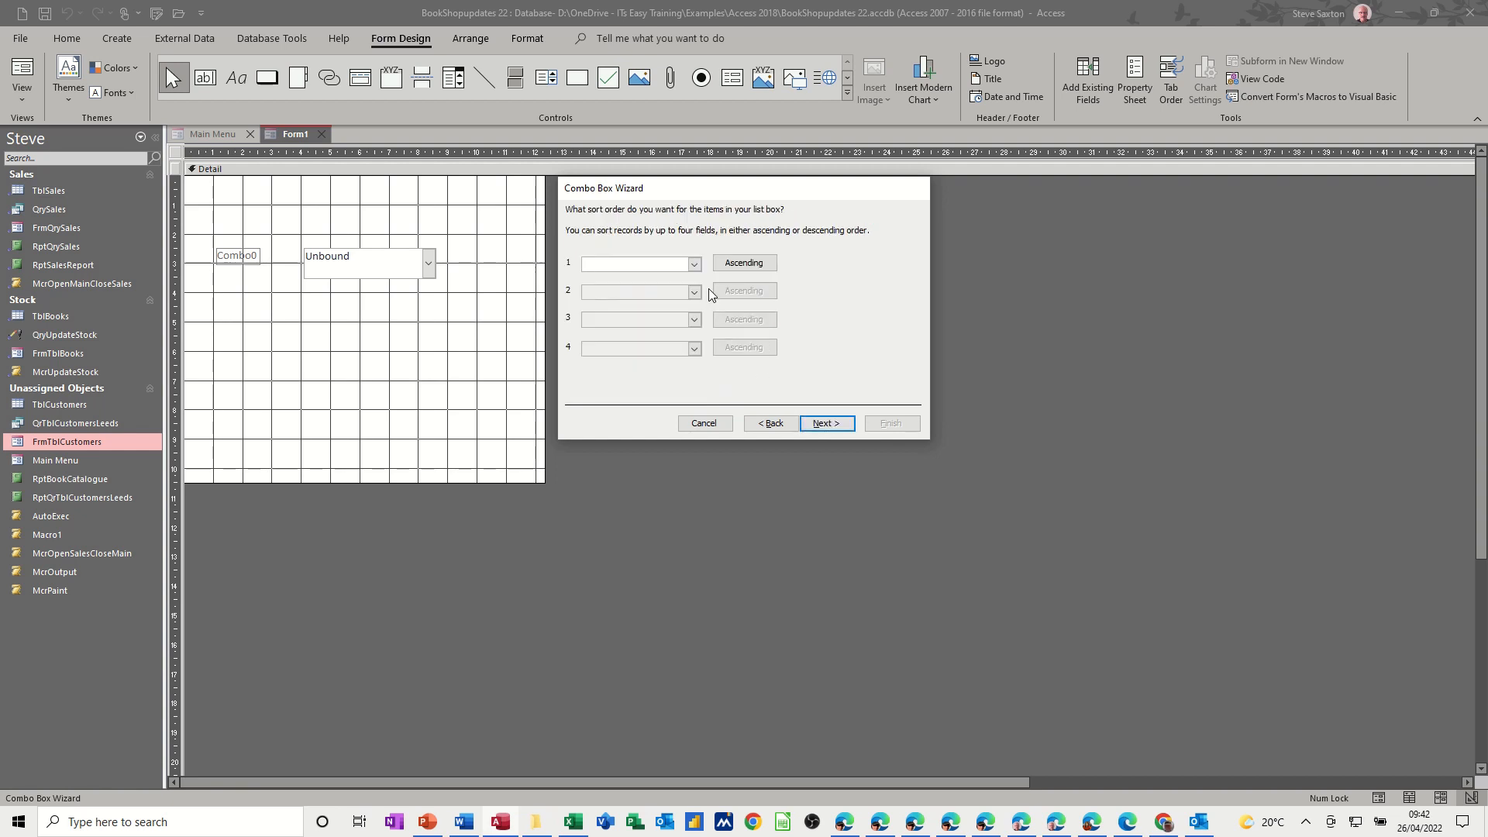
{"action": "left_click", "coordinate": [825, 424]}
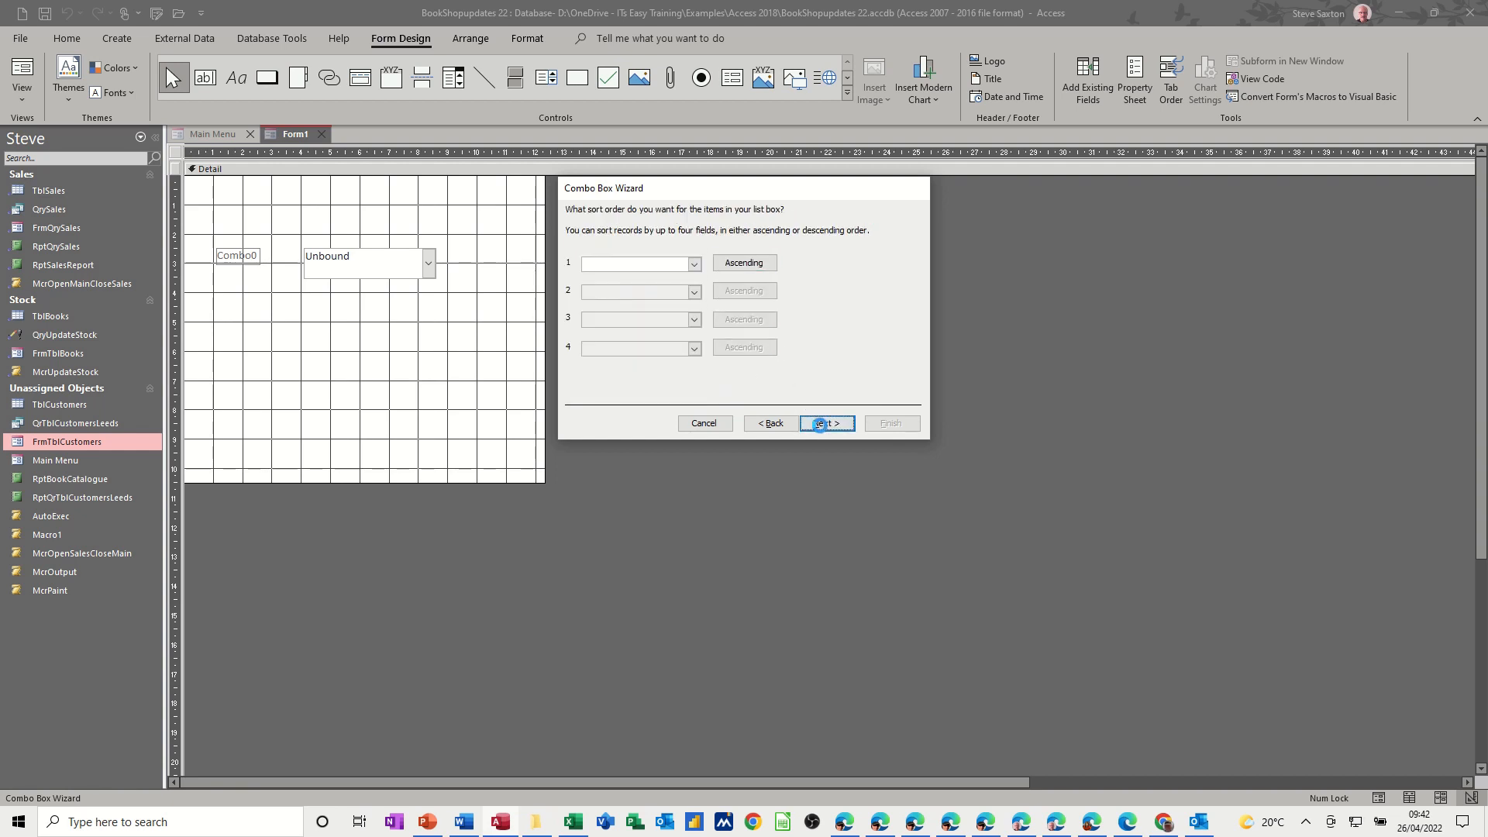
{"action": "left_click", "coordinate": [824, 423]}
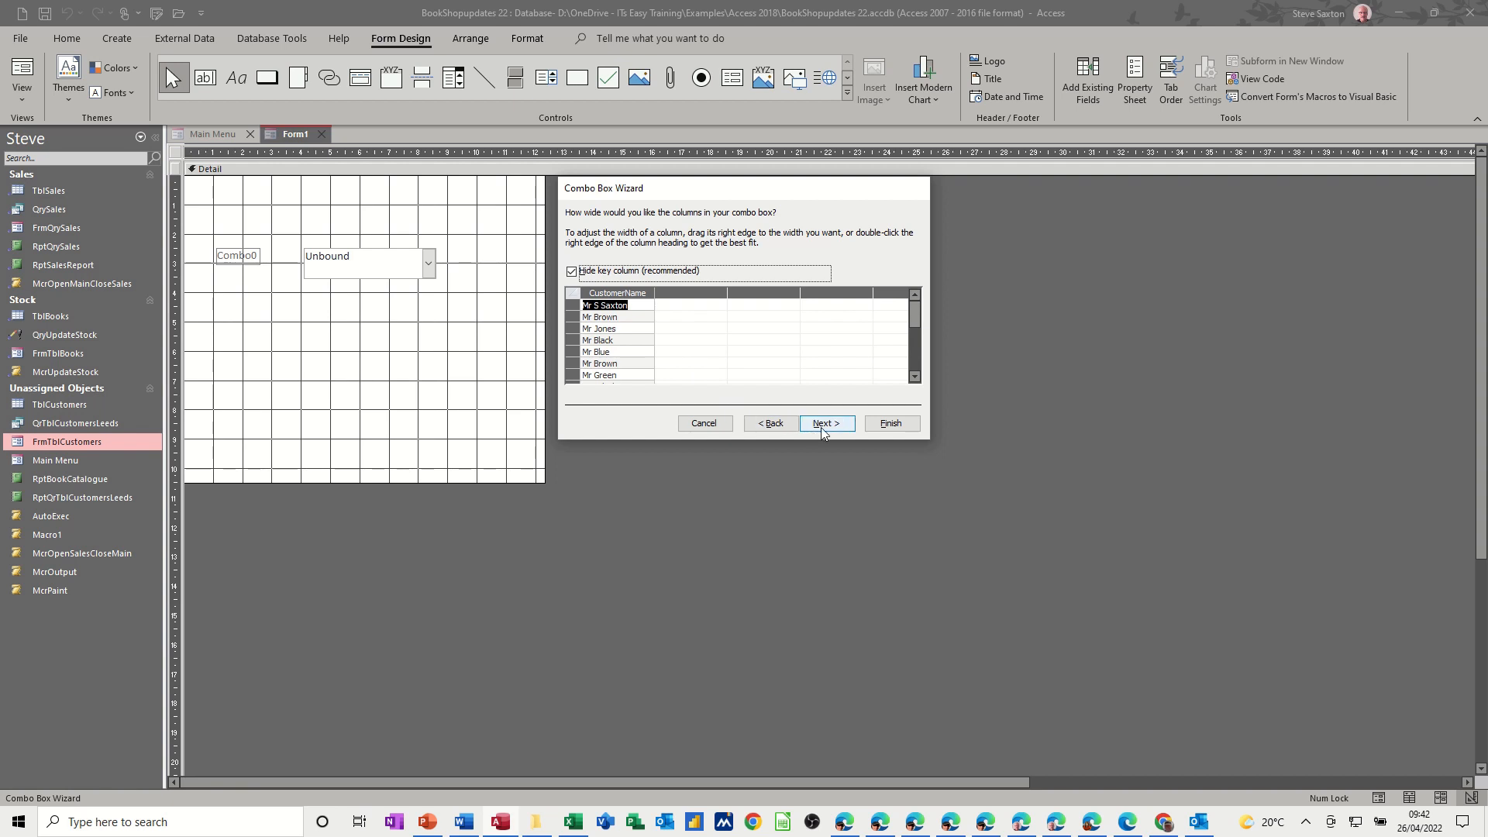
{"action": "left_click", "coordinate": [825, 423]}
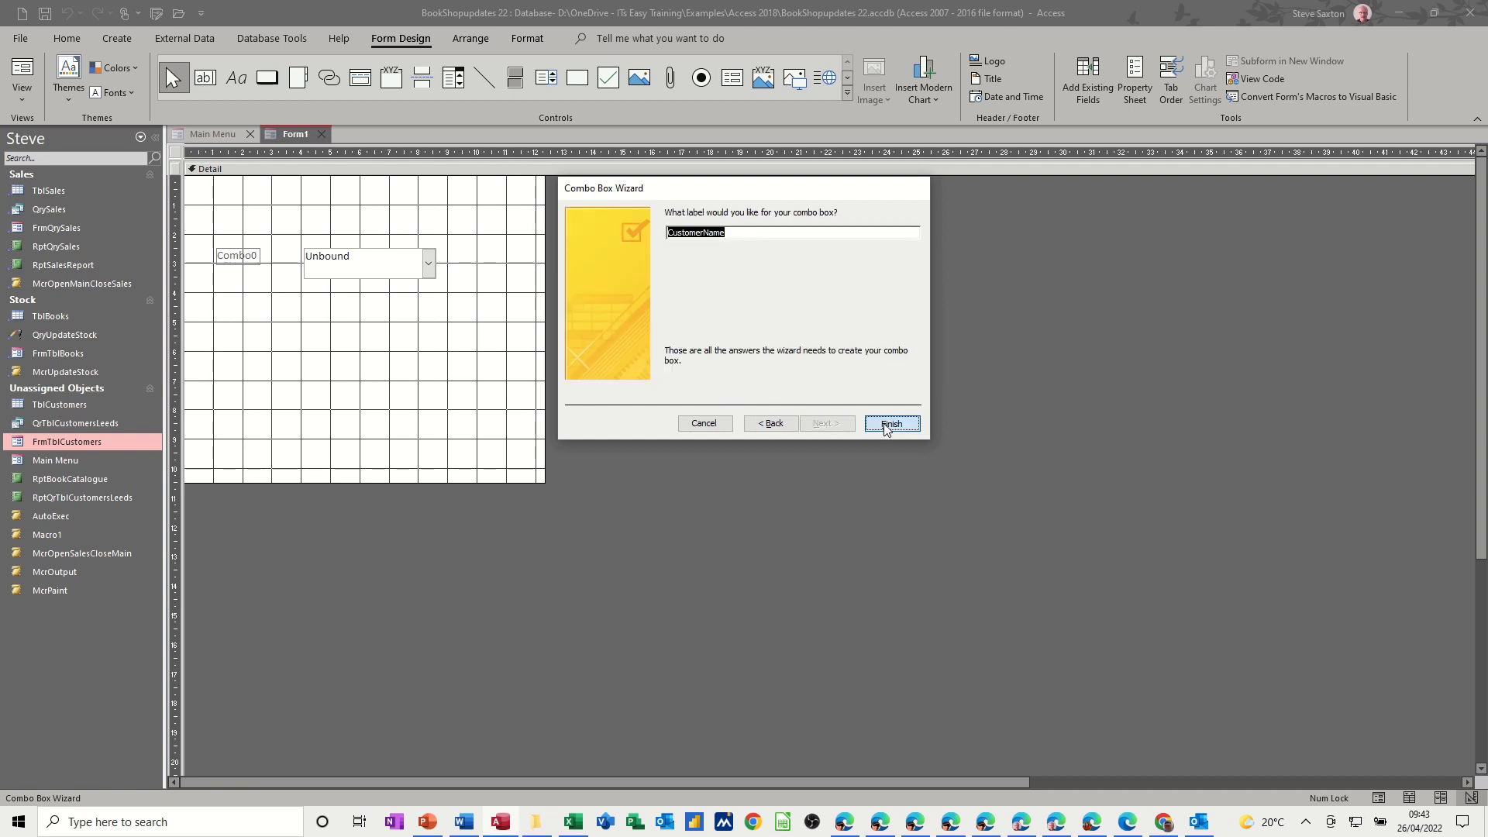
{"action": "left_click", "coordinate": [890, 423]}
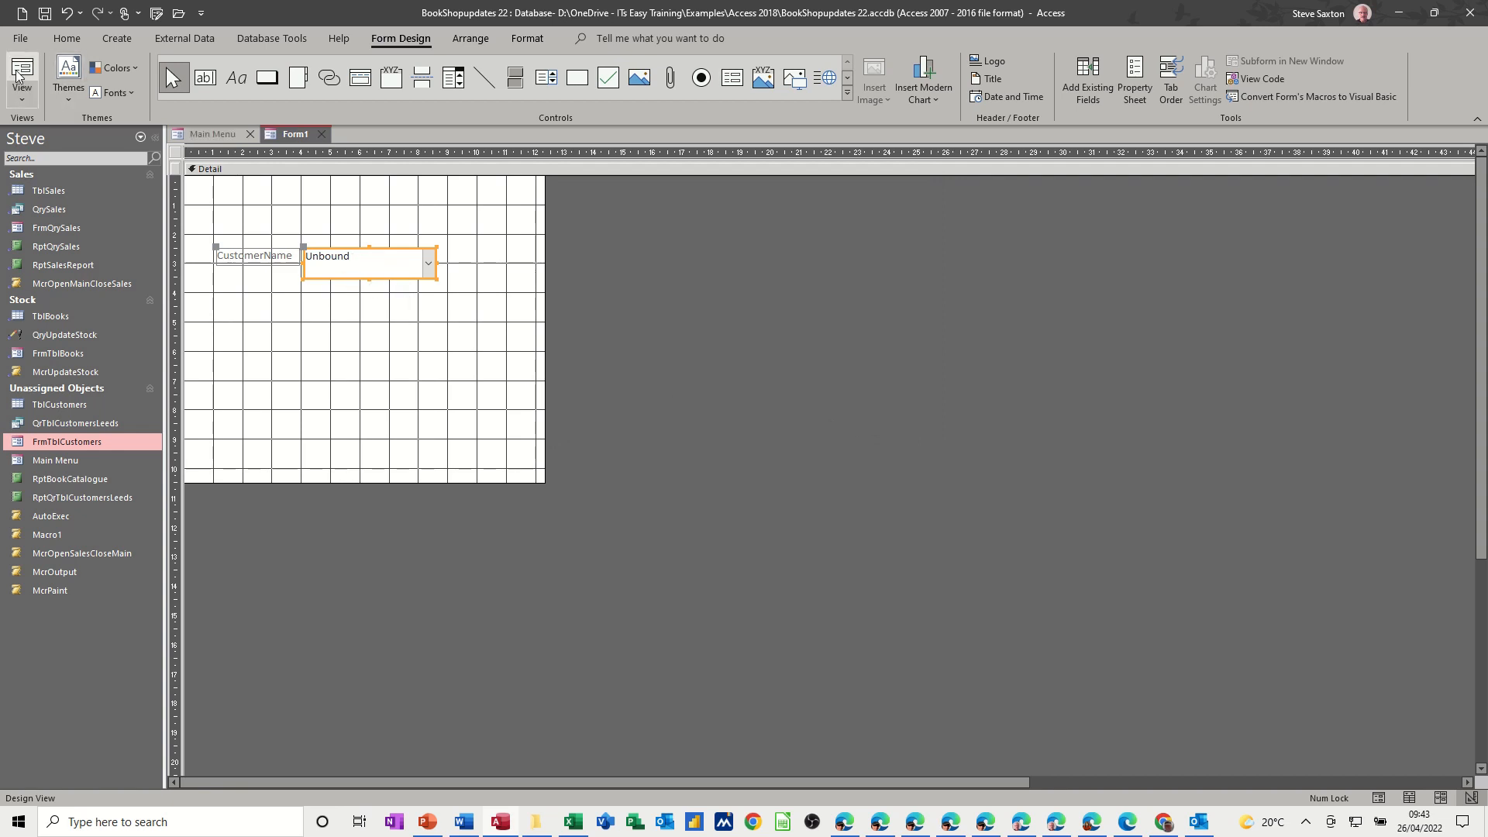
{"action": "left_click", "coordinate": [21, 77]}
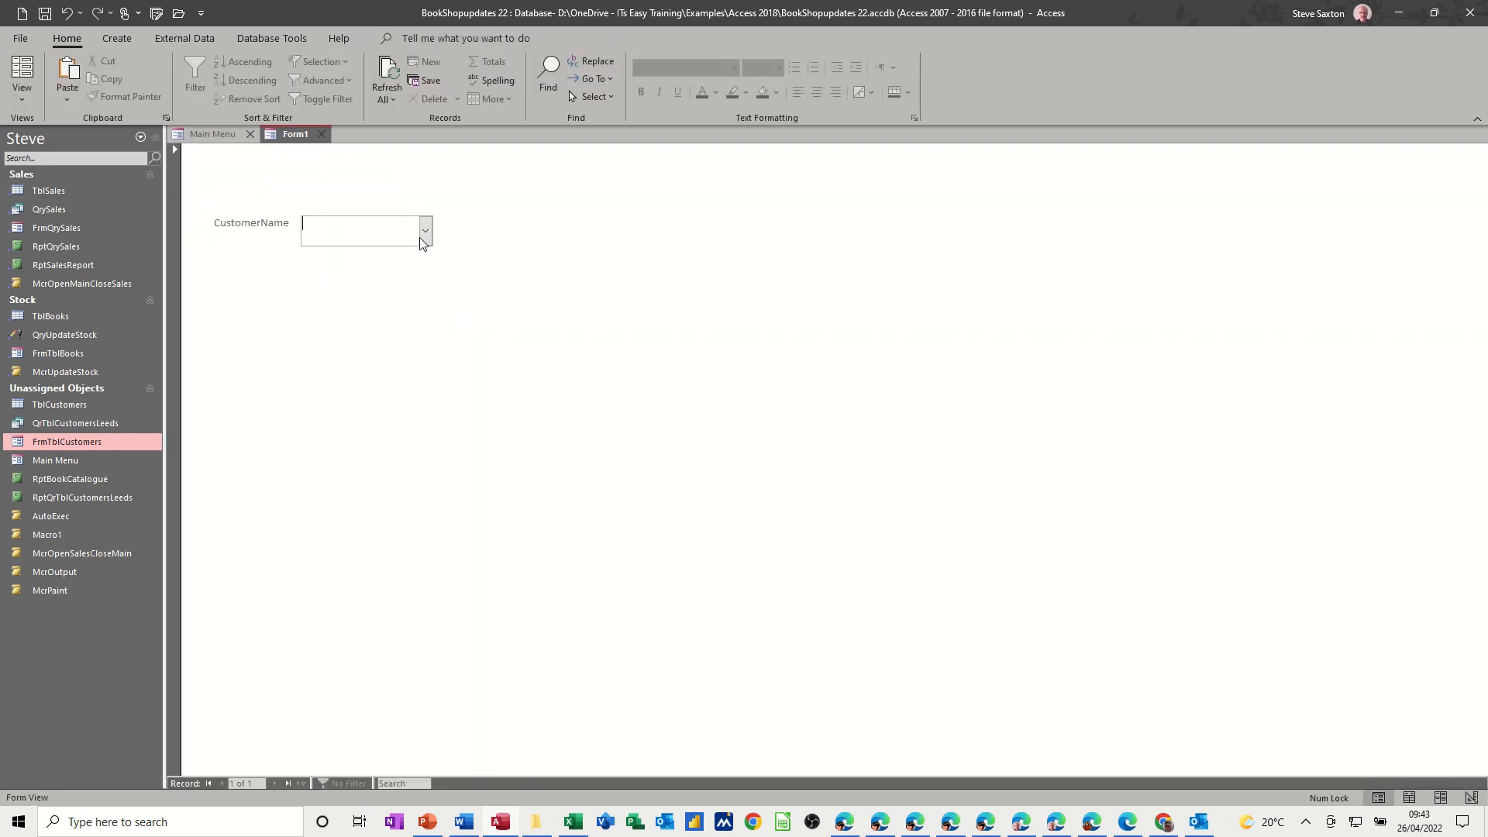
{"action": "left_click", "coordinate": [423, 229]}
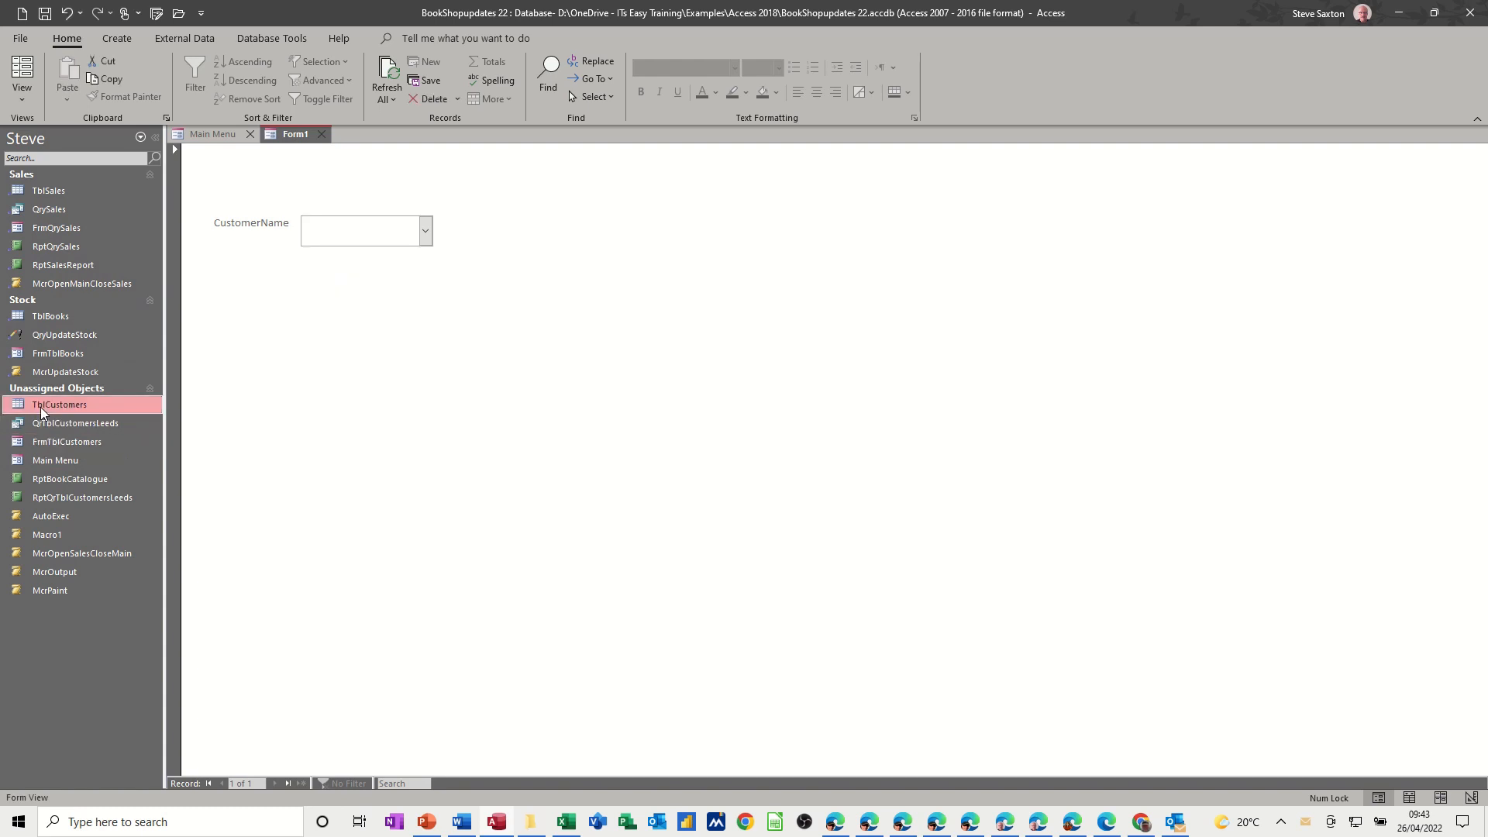
{"action": "double_click", "coordinate": [59, 405]}
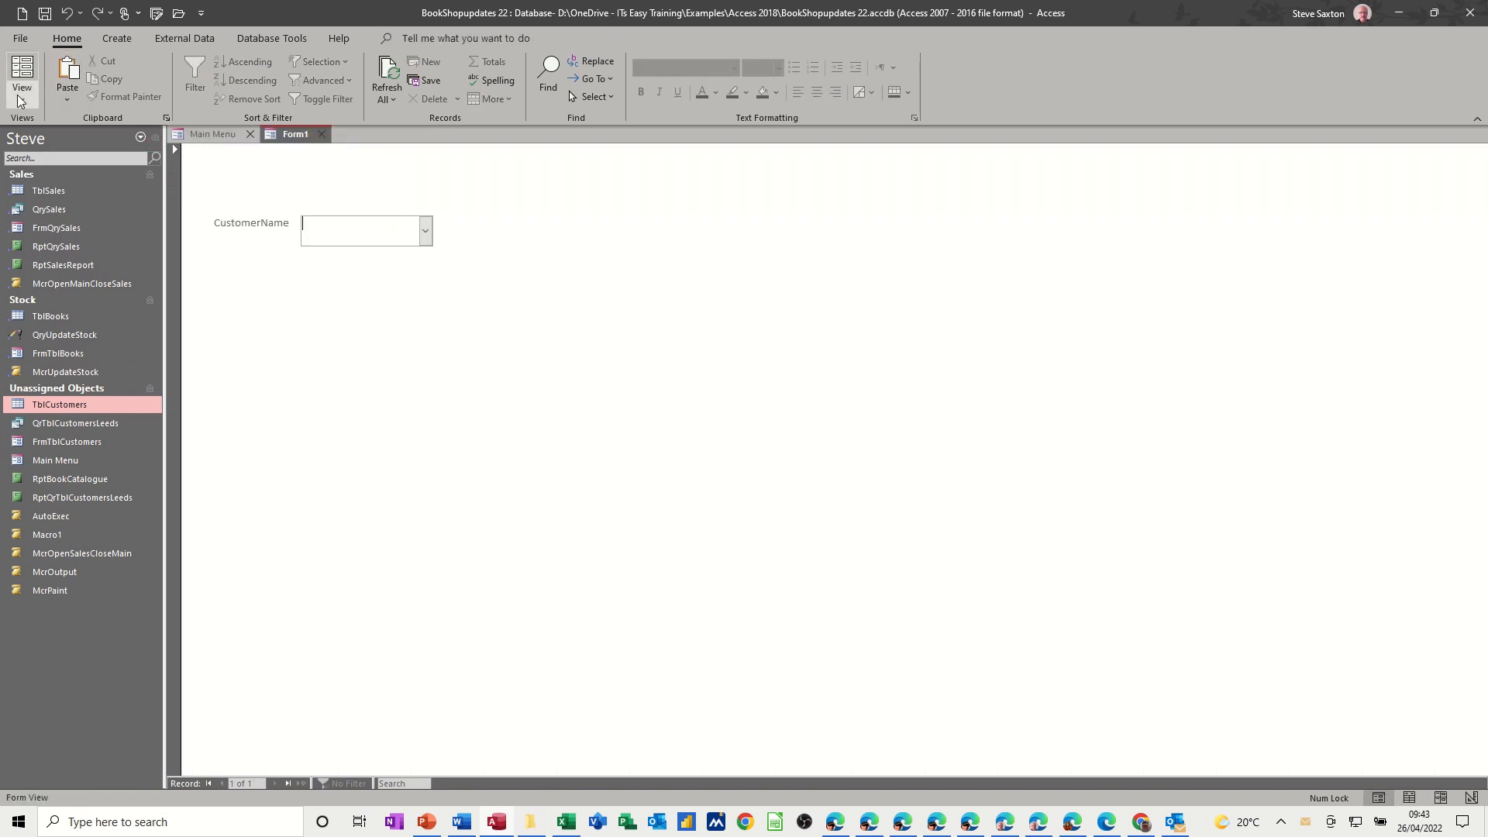
{"action": "left_click", "coordinate": [21, 77]}
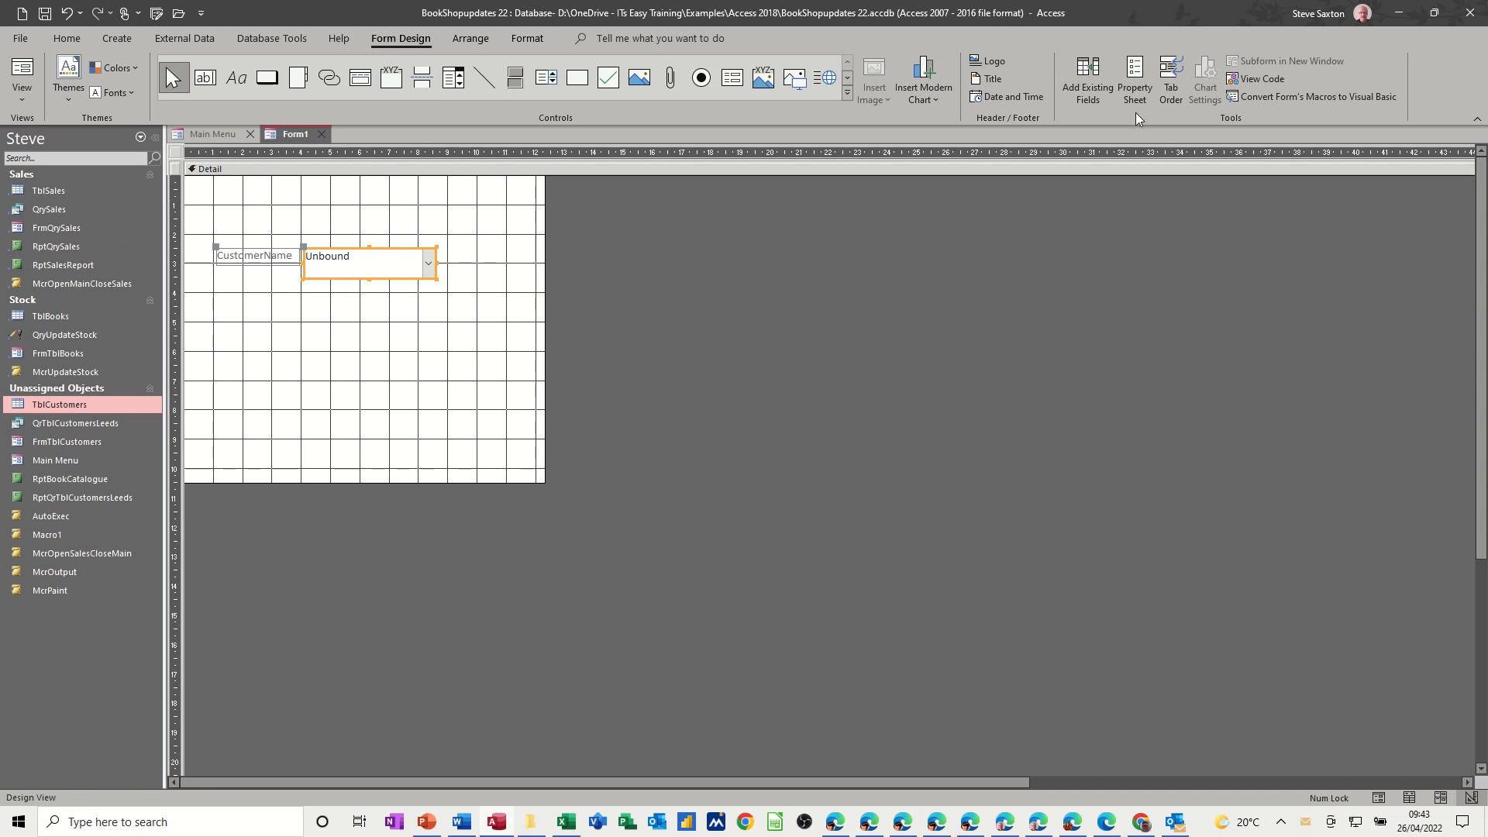
Rename the combo box to 'customers' and switch Form1 to Form View.
{"action": "left_click", "coordinate": [1133, 78]}
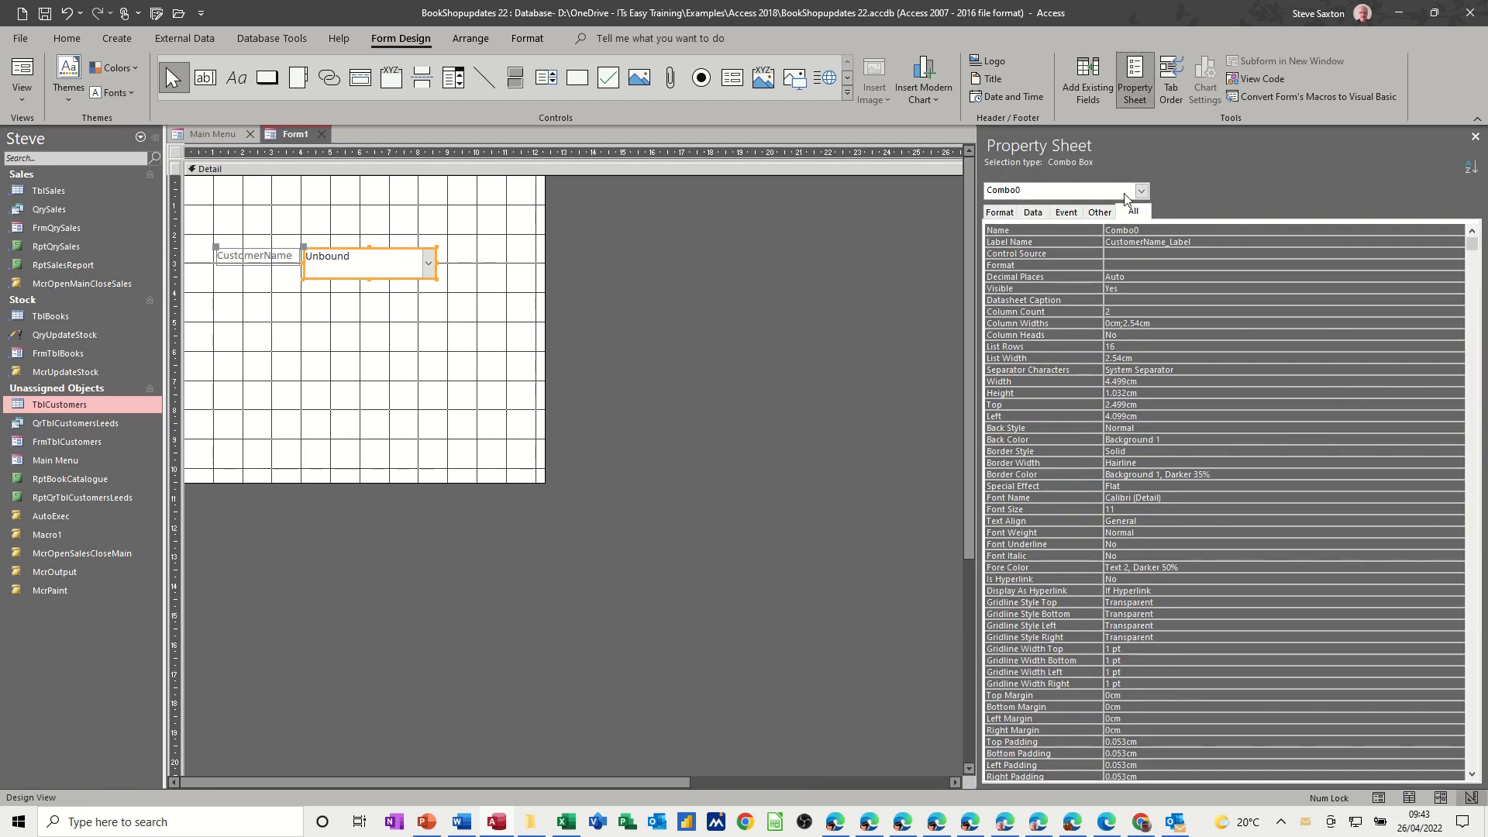
{"action": "left_click", "coordinate": [1133, 211]}
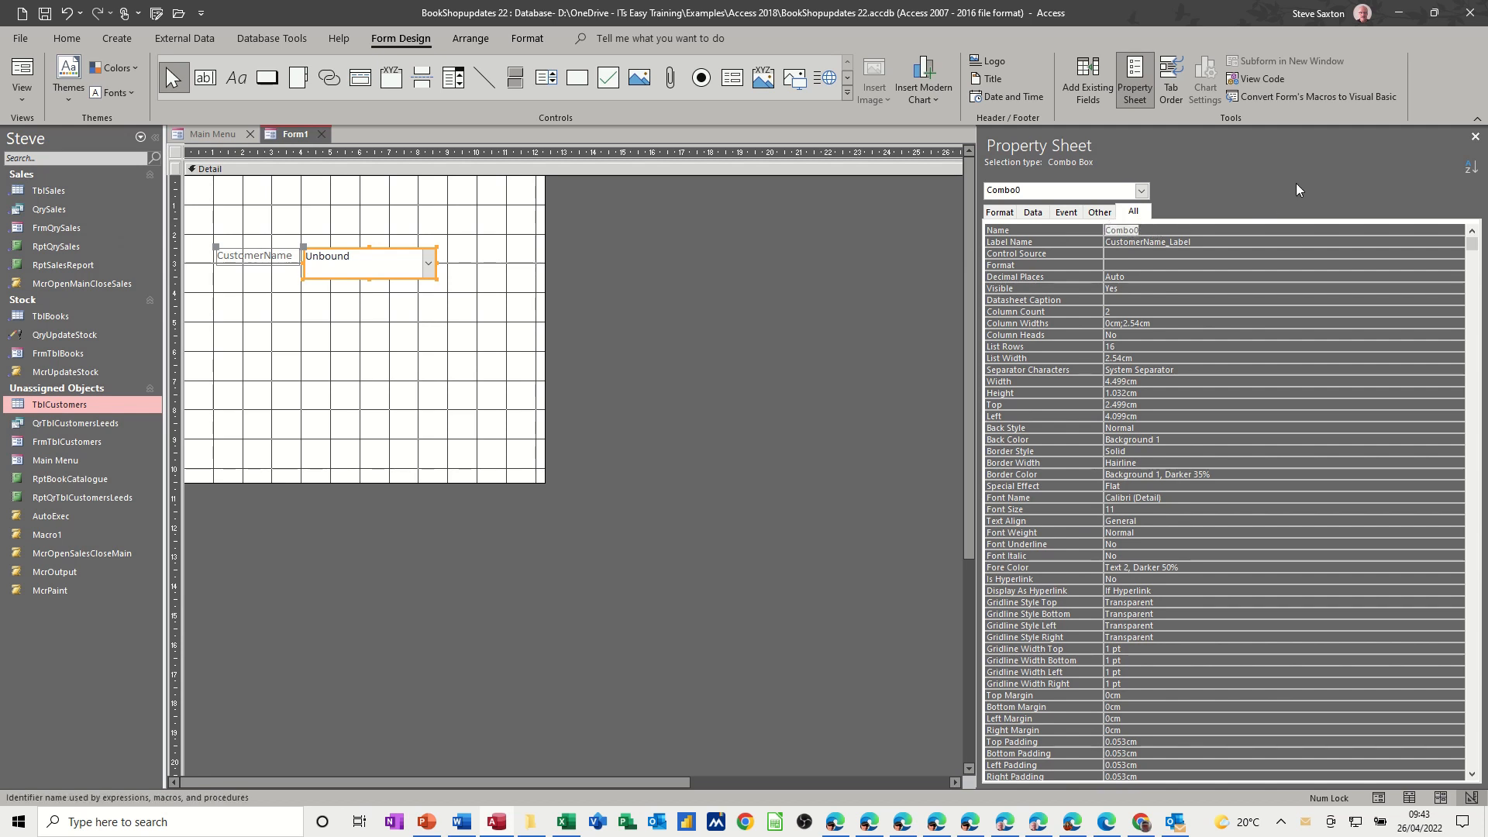
{"action": "type", "text": "customers"}
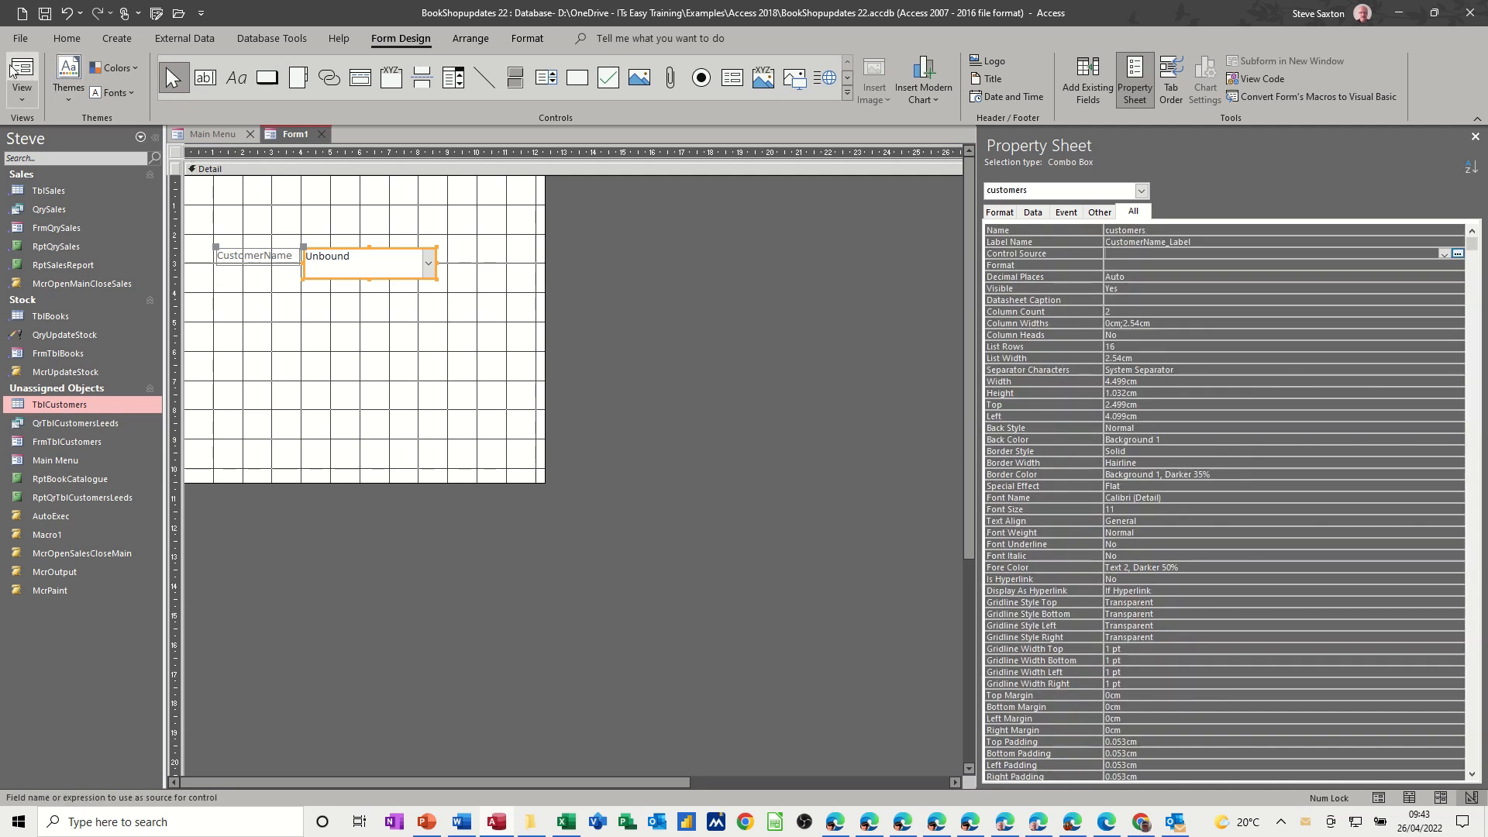
{"action": "left_click", "coordinate": [21, 77]}
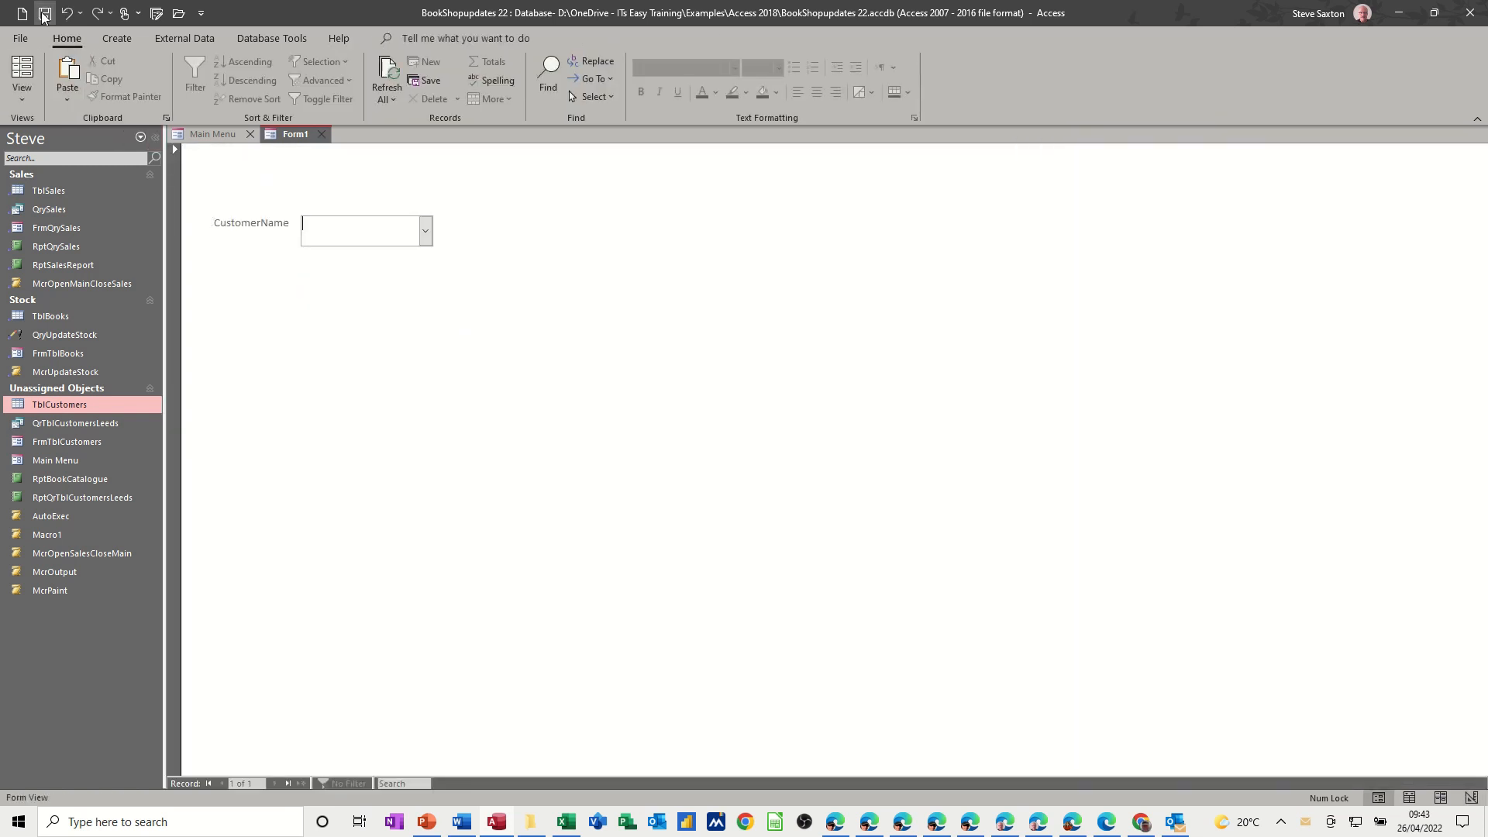
{"action": "left_click", "coordinate": [43, 12]}
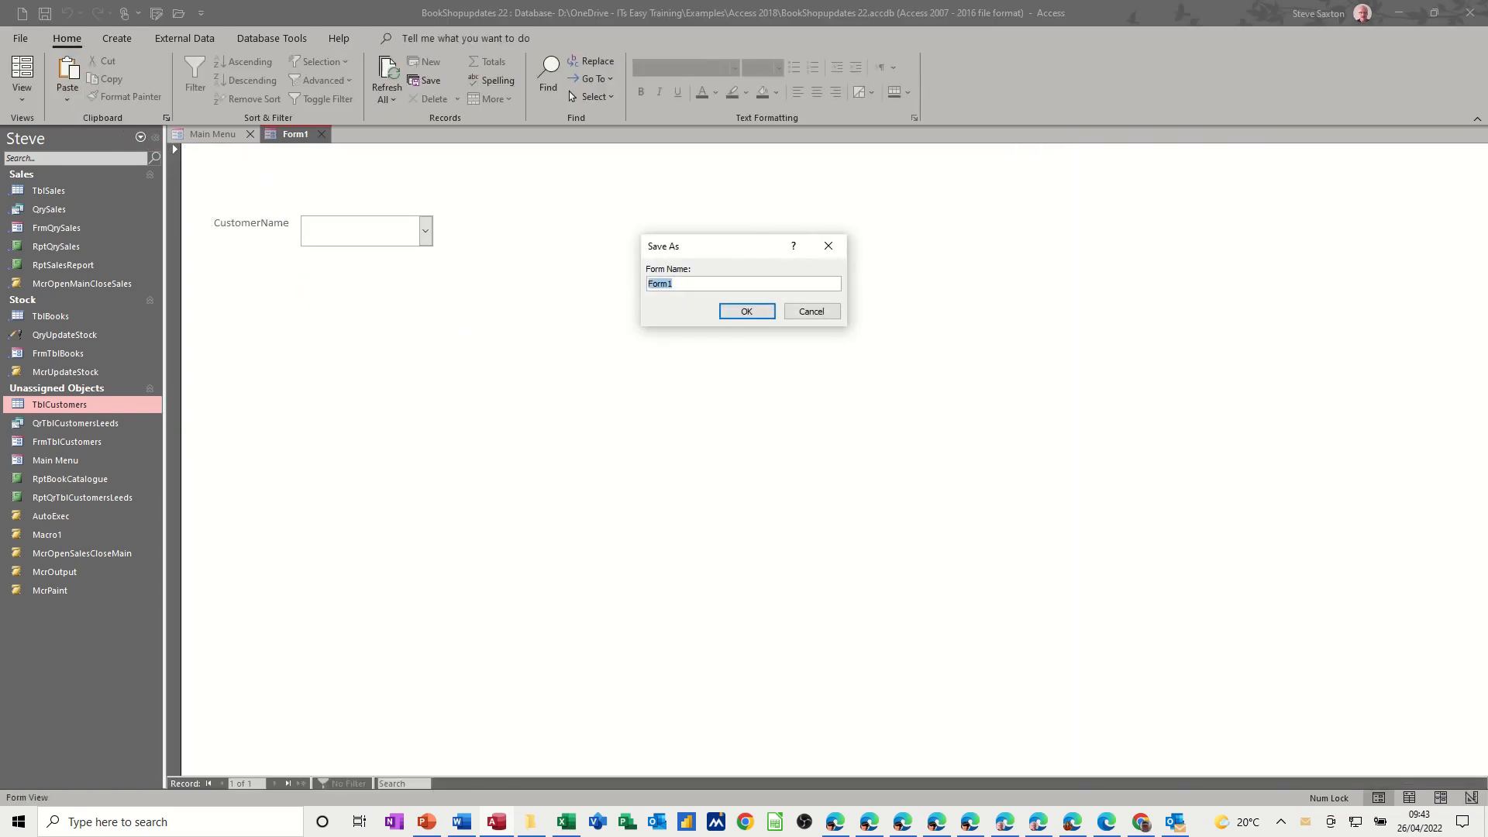
{"action": "type", "text": "Frm"}
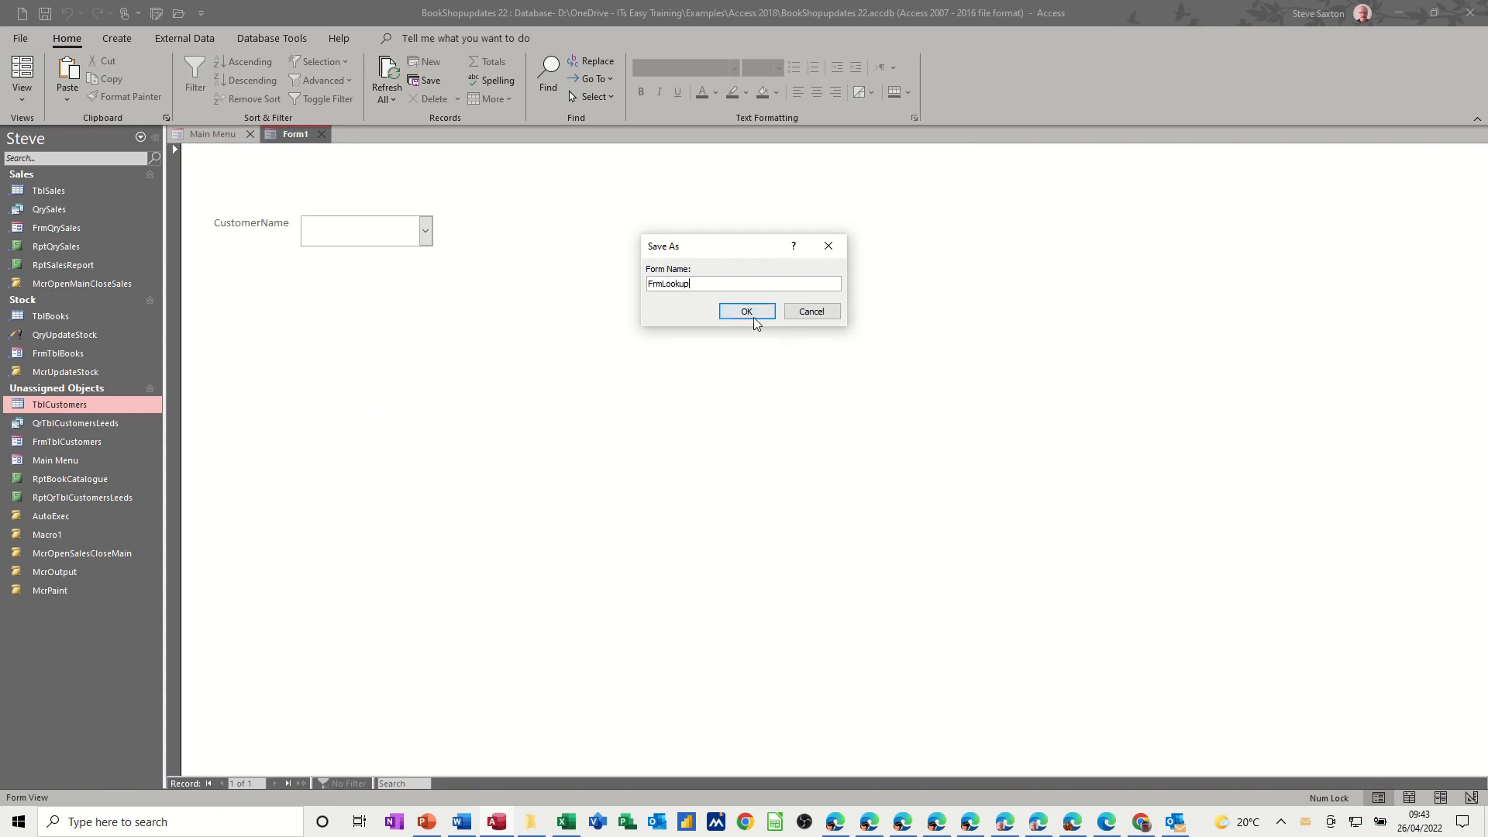
{"action": "left_click", "coordinate": [746, 311]}
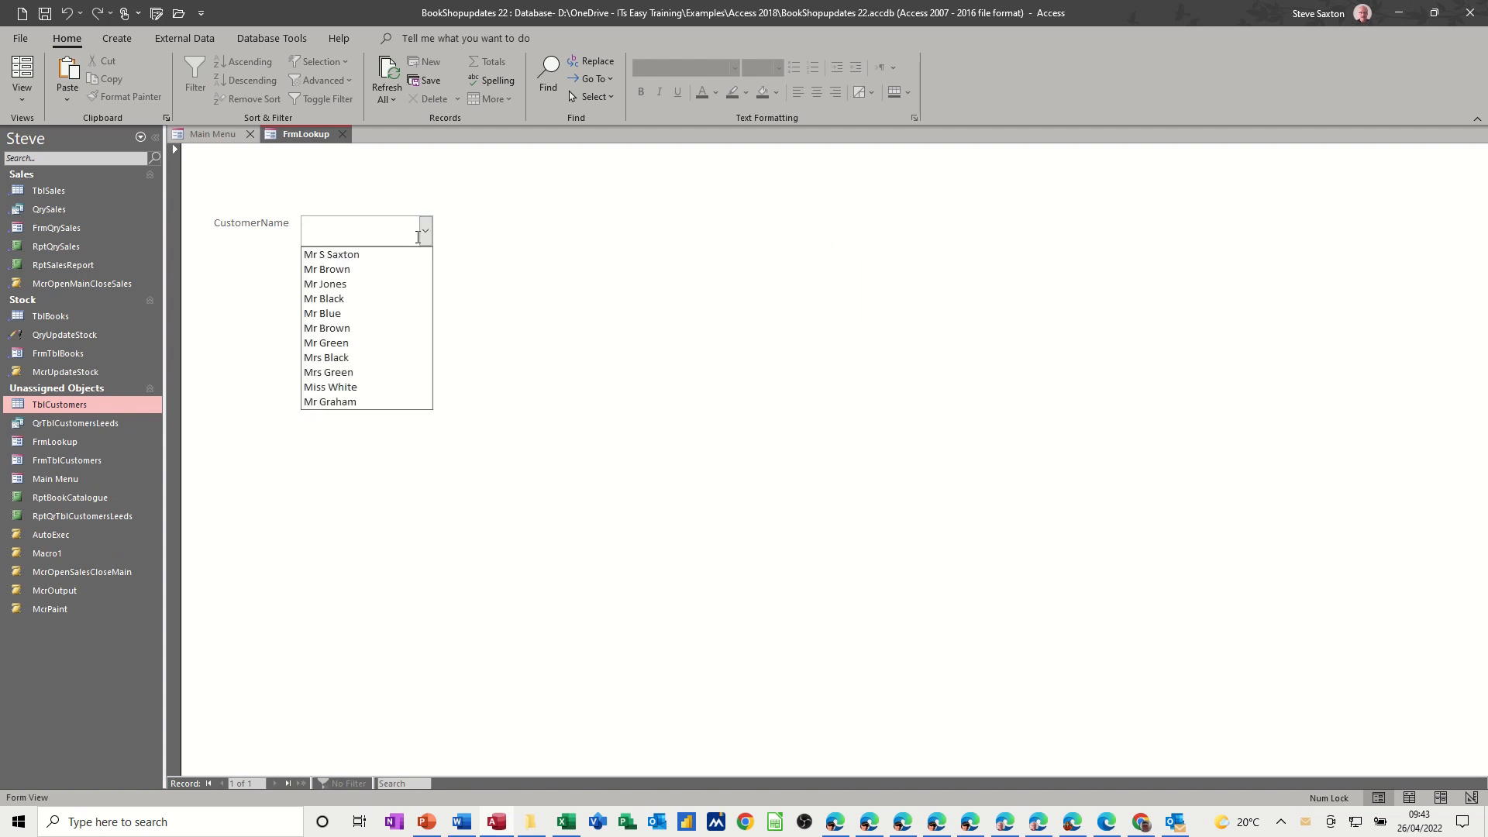
{"action": "left_click", "coordinate": [331, 254]}
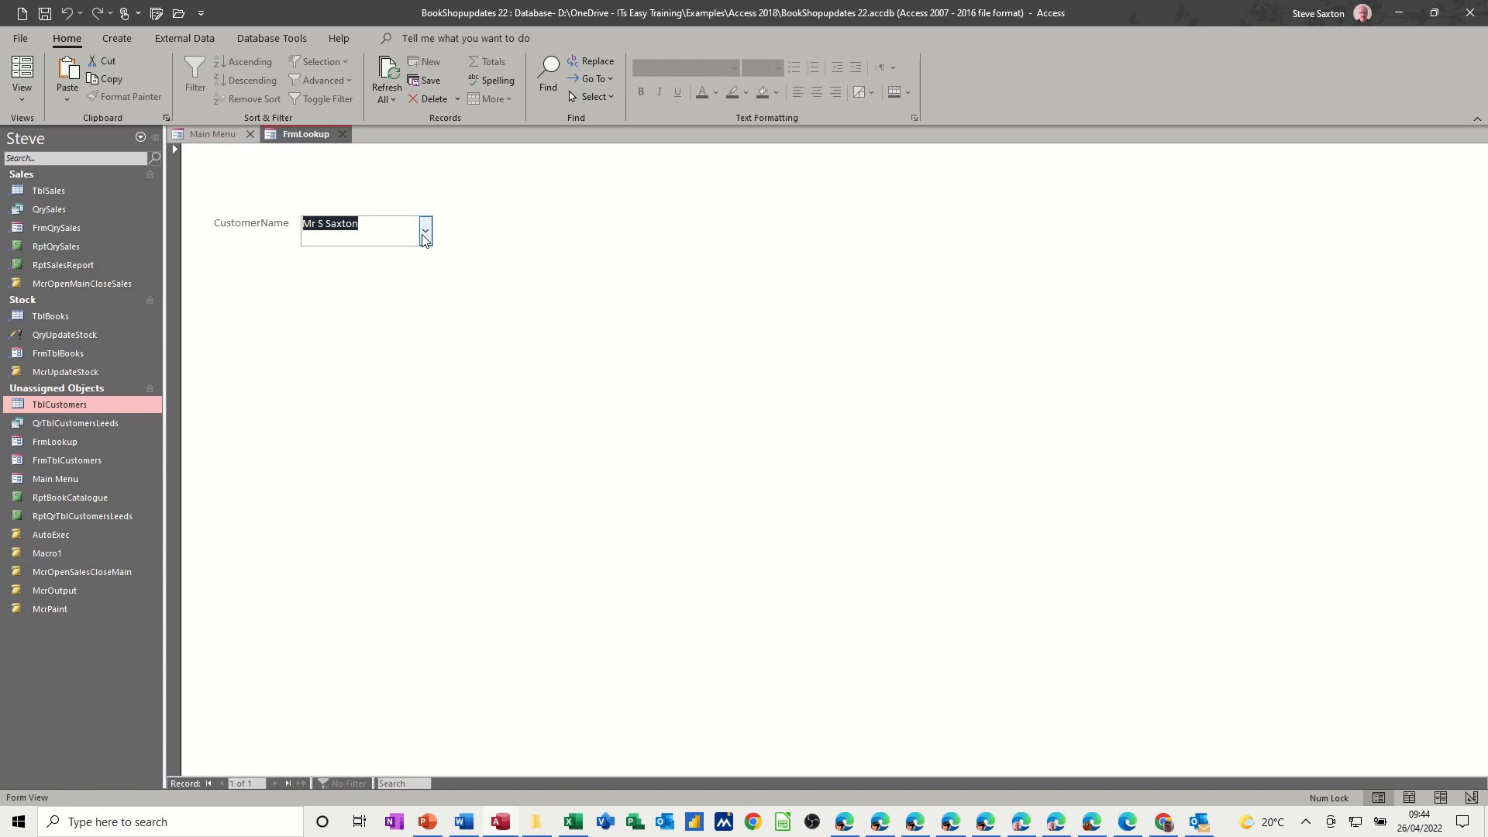
{"action": "left_click", "coordinate": [424, 229]}
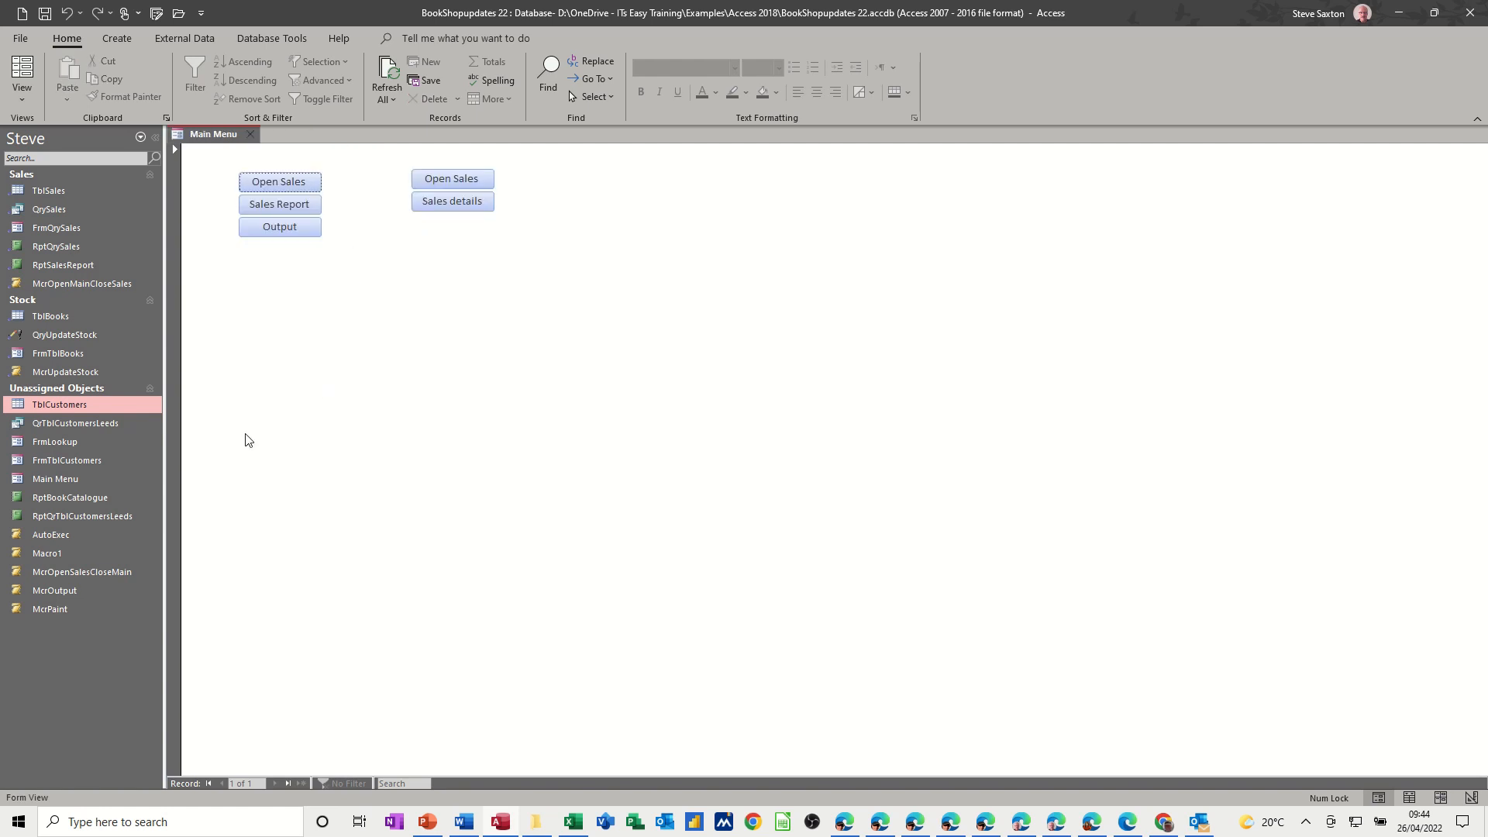
{"action": "mouse_move", "coordinate": [190, 57]}
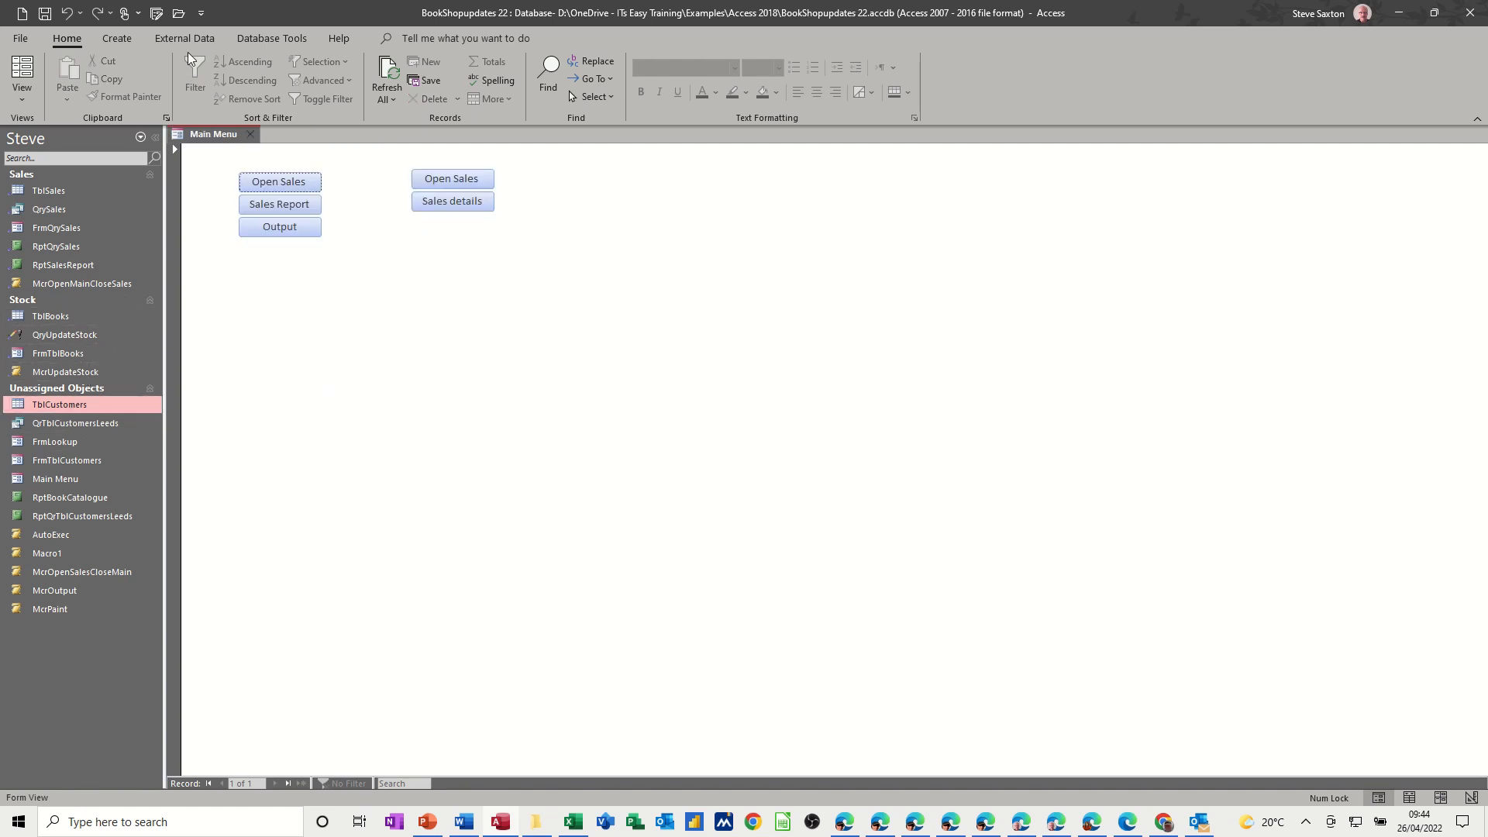
Start a new query in Design View and hide its Property Sheet.
{"action": "left_click", "coordinate": [116, 38]}
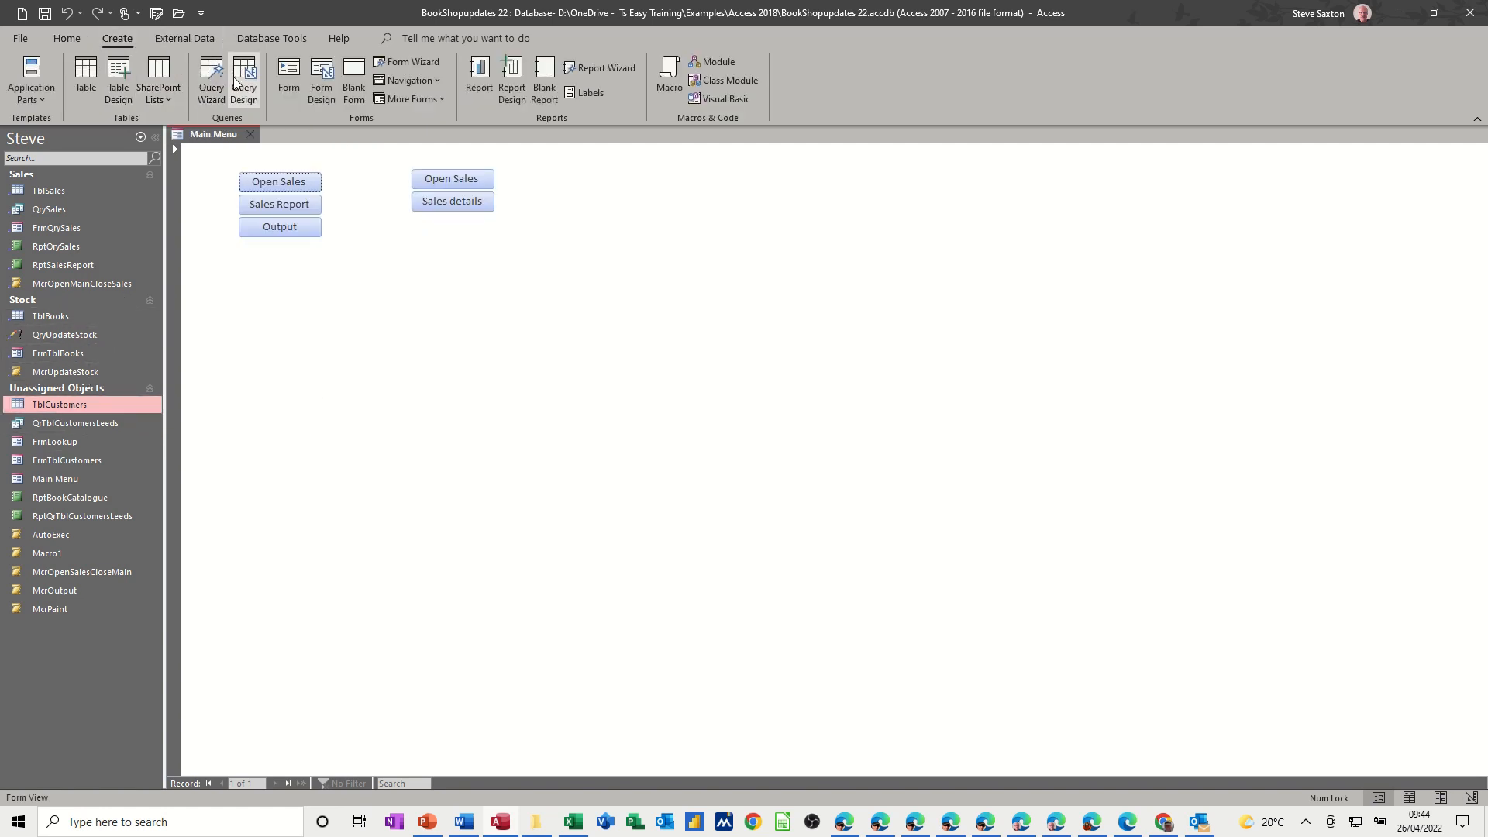
{"action": "left_click", "coordinate": [244, 77]}
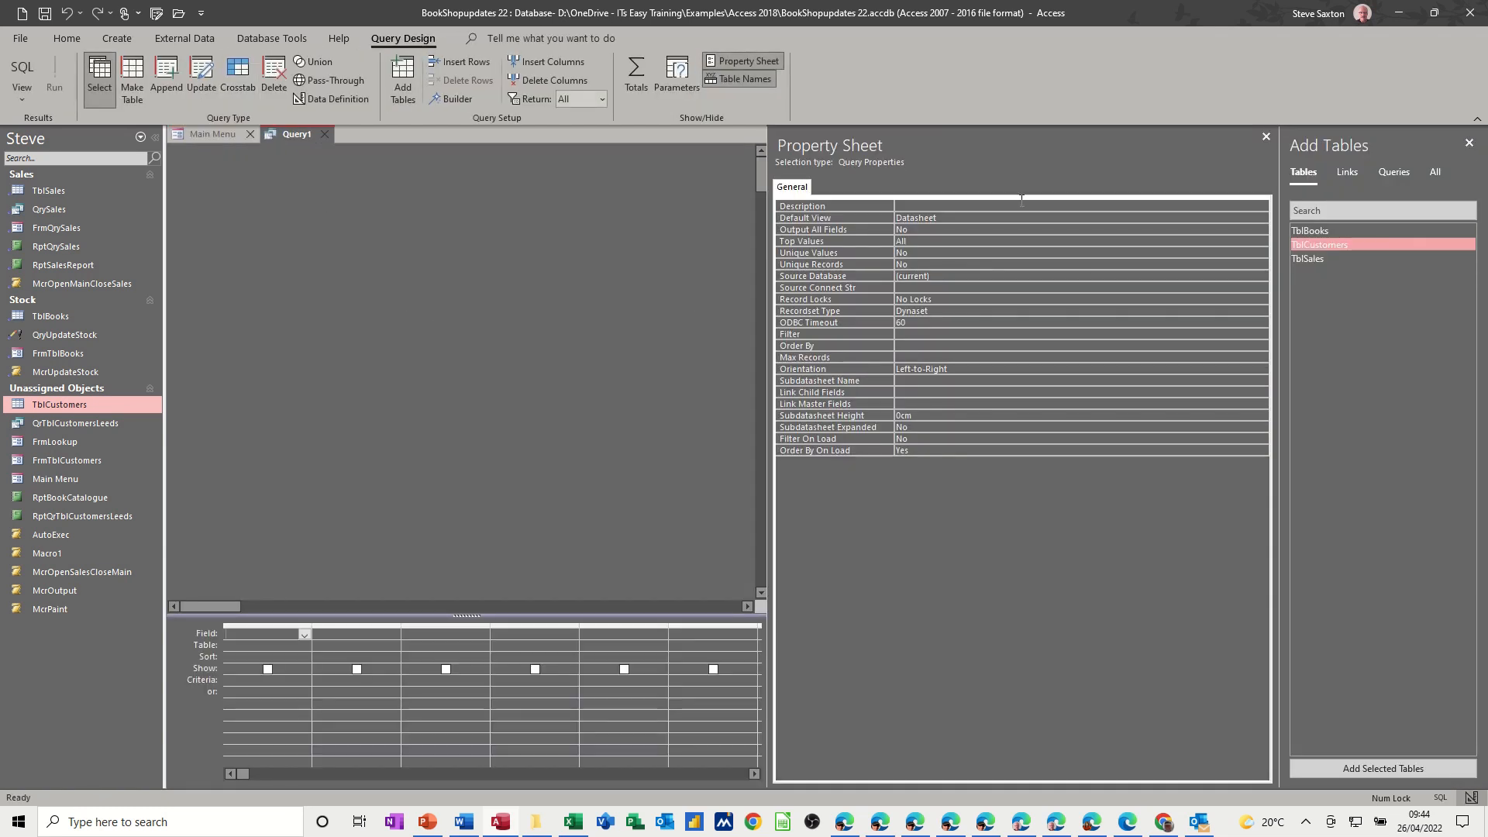
{"action": "left_click", "coordinate": [748, 61]}
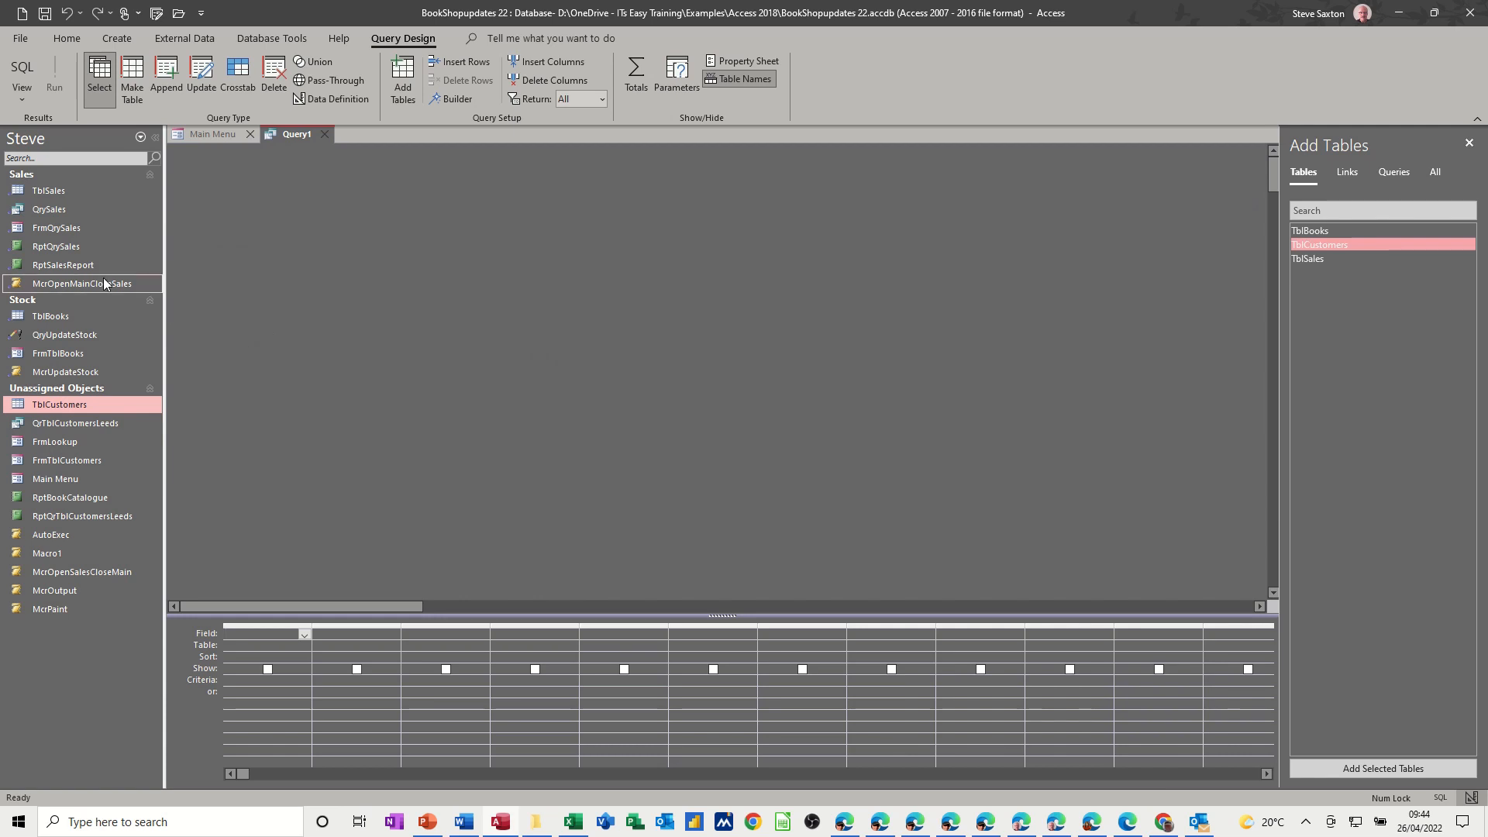
Add TblBooks, TblSales and TblCustomers, then put CustomerID and Title in the grid.
{"action": "left_click", "coordinate": [59, 405]}
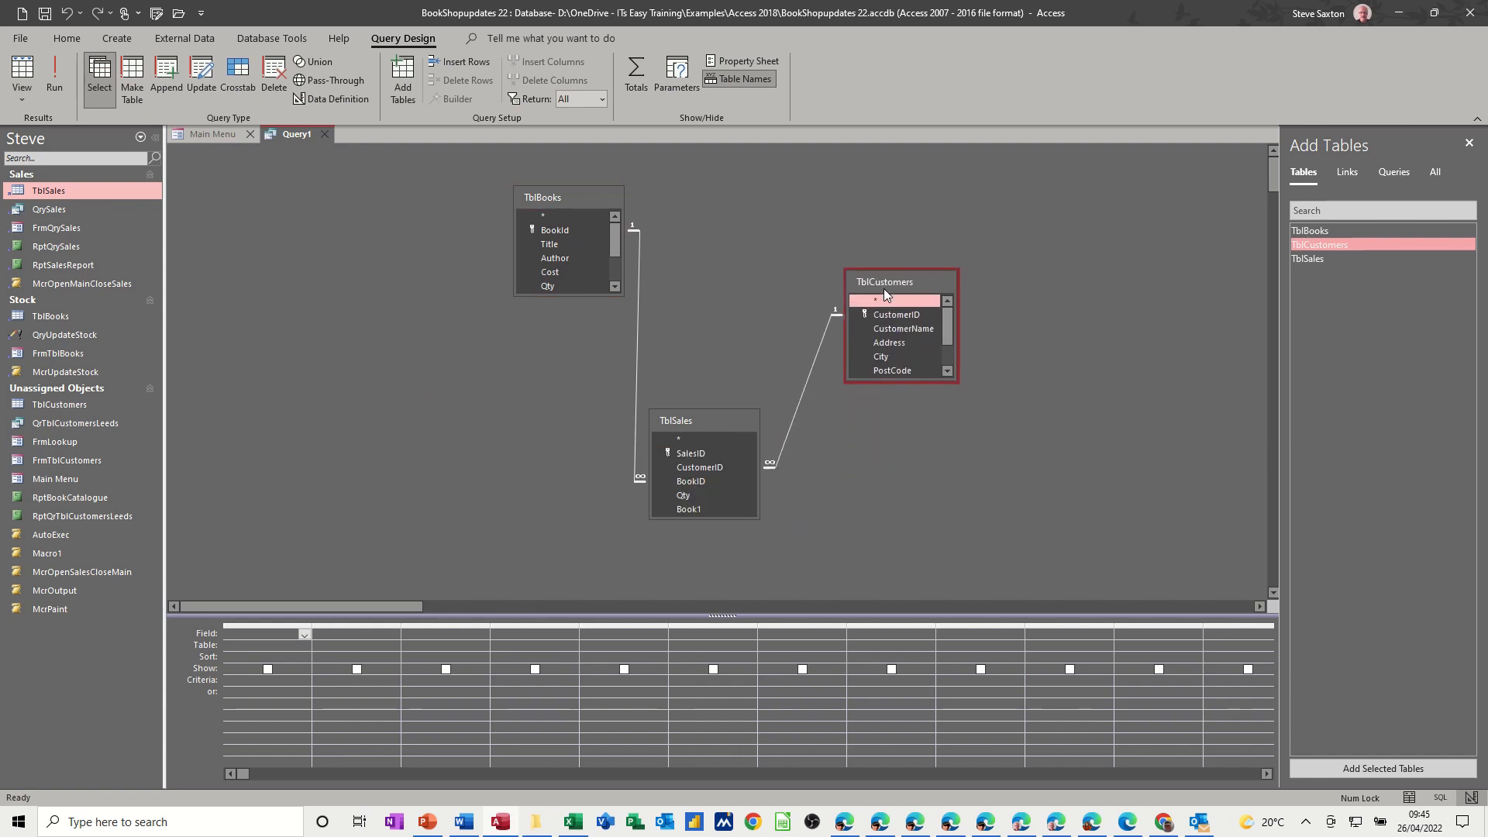
{"action": "left_click_drag", "start_coordinate": [541, 196], "coordinate": [477, 202]}
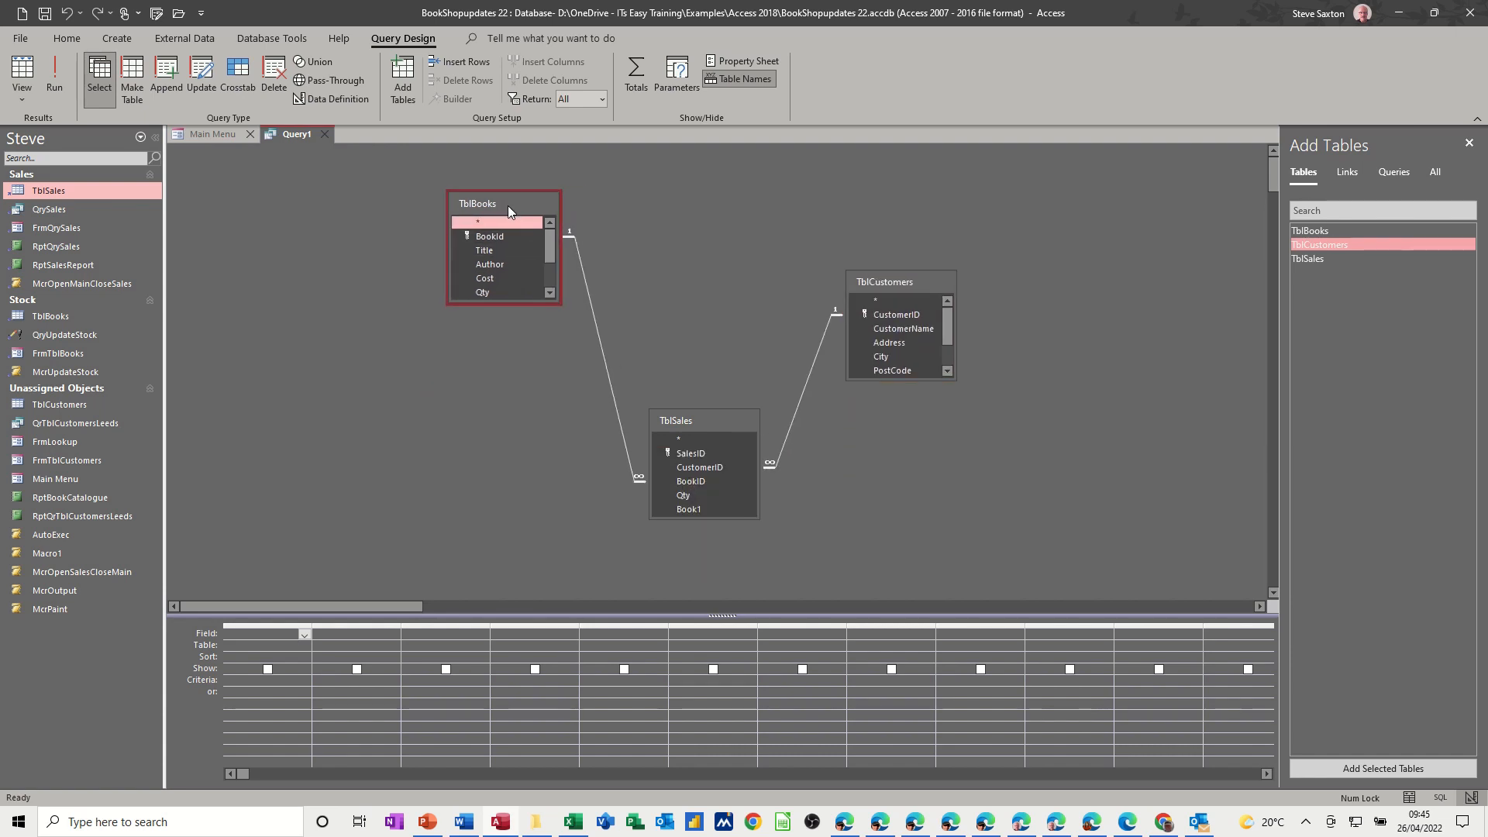
{"action": "left_click_drag", "start_coordinate": [677, 420], "coordinate": [705, 258]}
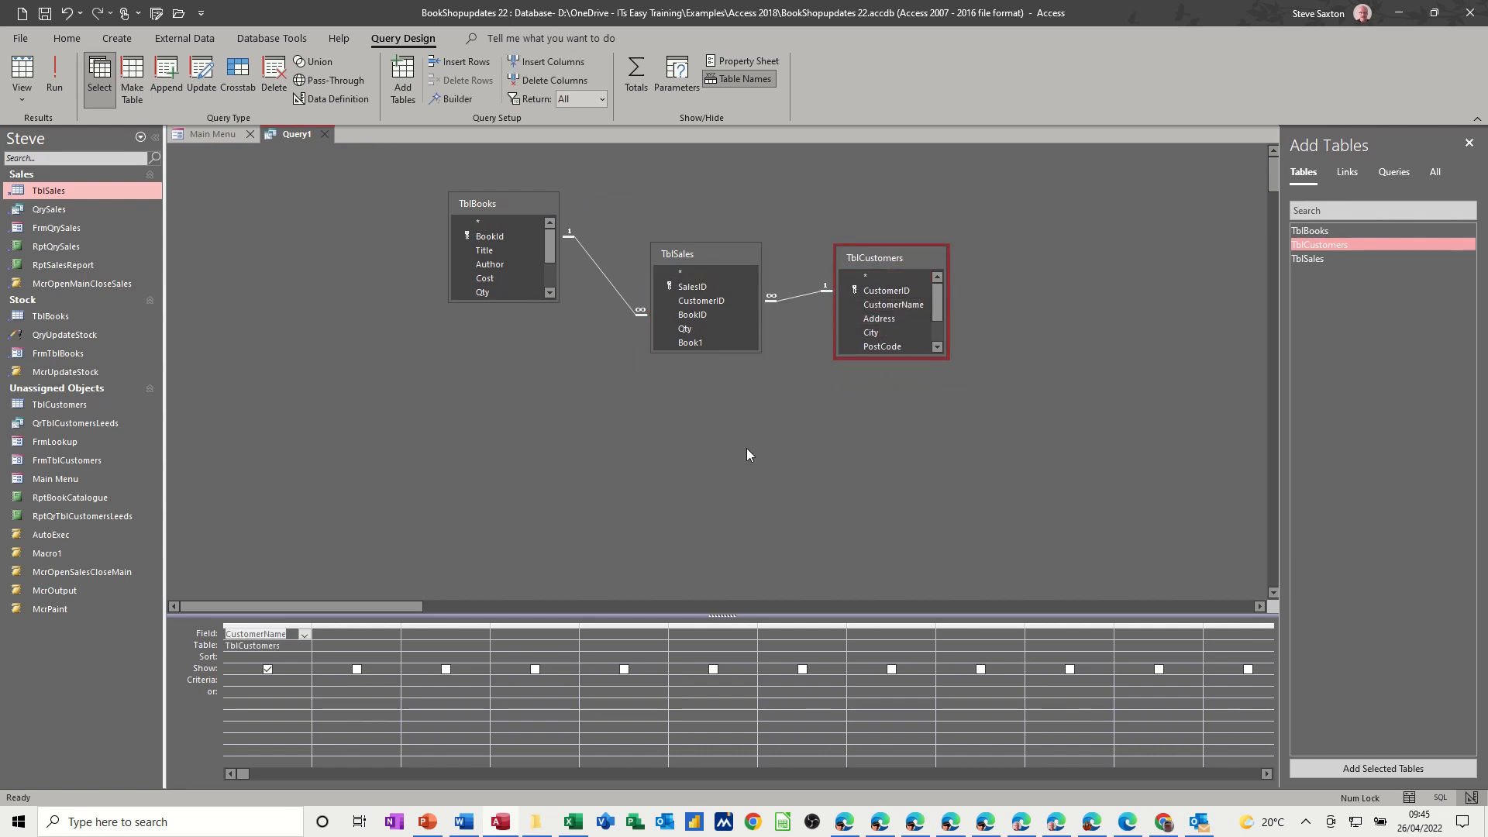
{"action": "mouse_move", "coordinate": [710, 401]}
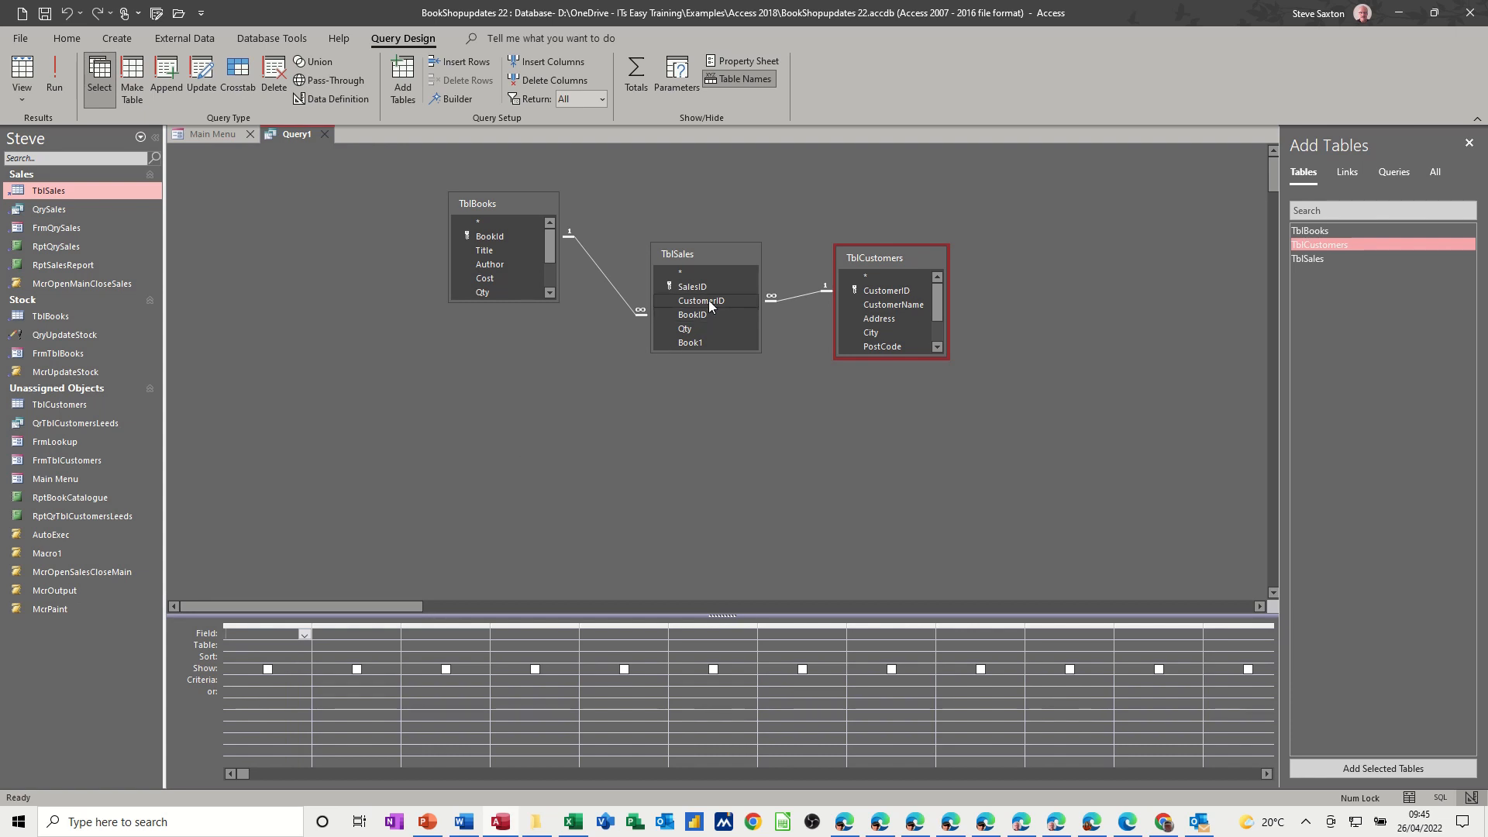
{"action": "double_click", "coordinate": [702, 300]}
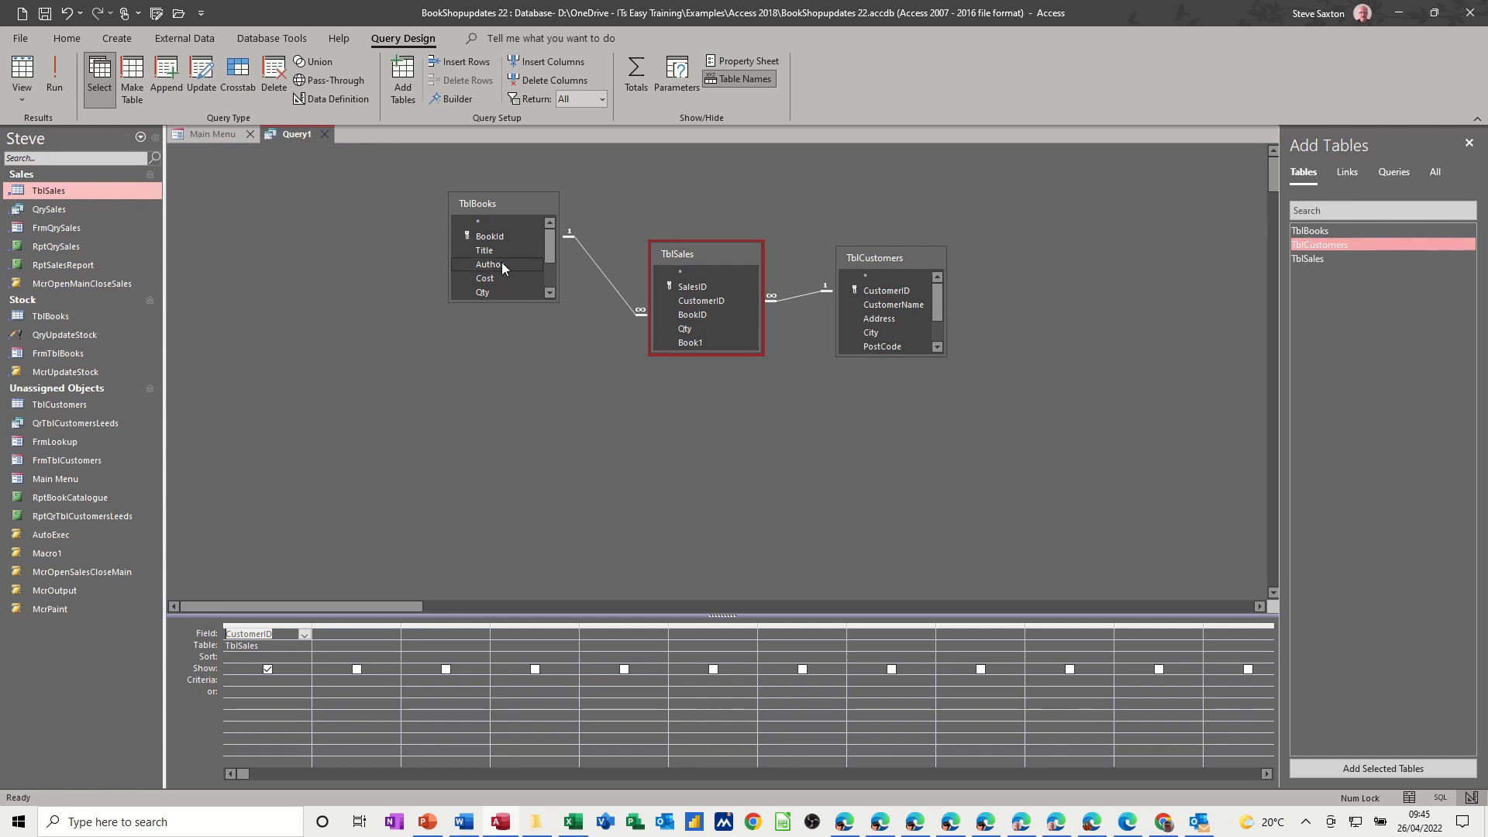
{"action": "double_click", "coordinate": [485, 250]}
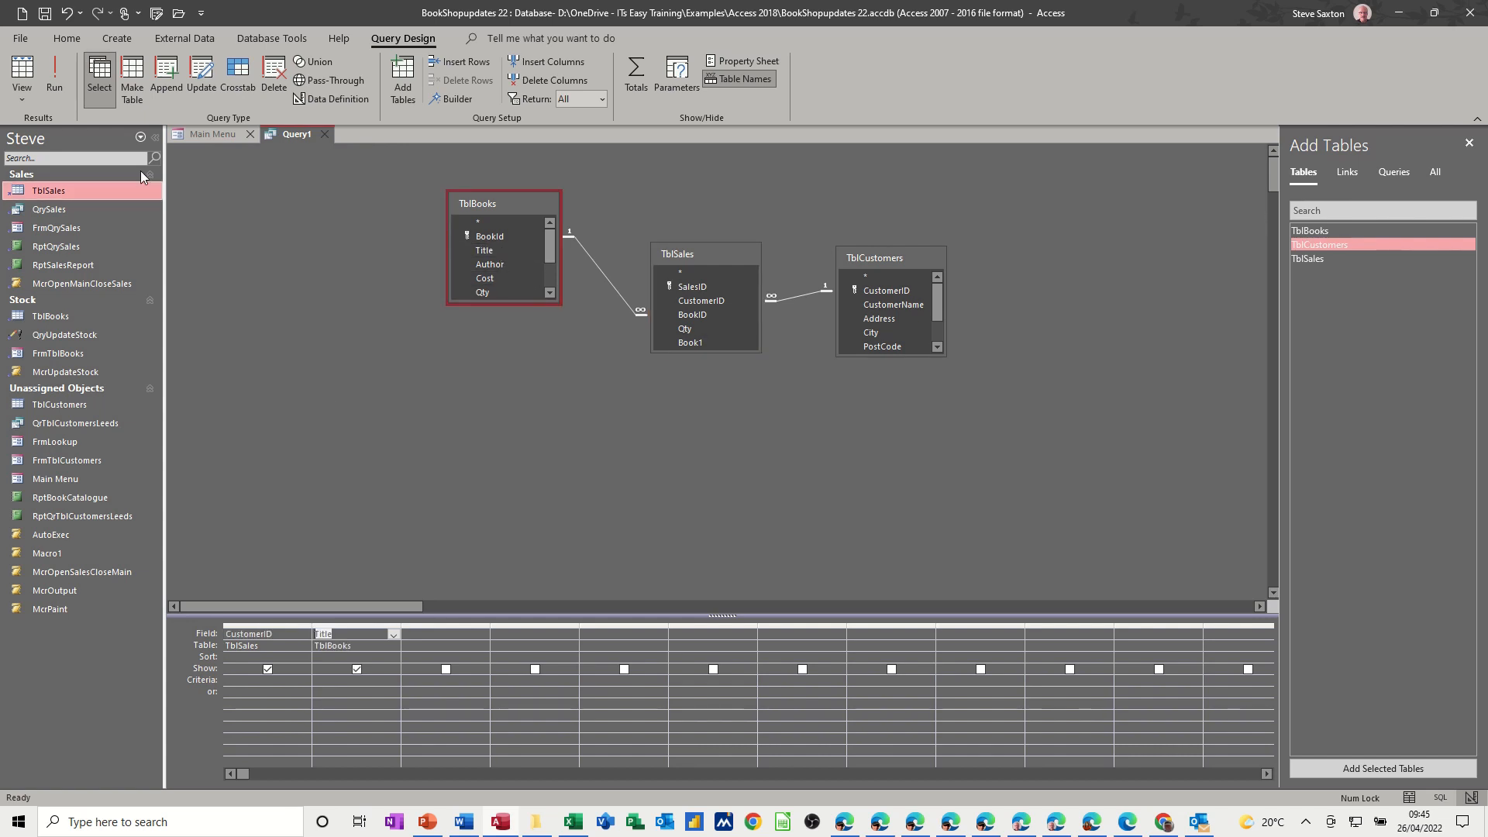
{"action": "left_click", "coordinate": [54, 77]}
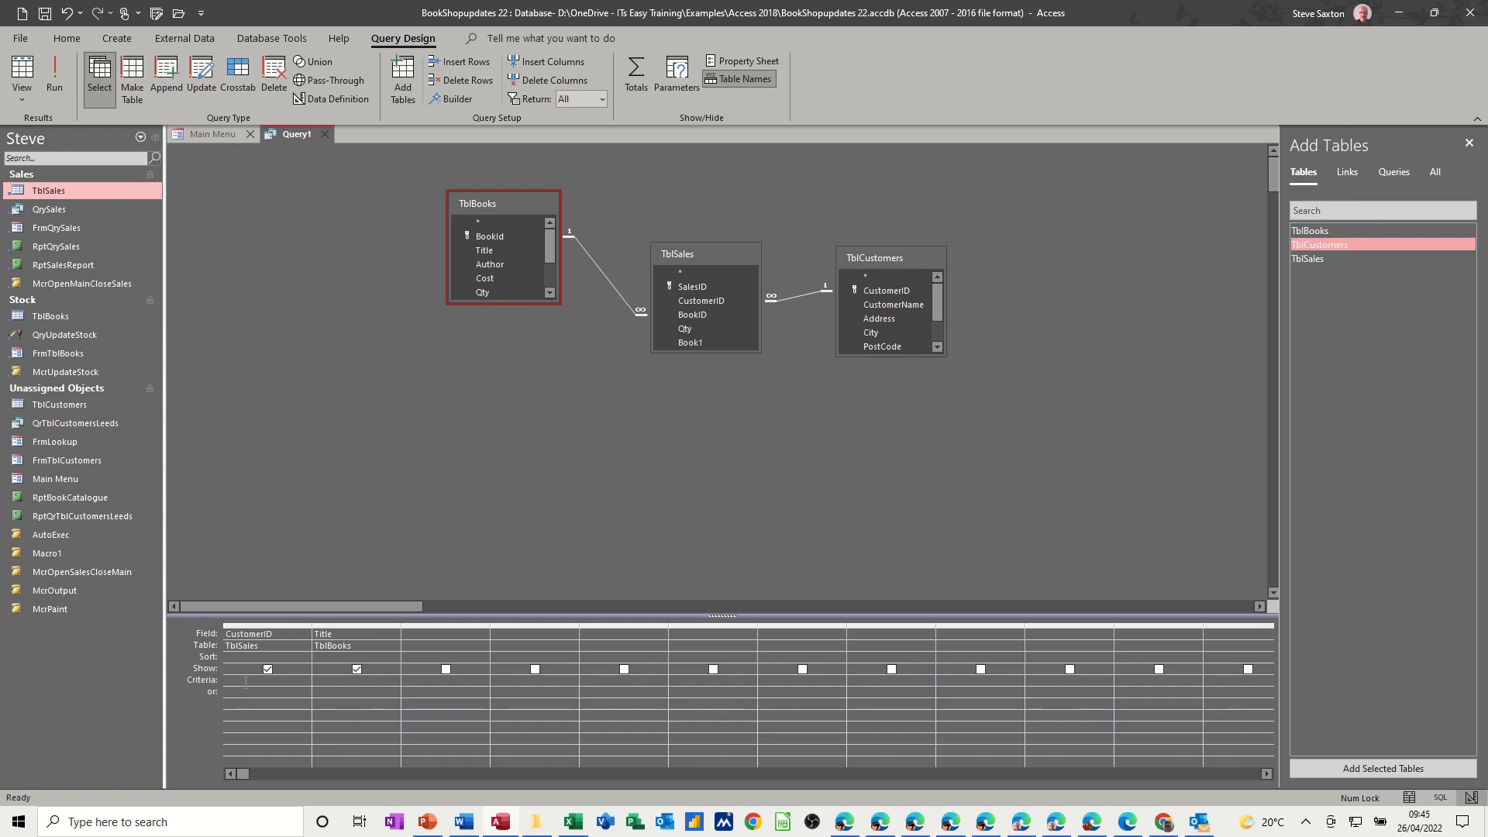
{"action": "mouse_move", "coordinate": [456, 98]}
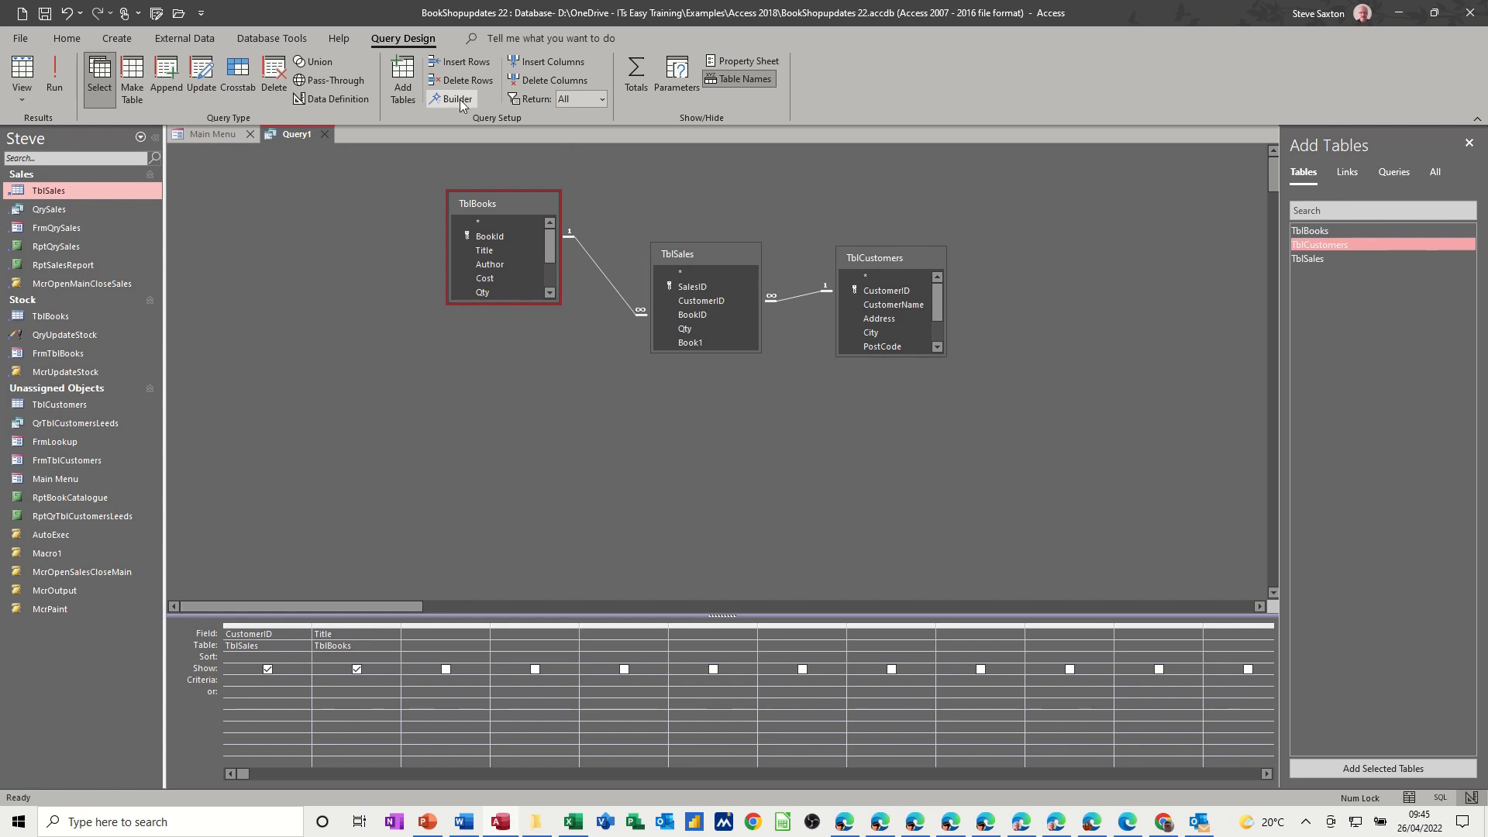
Build a CustomerID criterion referencing the customers combo box on FrmLookup.
{"action": "left_click", "coordinate": [456, 99]}
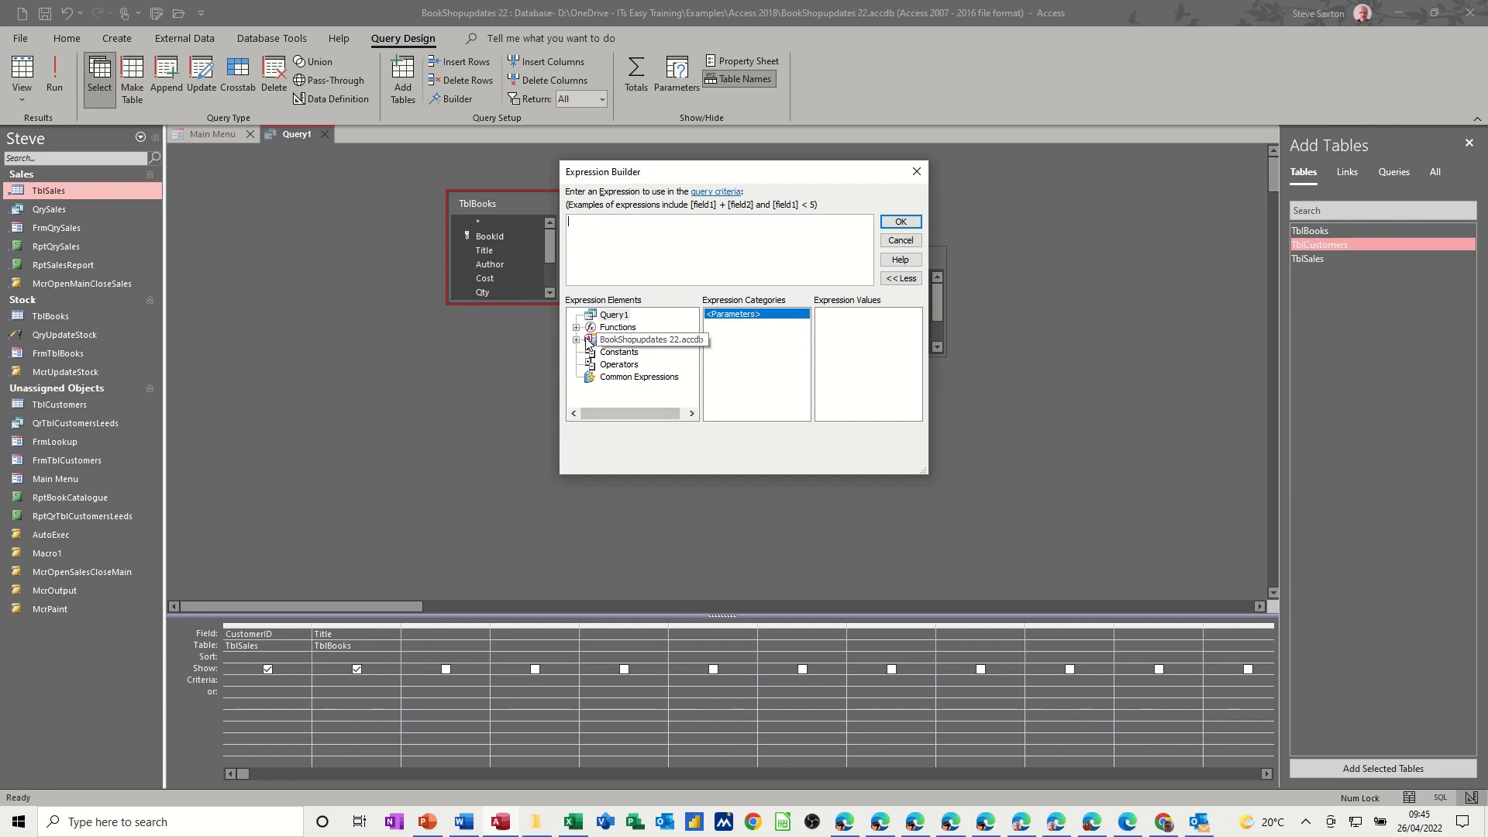
{"action": "left_click", "coordinate": [576, 340]}
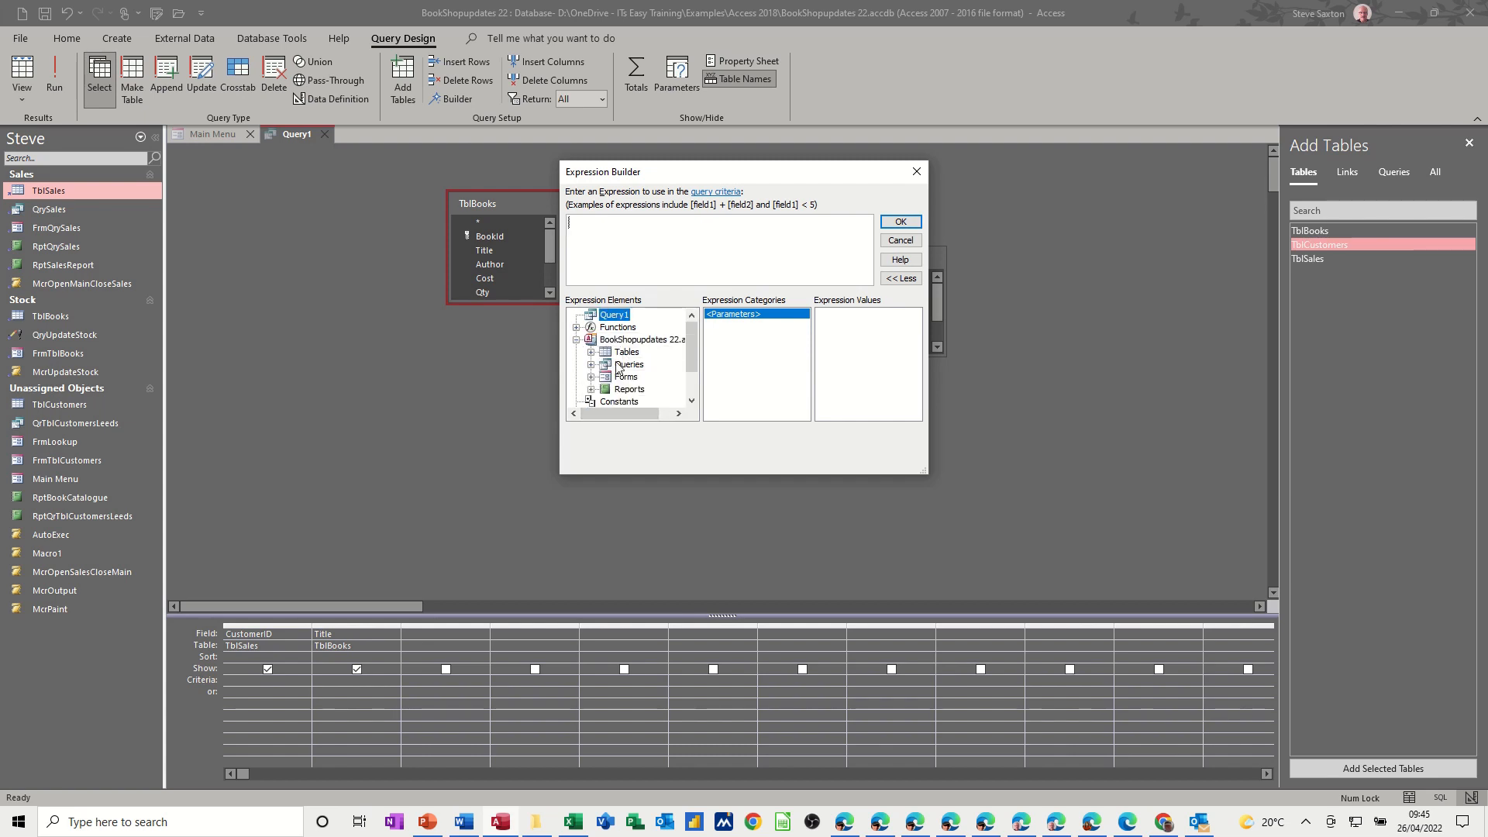
{"action": "left_click", "coordinate": [591, 364]}
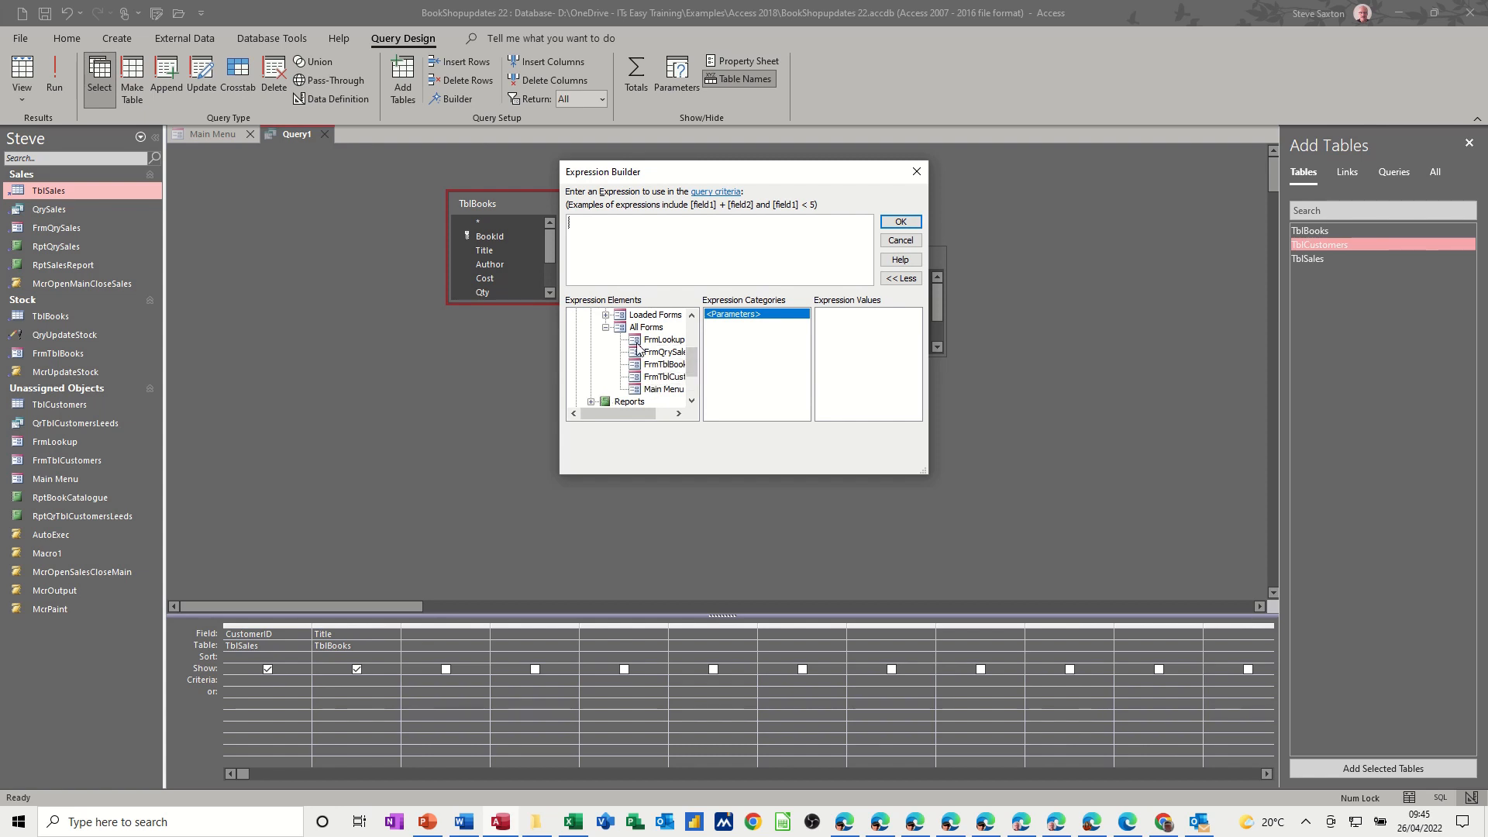
{"action": "left_click", "coordinate": [664, 339]}
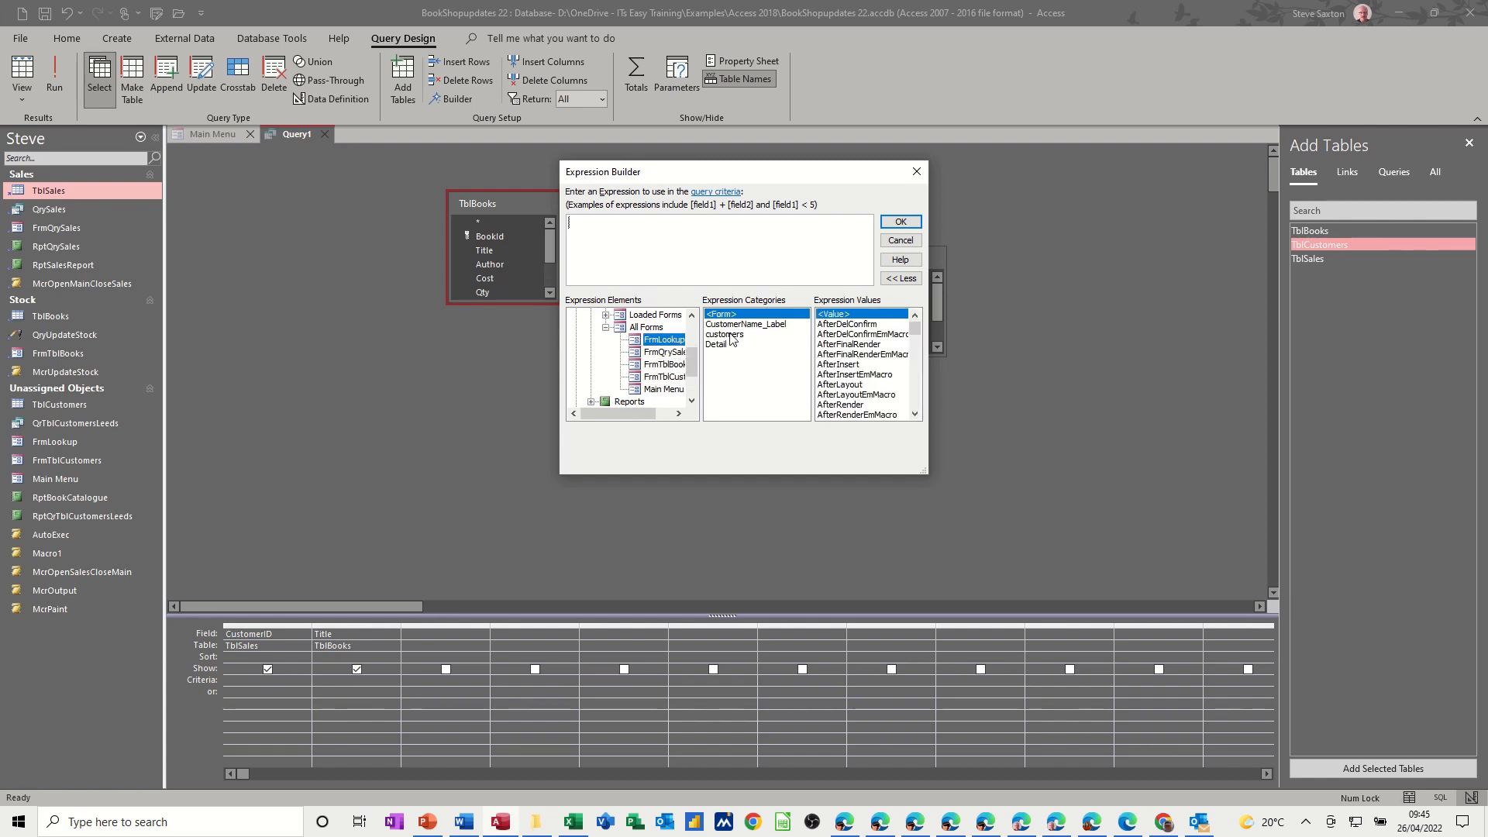
{"action": "left_click", "coordinate": [724, 334]}
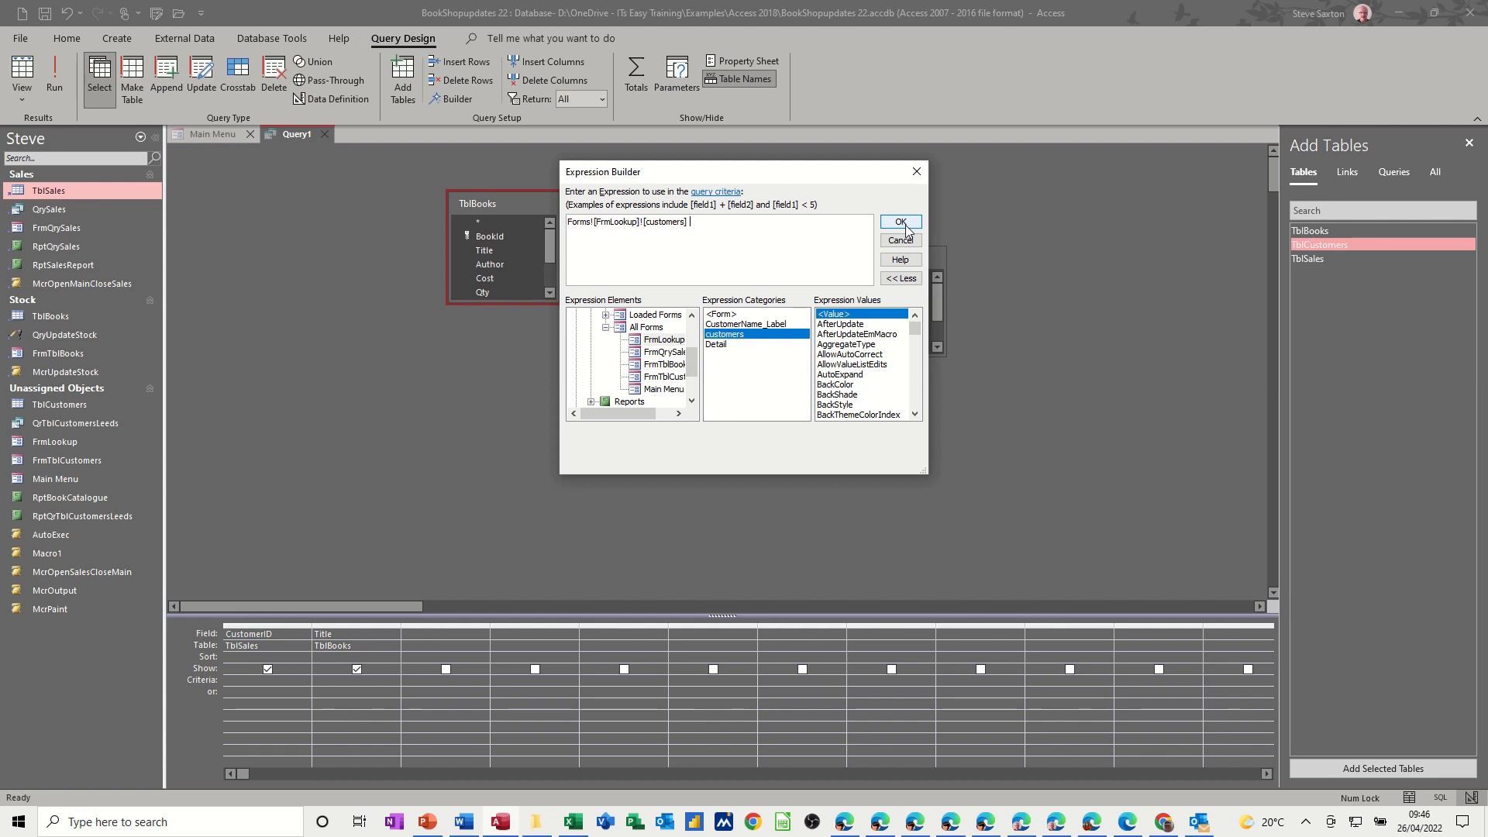
{"action": "left_click", "coordinate": [898, 223]}
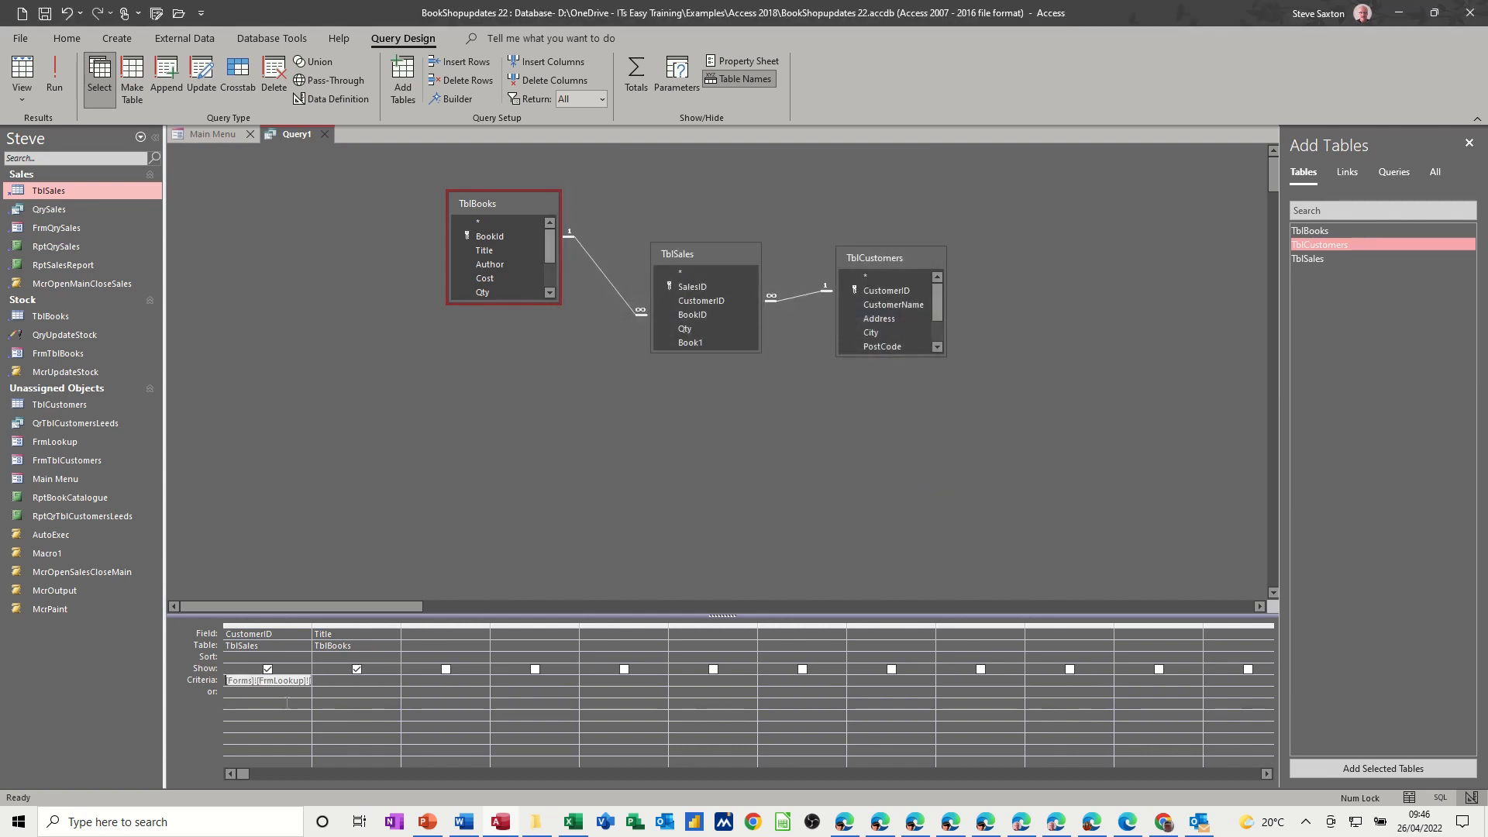
{"action": "mouse_move", "coordinate": [99, 76]}
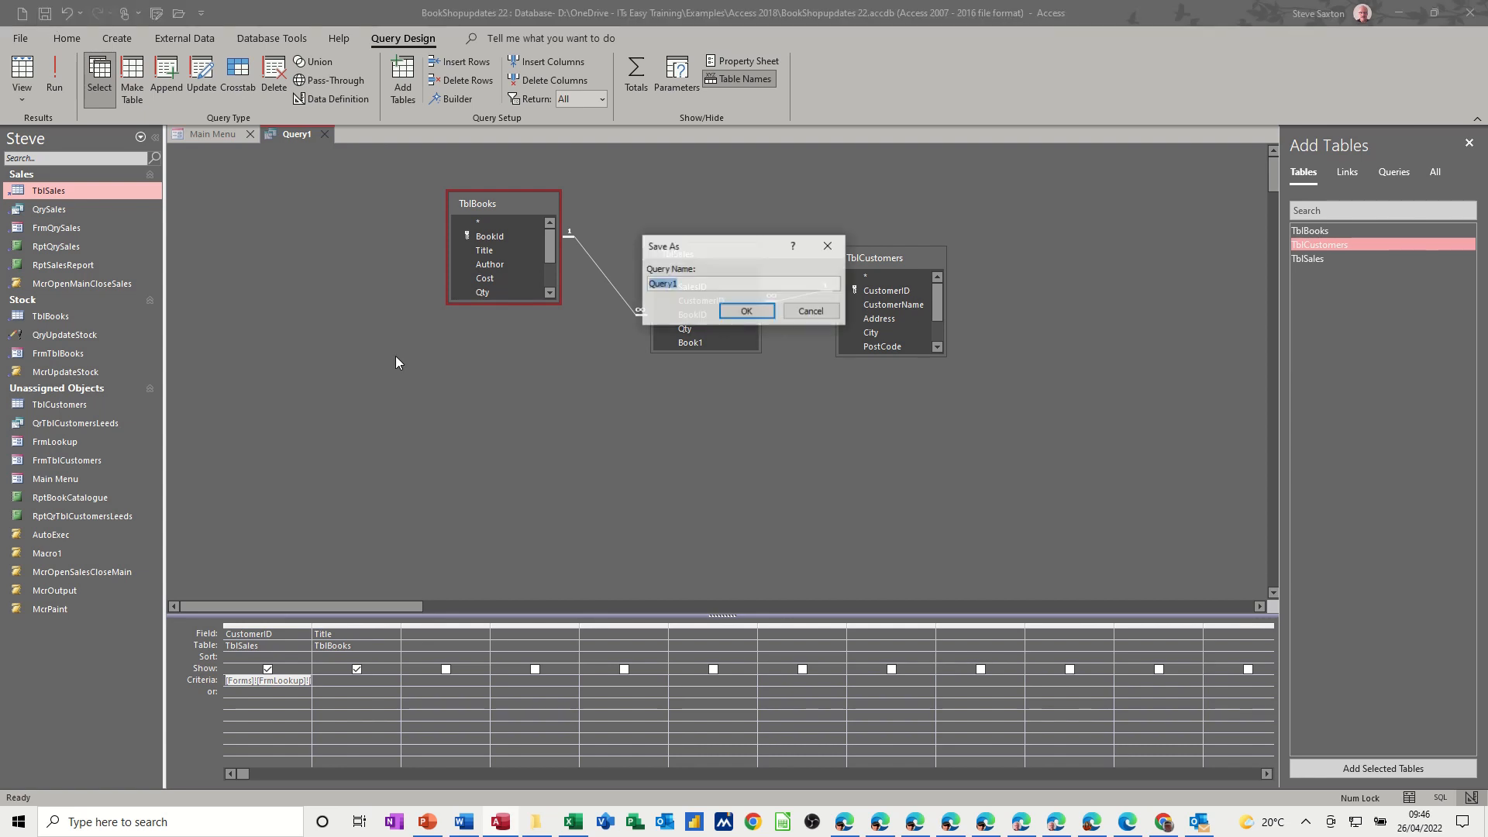
Save the query under the name QryLookup.
{"action": "type", "text": "Q"}
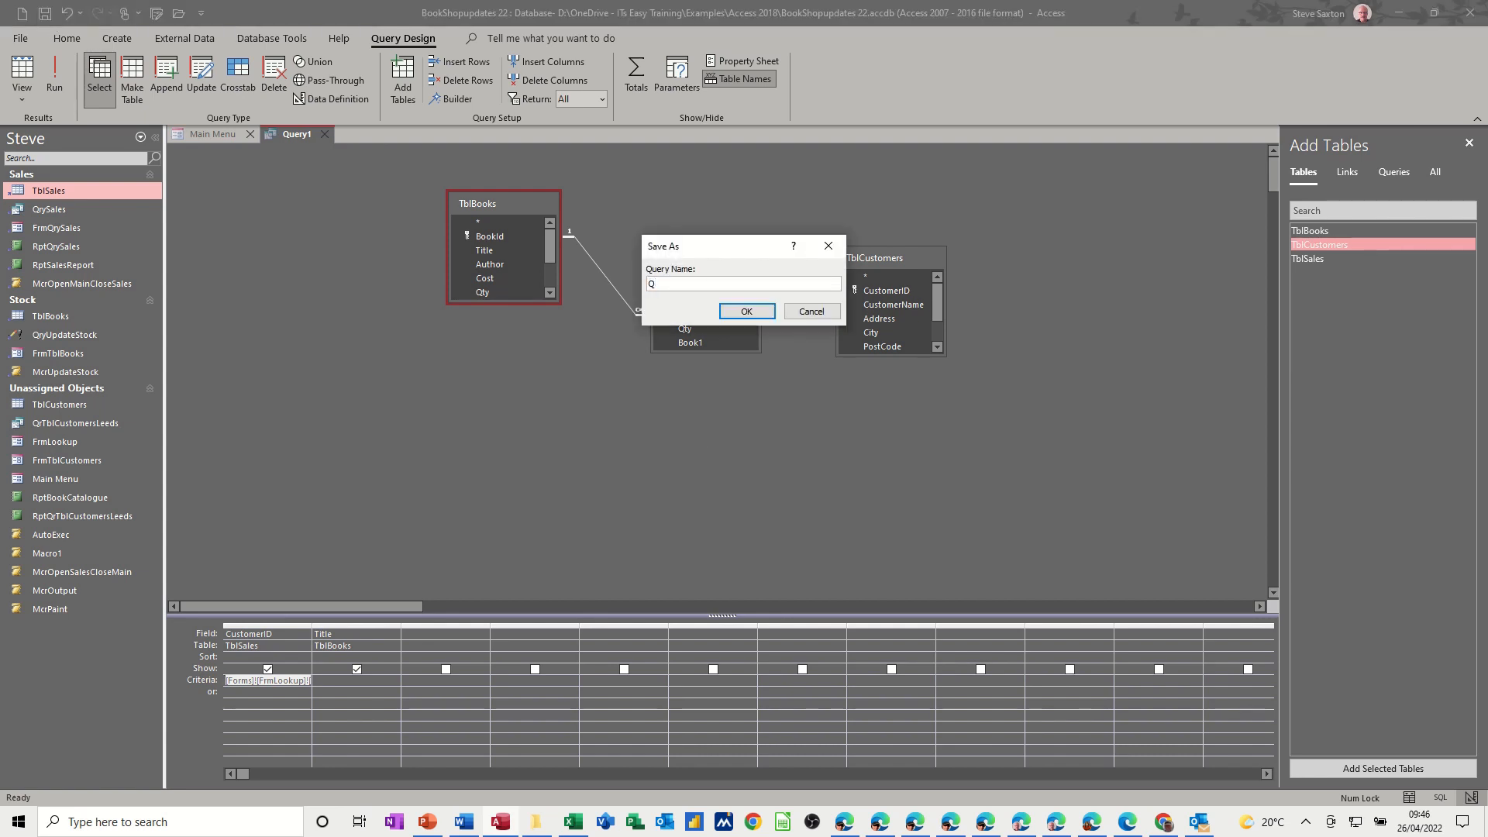
{"action": "type", "text": "ryLookup"}
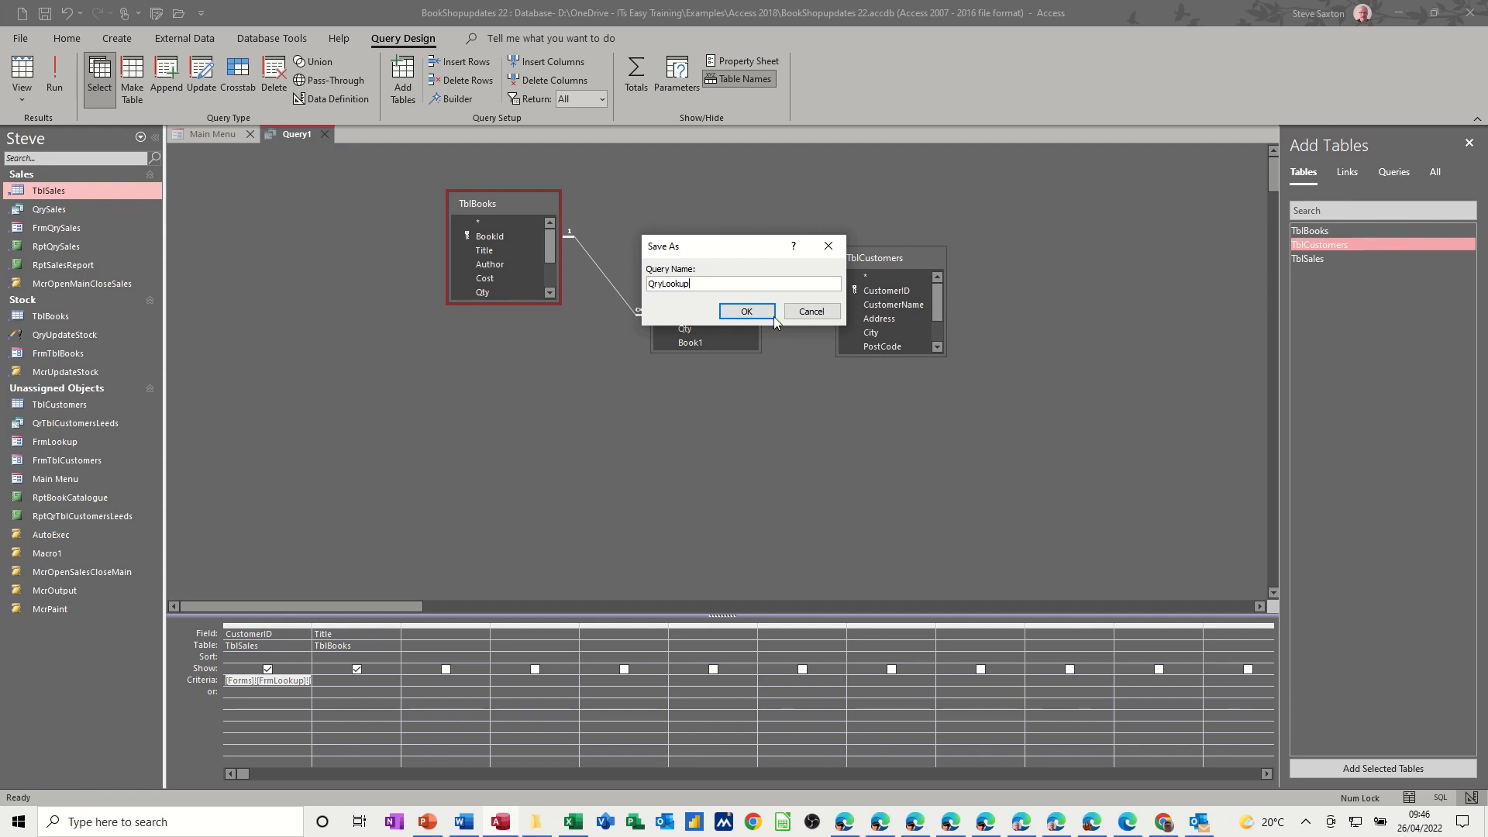
{"action": "left_click", "coordinate": [745, 312]}
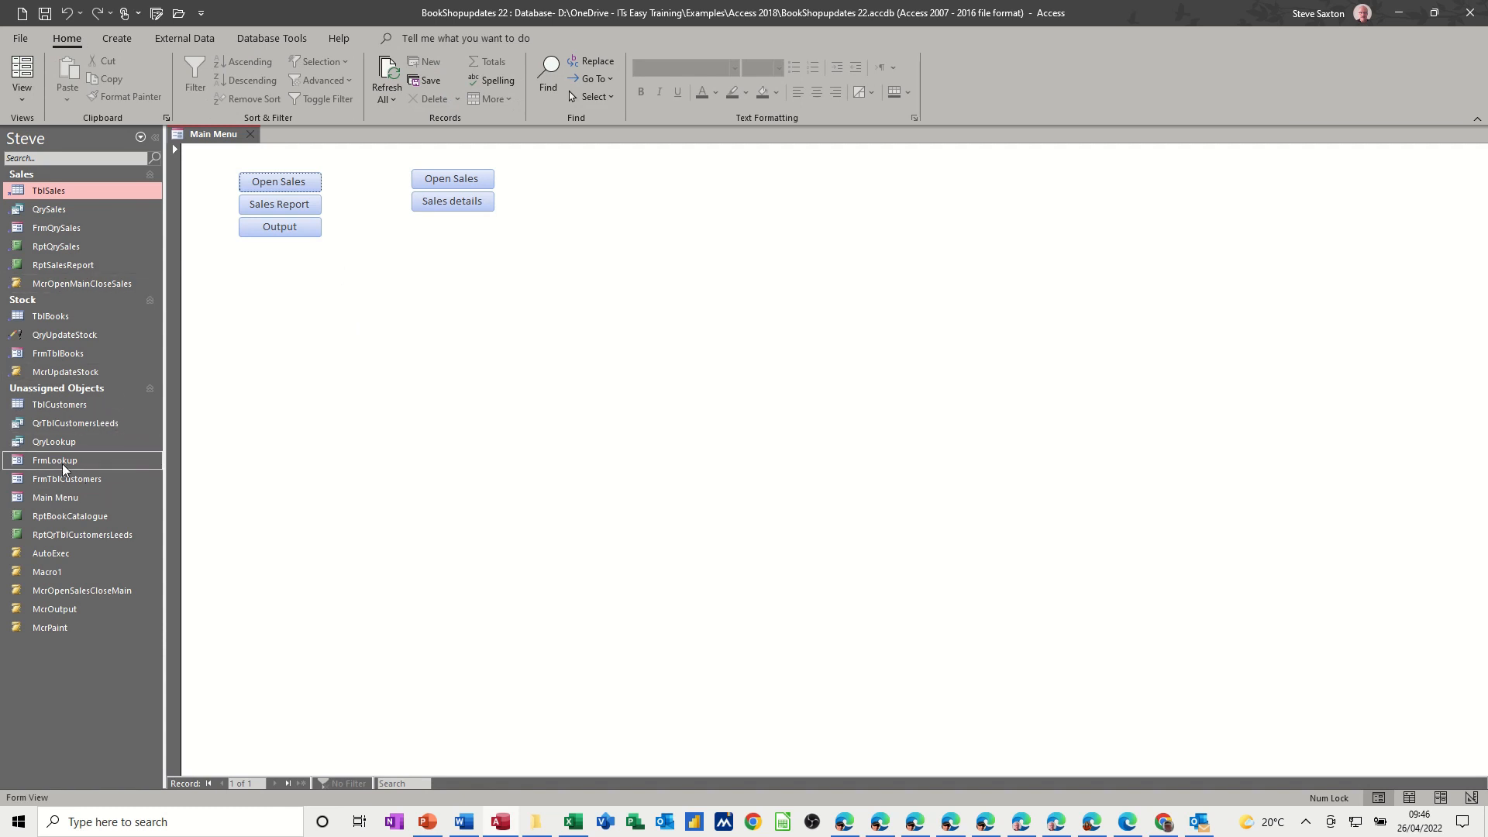
{"action": "double_click", "coordinate": [54, 459]}
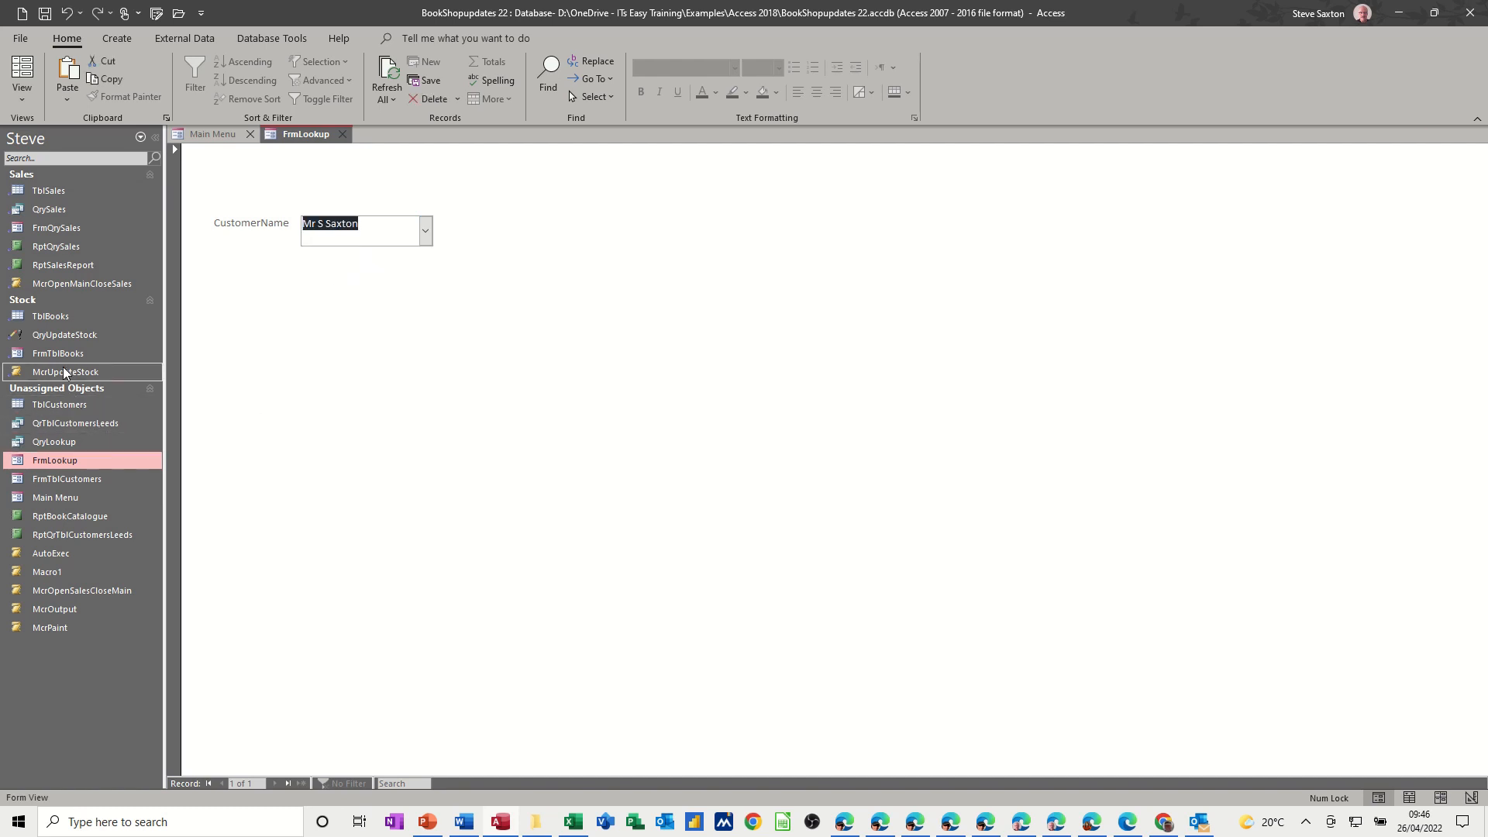
{"action": "mouse_move", "coordinate": [46, 571]}
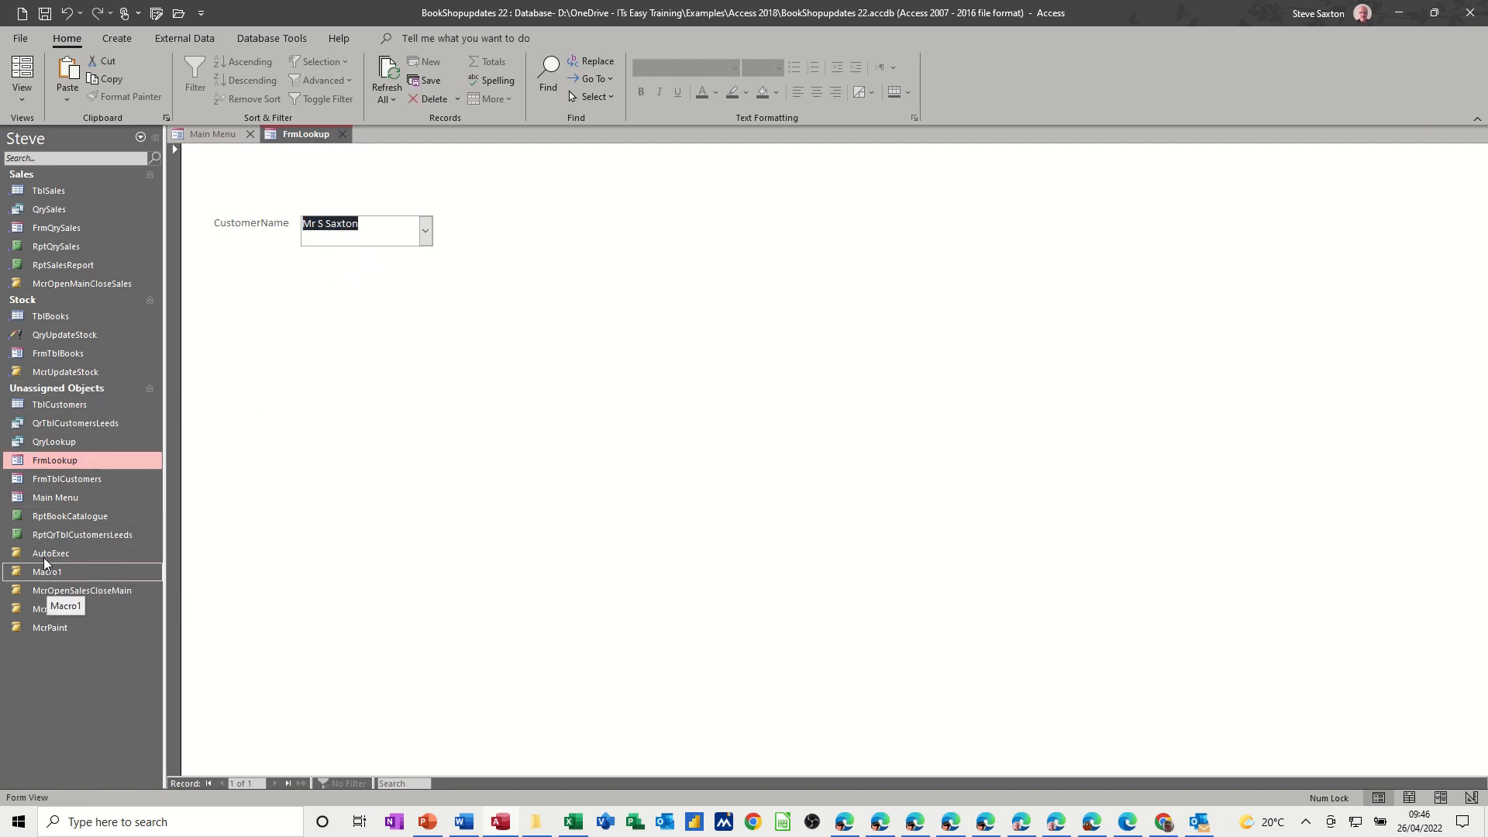
{"action": "left_click", "coordinate": [55, 441]}
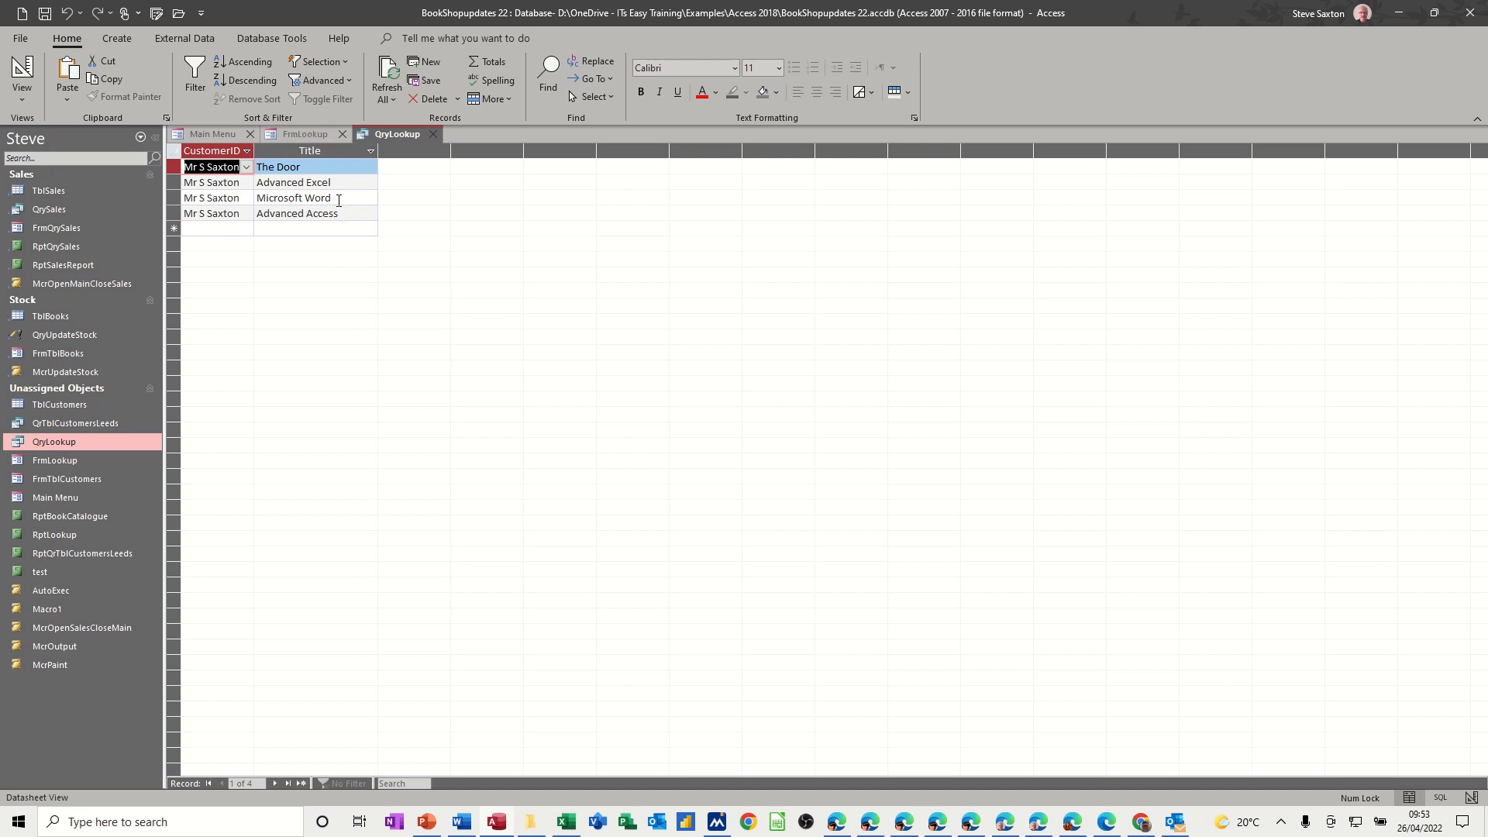
{"action": "mouse_move", "coordinate": [270, 212]}
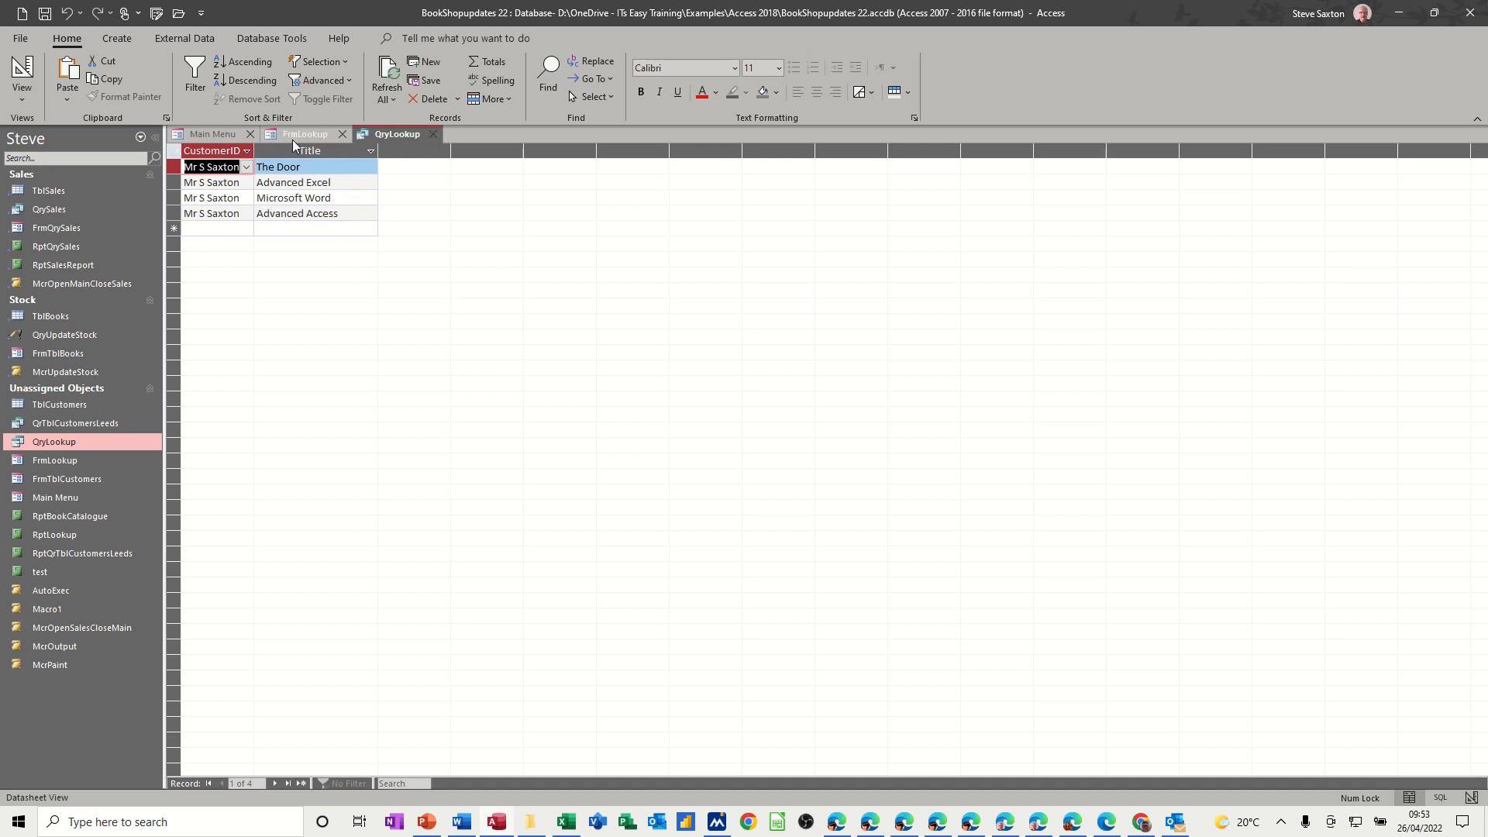
{"action": "mouse_move", "coordinate": [435, 141]}
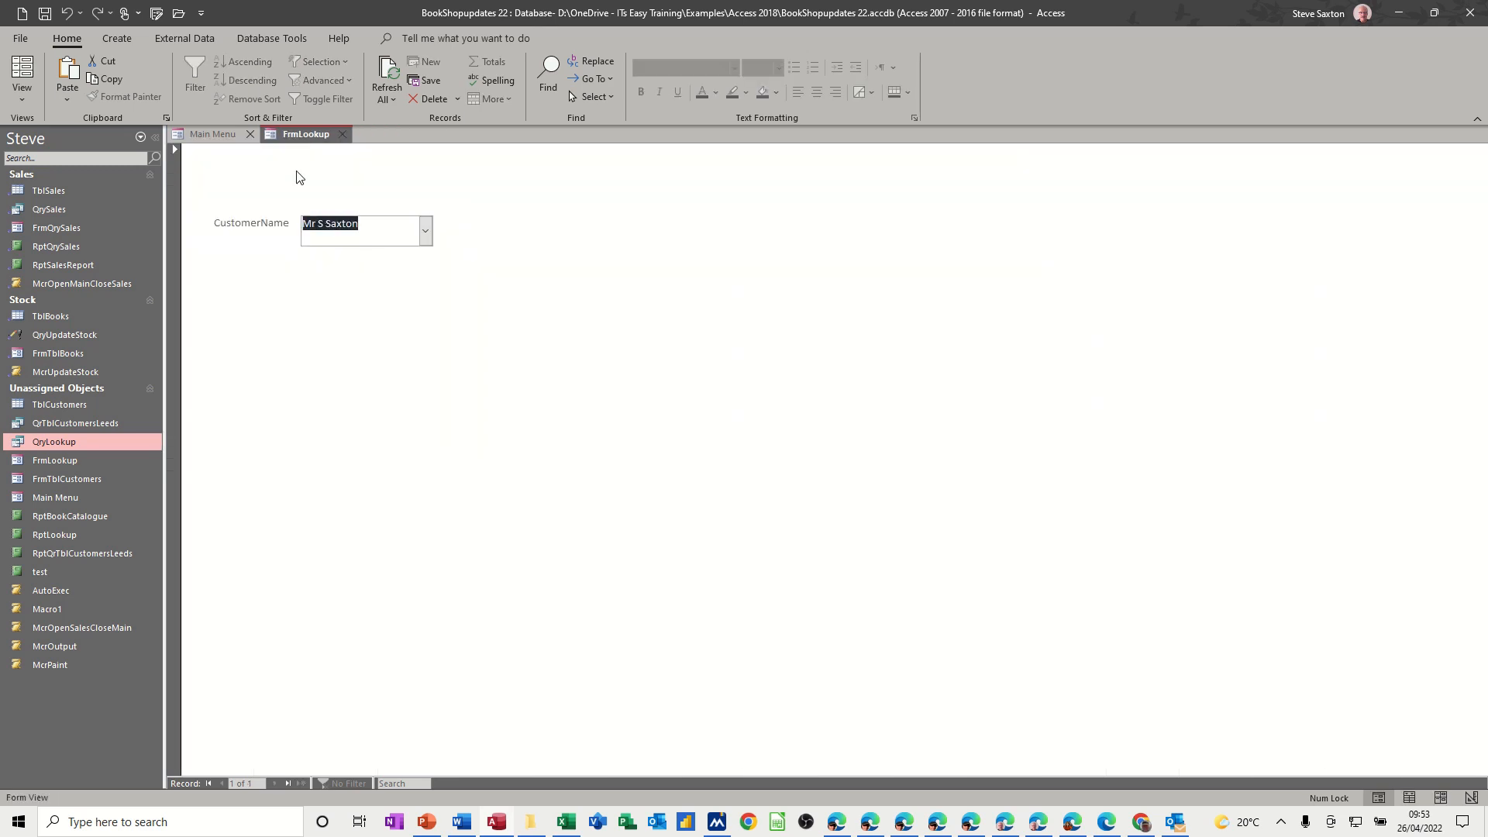
{"action": "mouse_move", "coordinate": [53, 442]}
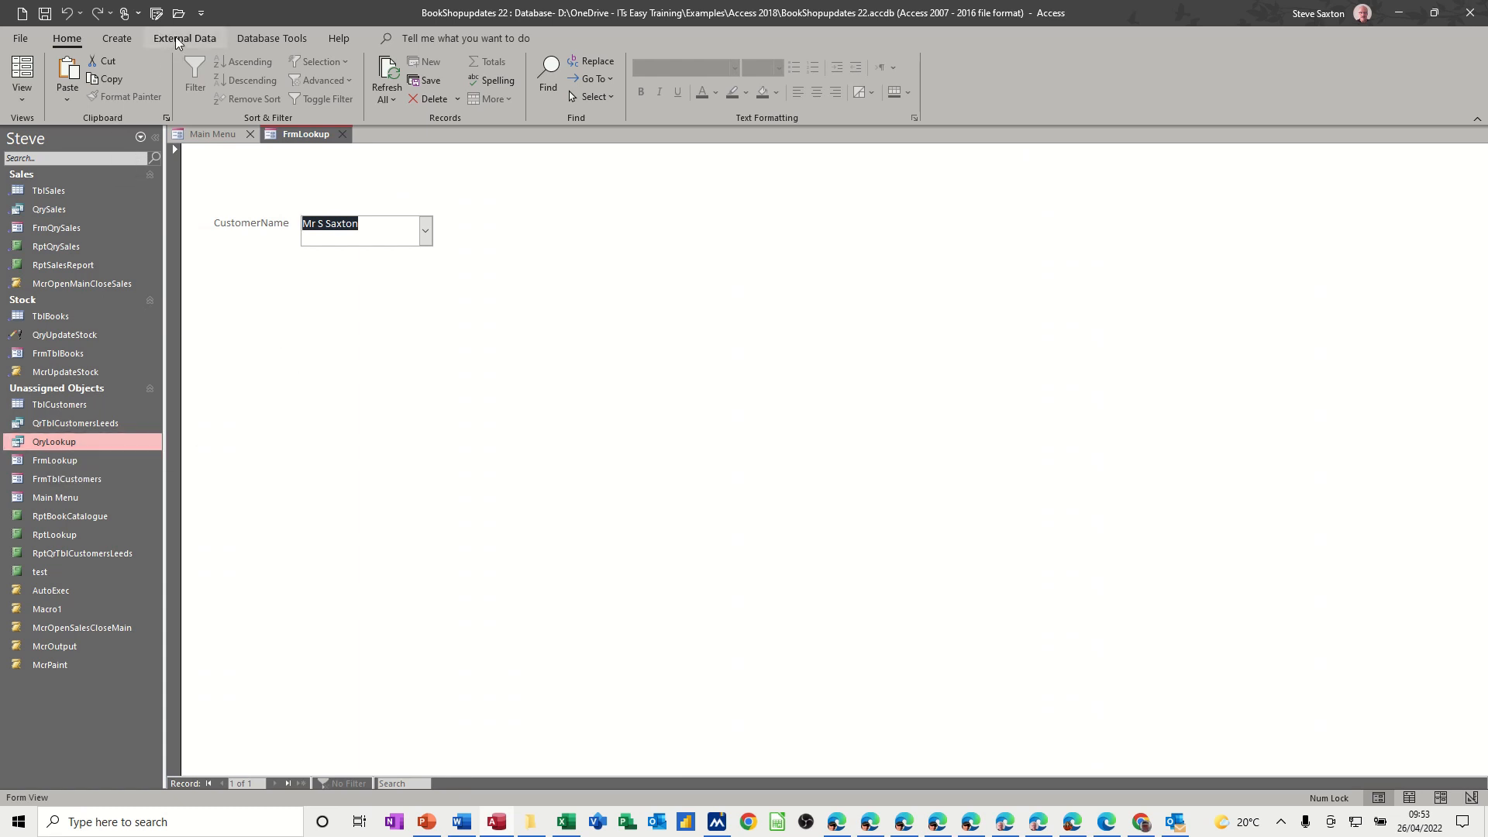
{"action": "left_click", "coordinate": [116, 38]}
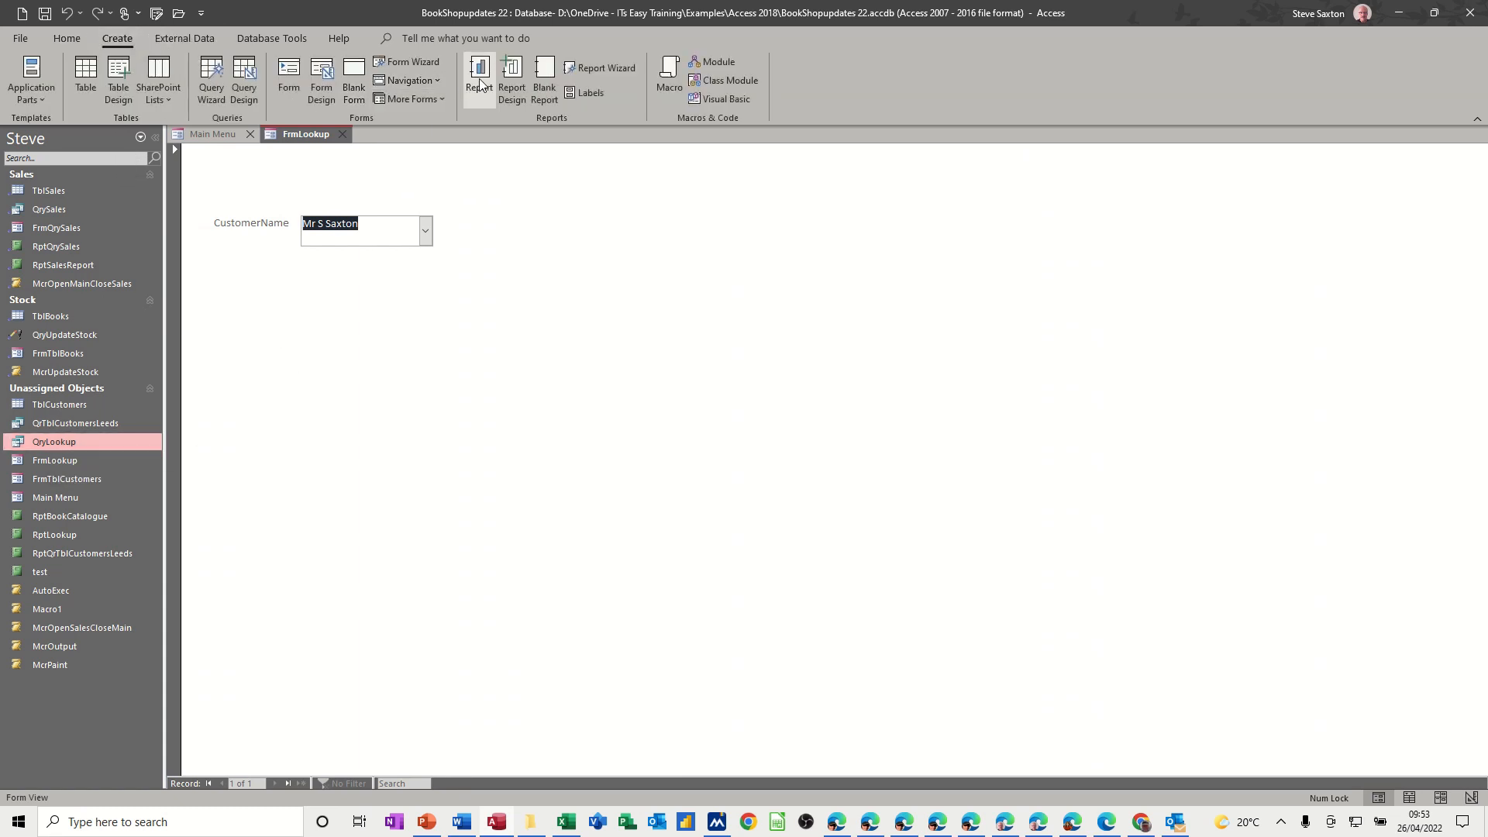
{"action": "left_click", "coordinate": [479, 80]}
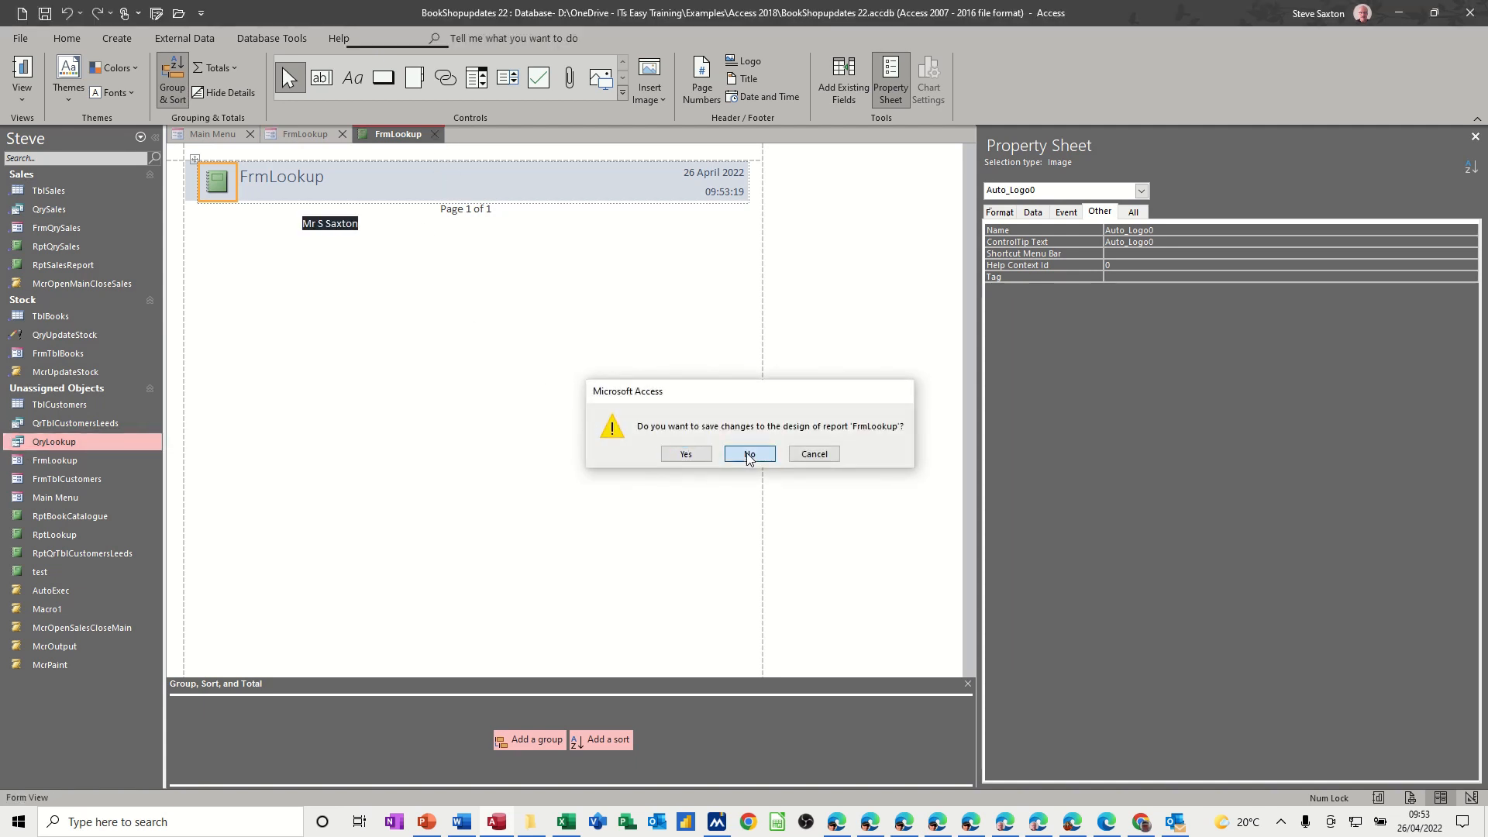
{"action": "left_click", "coordinate": [749, 454]}
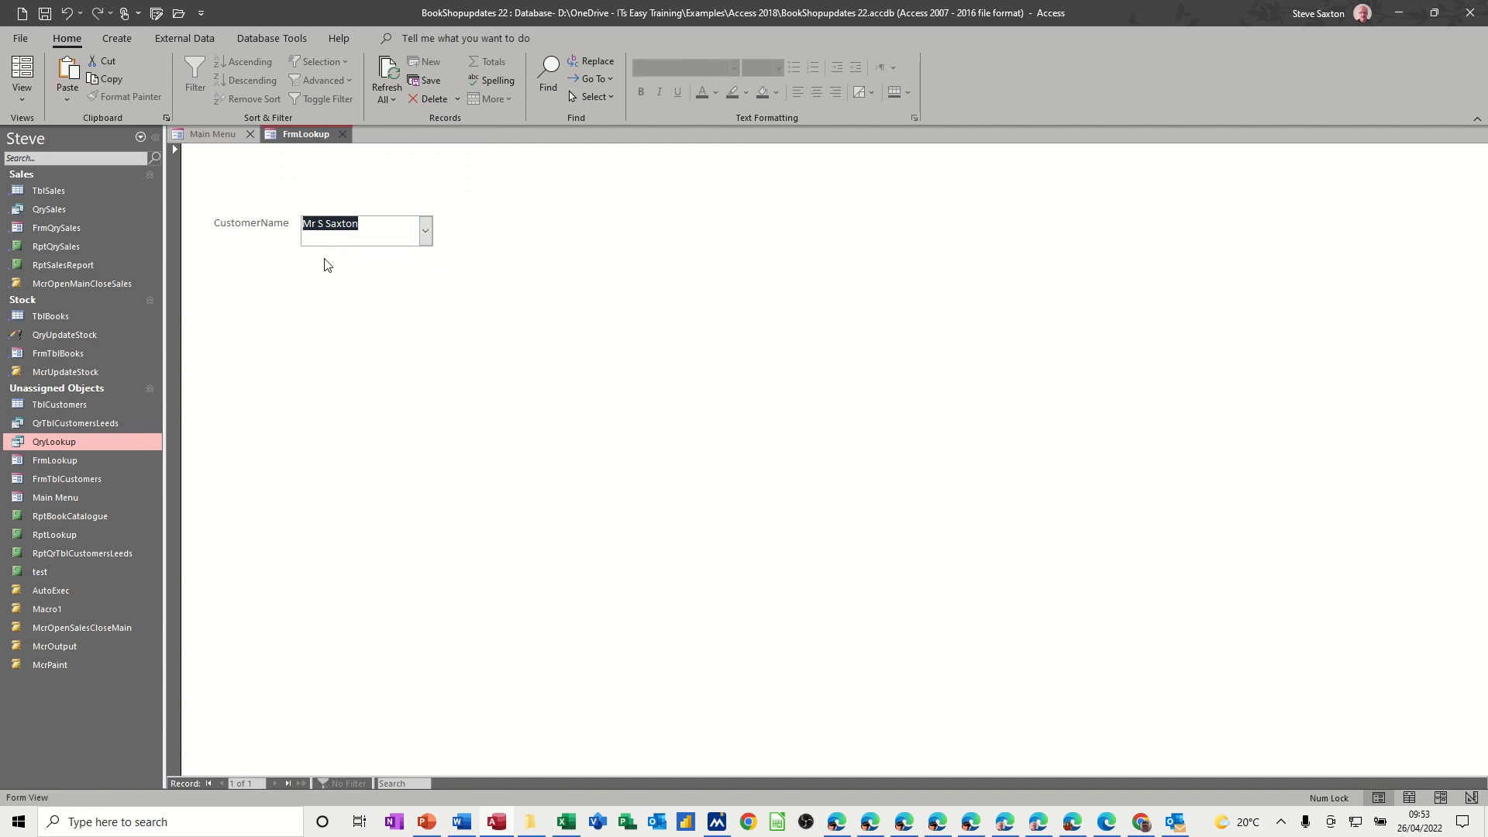
Open QryLookup and generate a report from it with Create > Report.
{"action": "left_click", "coordinate": [54, 443]}
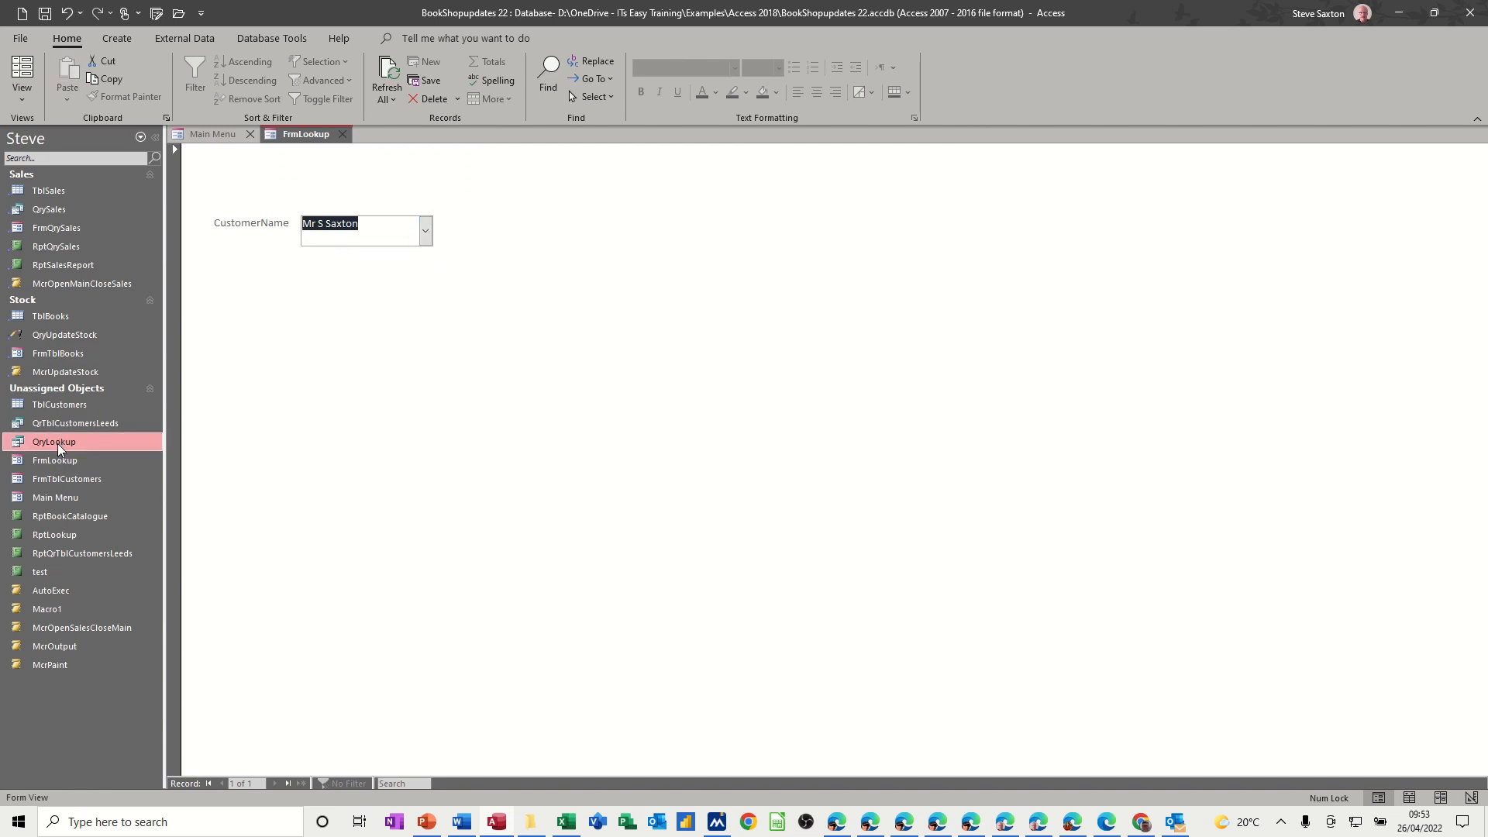
{"action": "double_click", "coordinate": [54, 441]}
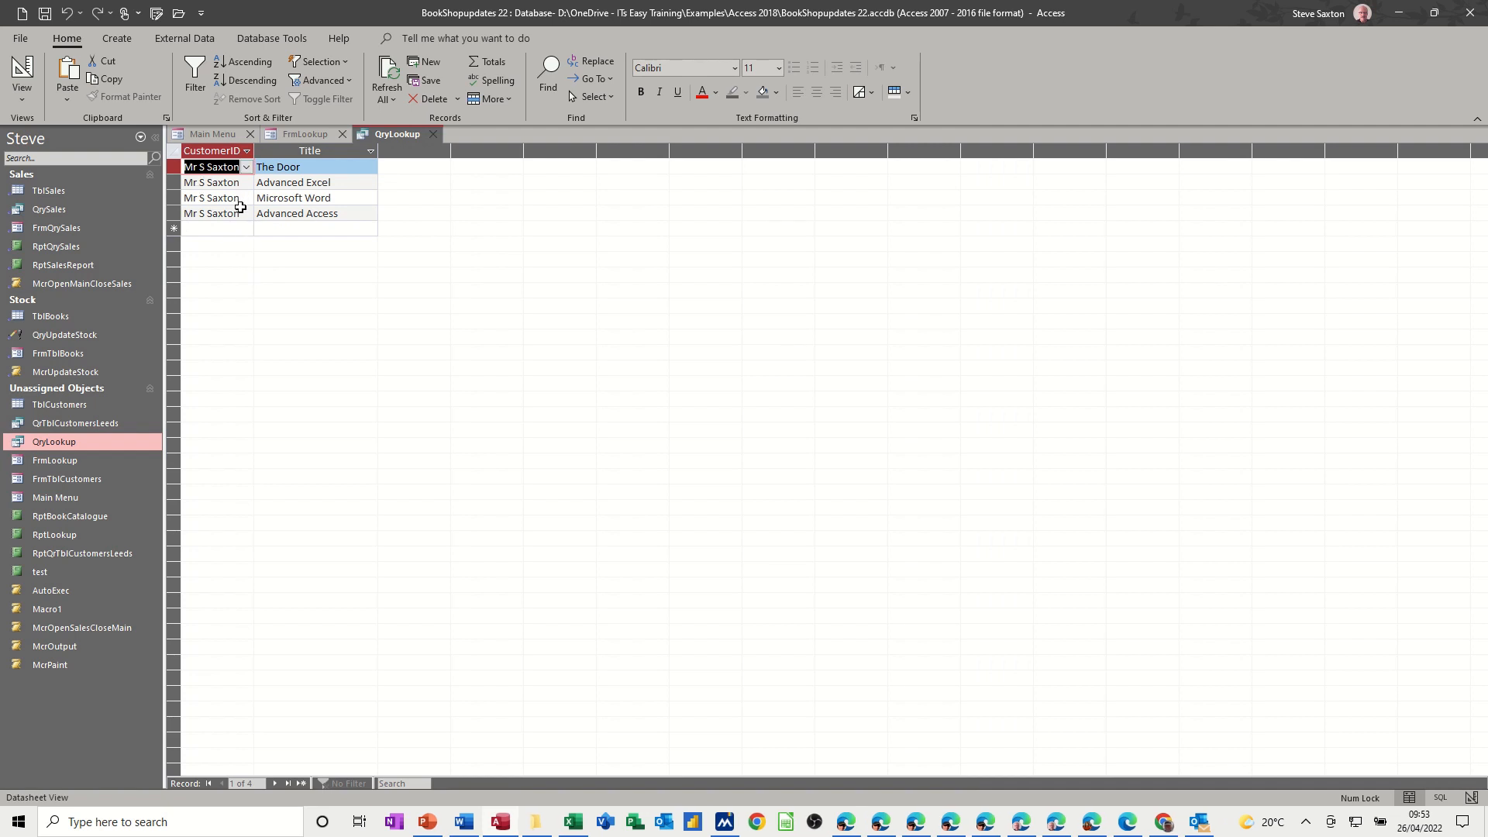
{"action": "left_click", "coordinate": [116, 38]}
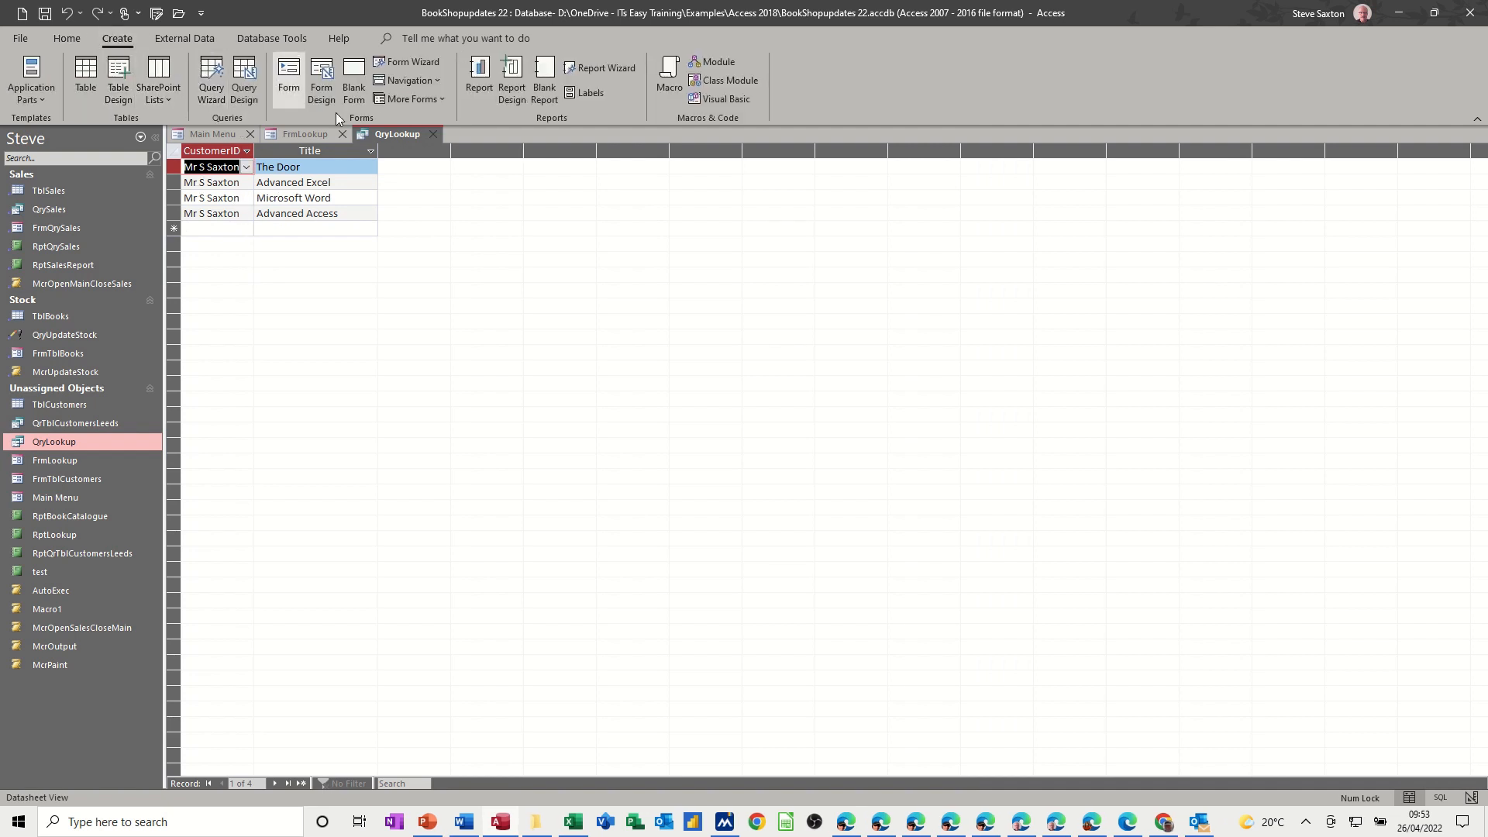
{"action": "left_click", "coordinate": [478, 80]}
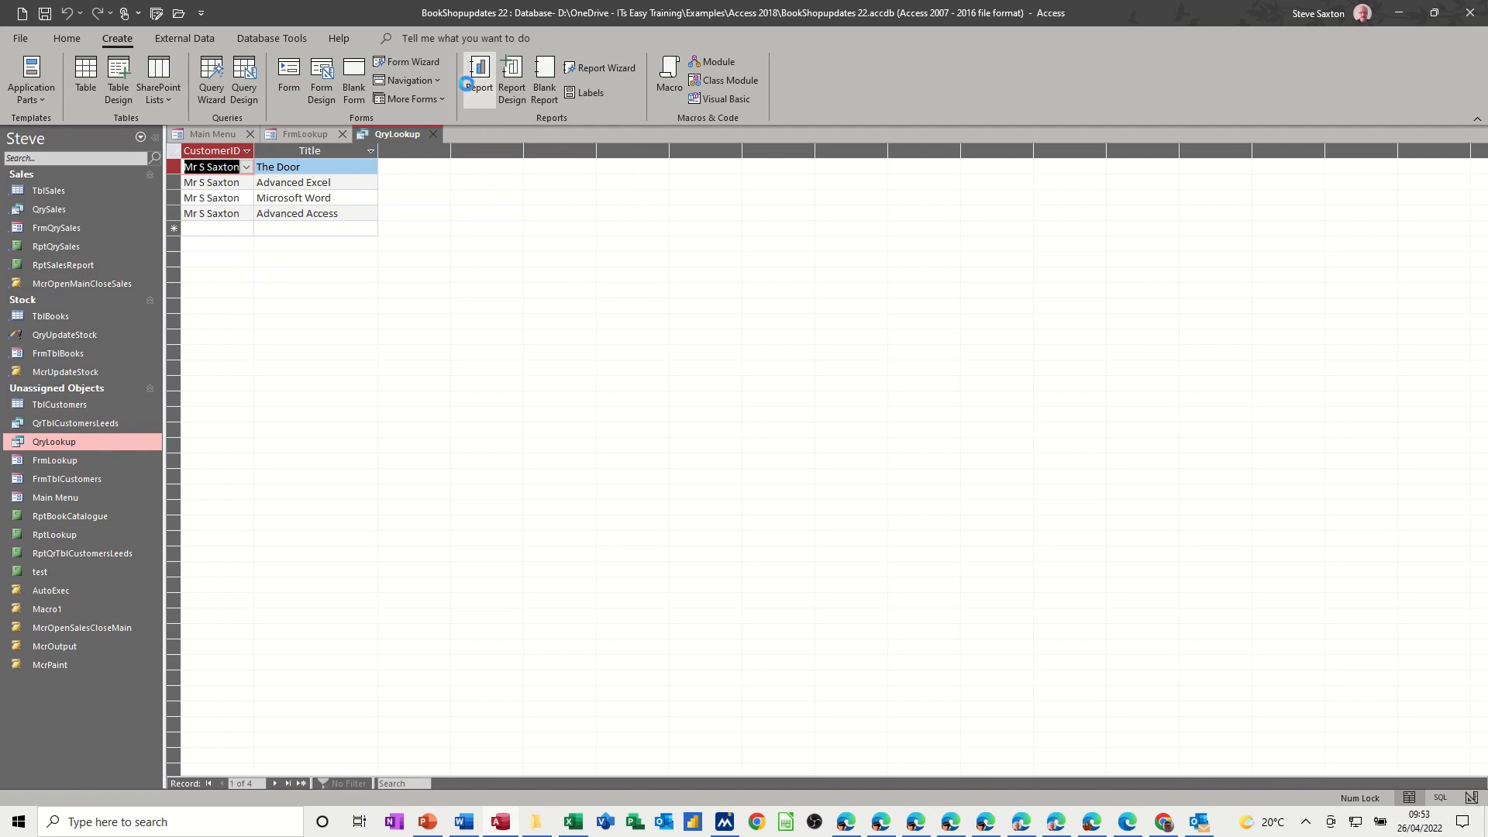
{"action": "left_click", "coordinate": [478, 81]}
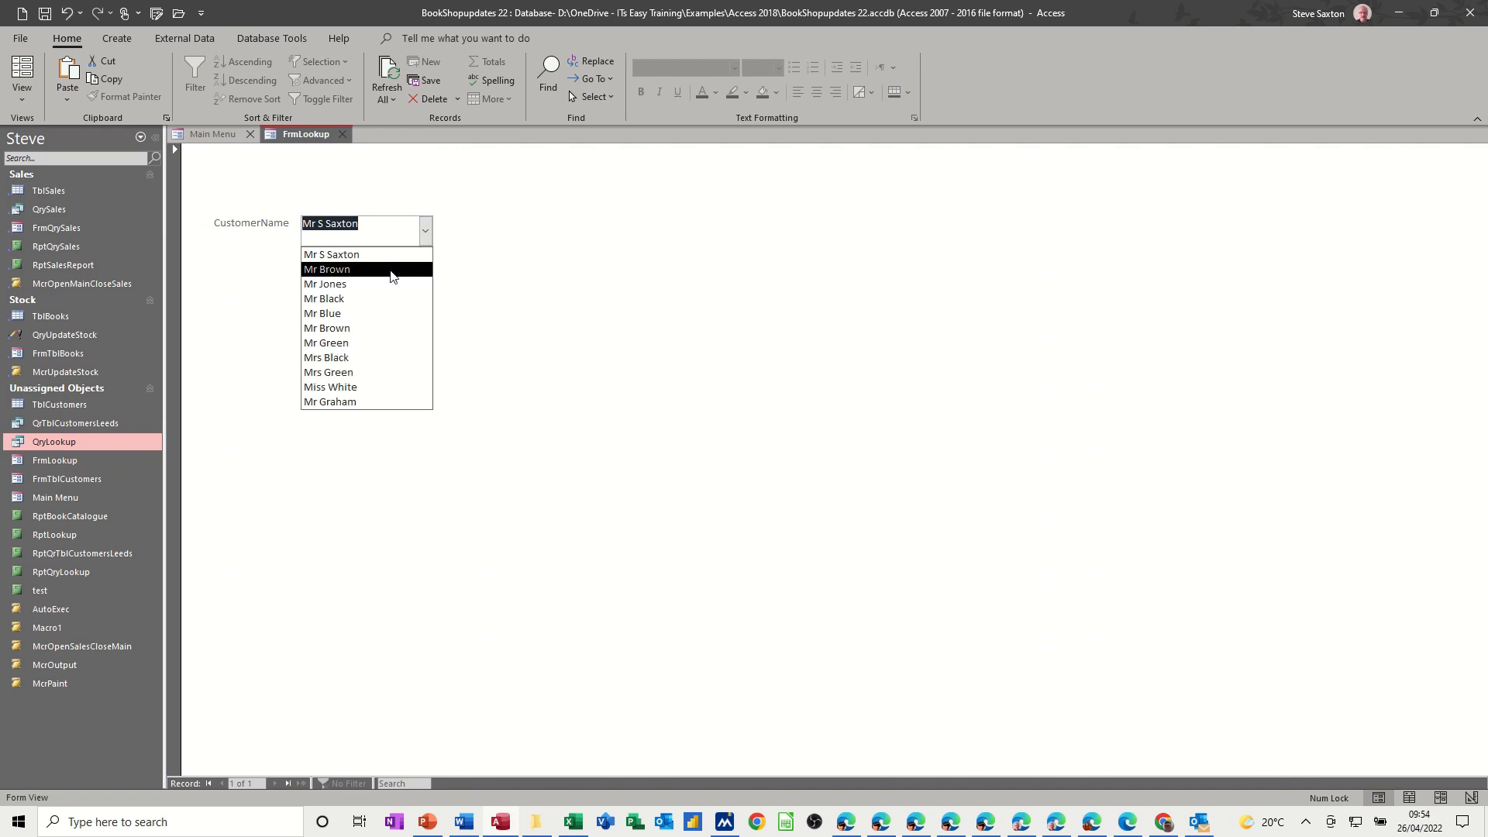
Choose Mr Brown in FrmLookup's customer combo box and highlight RptQryLookup in the navigation pane.
{"action": "left_click", "coordinate": [326, 270]}
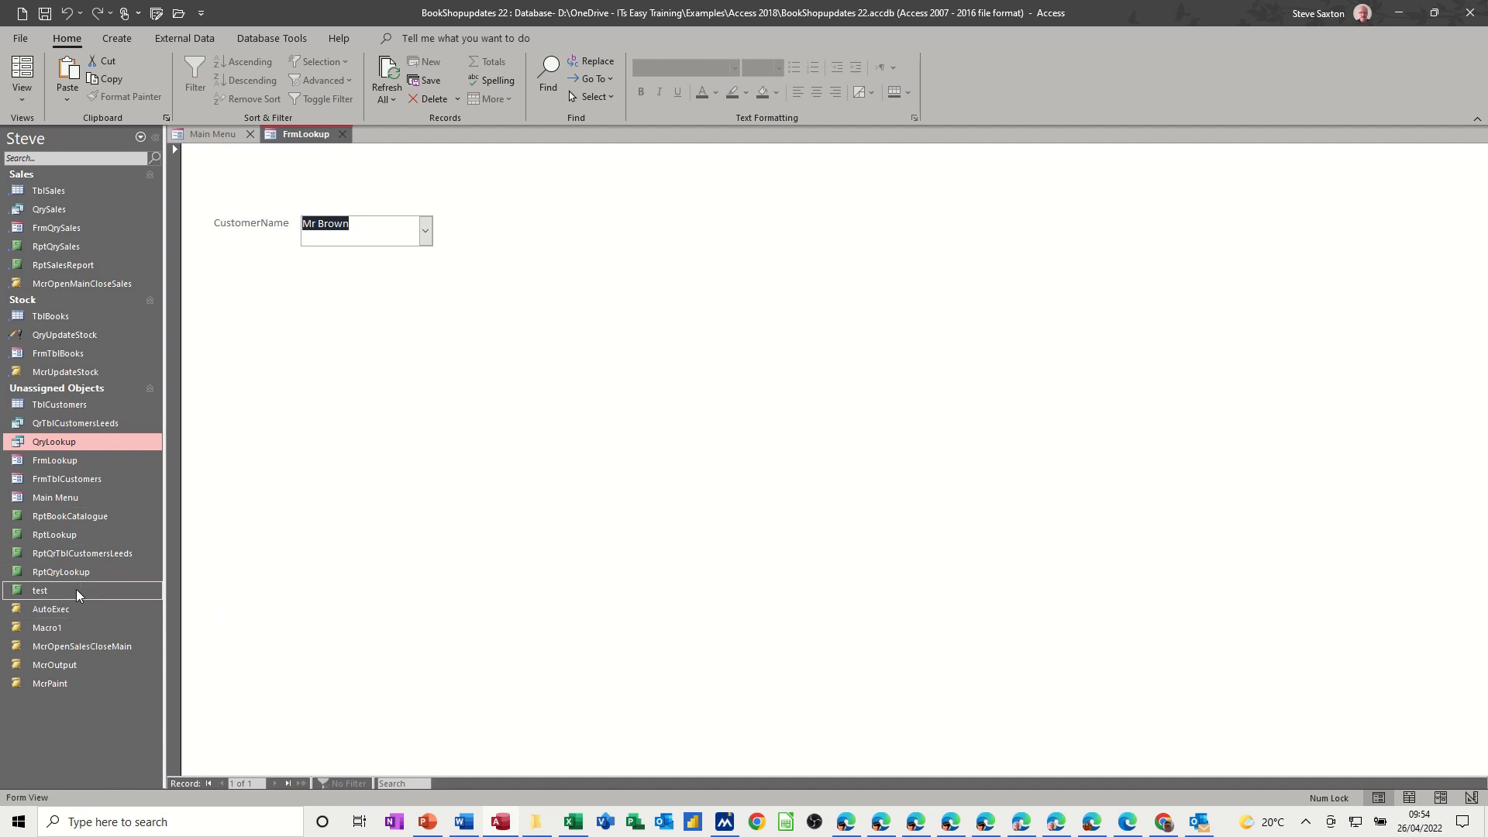
{"action": "double_click", "coordinate": [61, 571]}
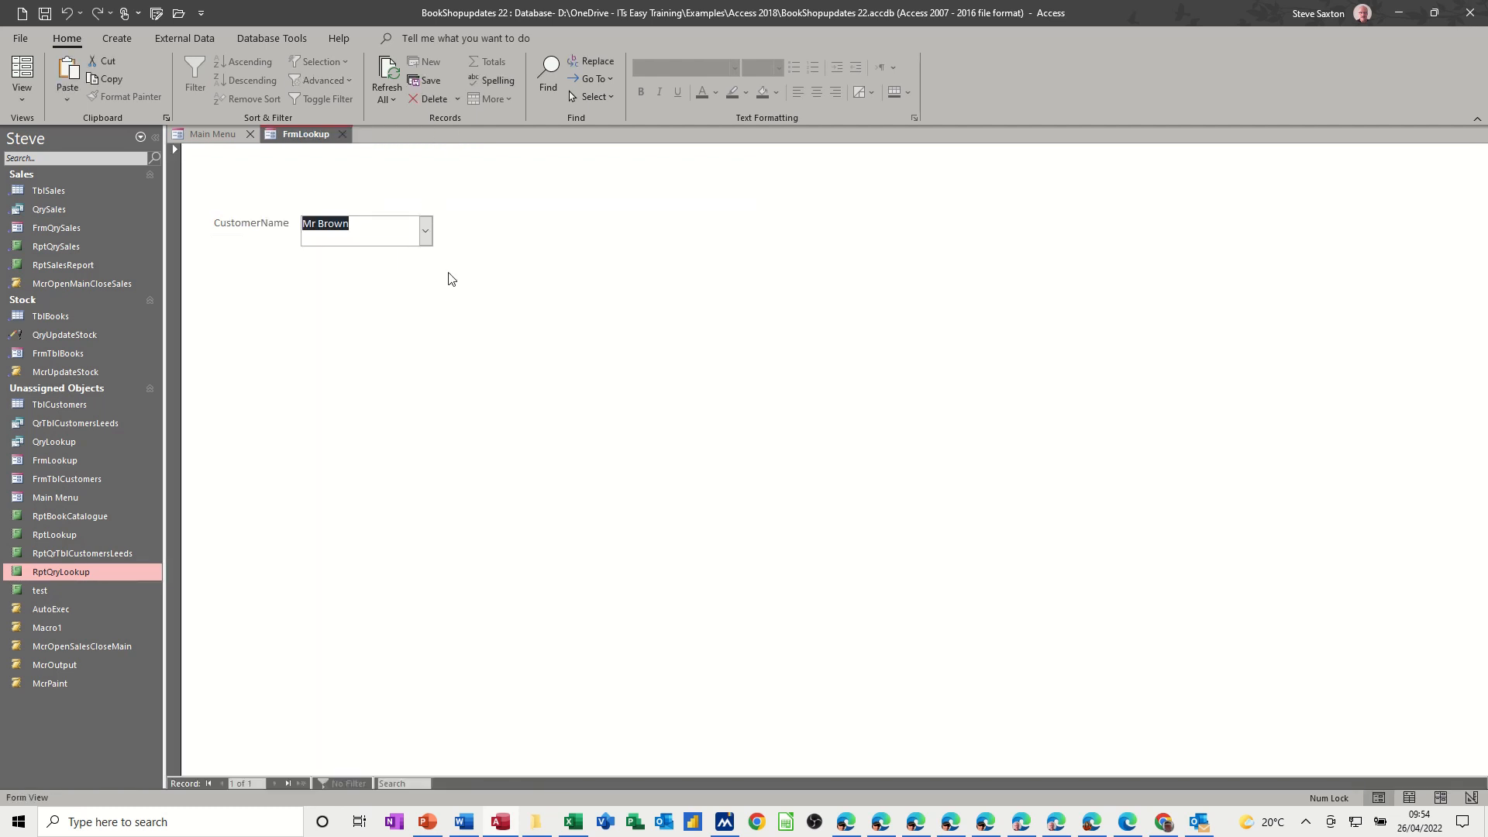
{"action": "mouse_move", "coordinate": [119, 153]}
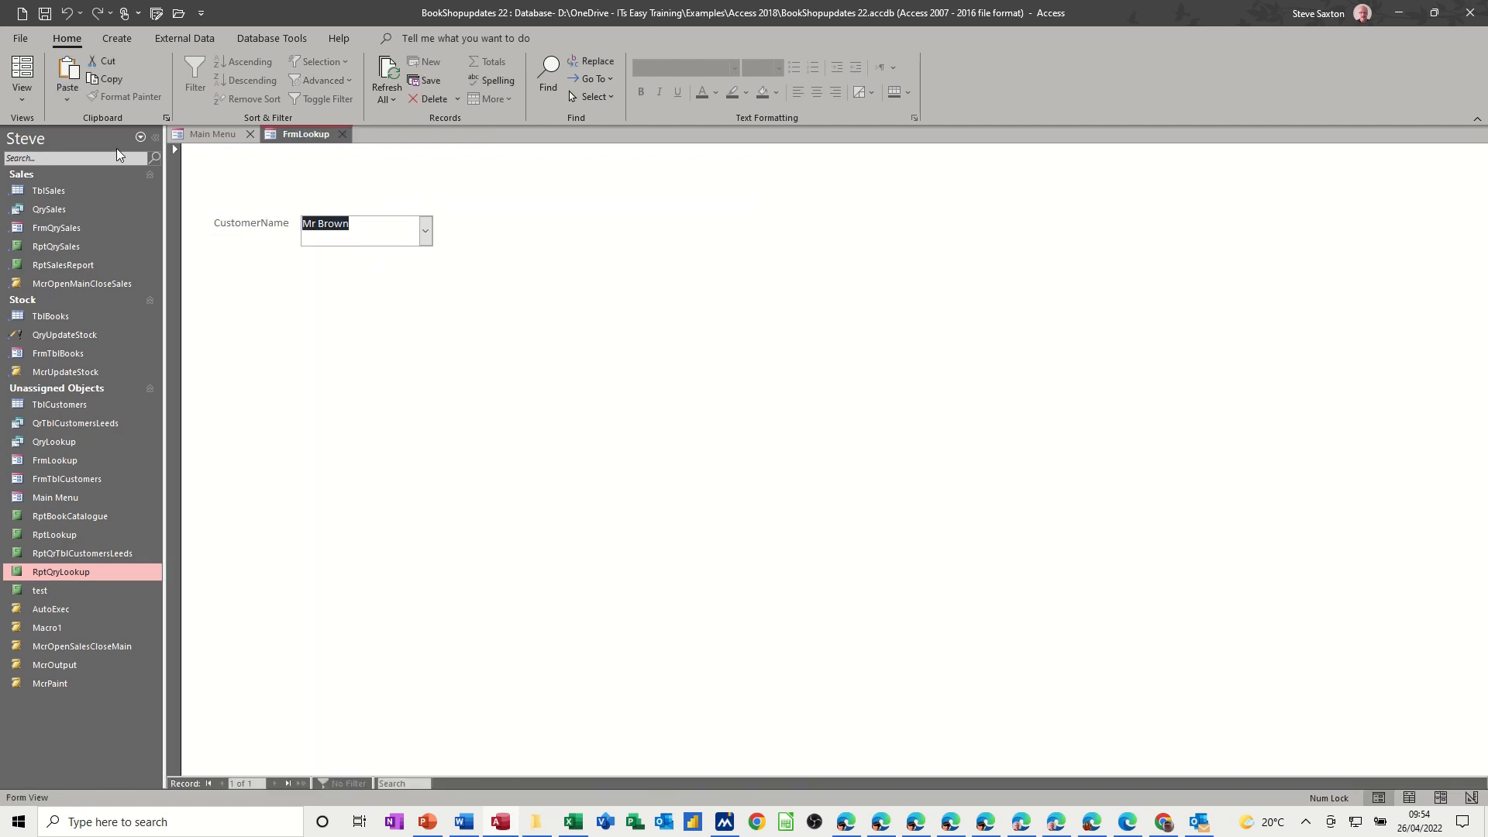
{"action": "left_click", "coordinate": [22, 77]}
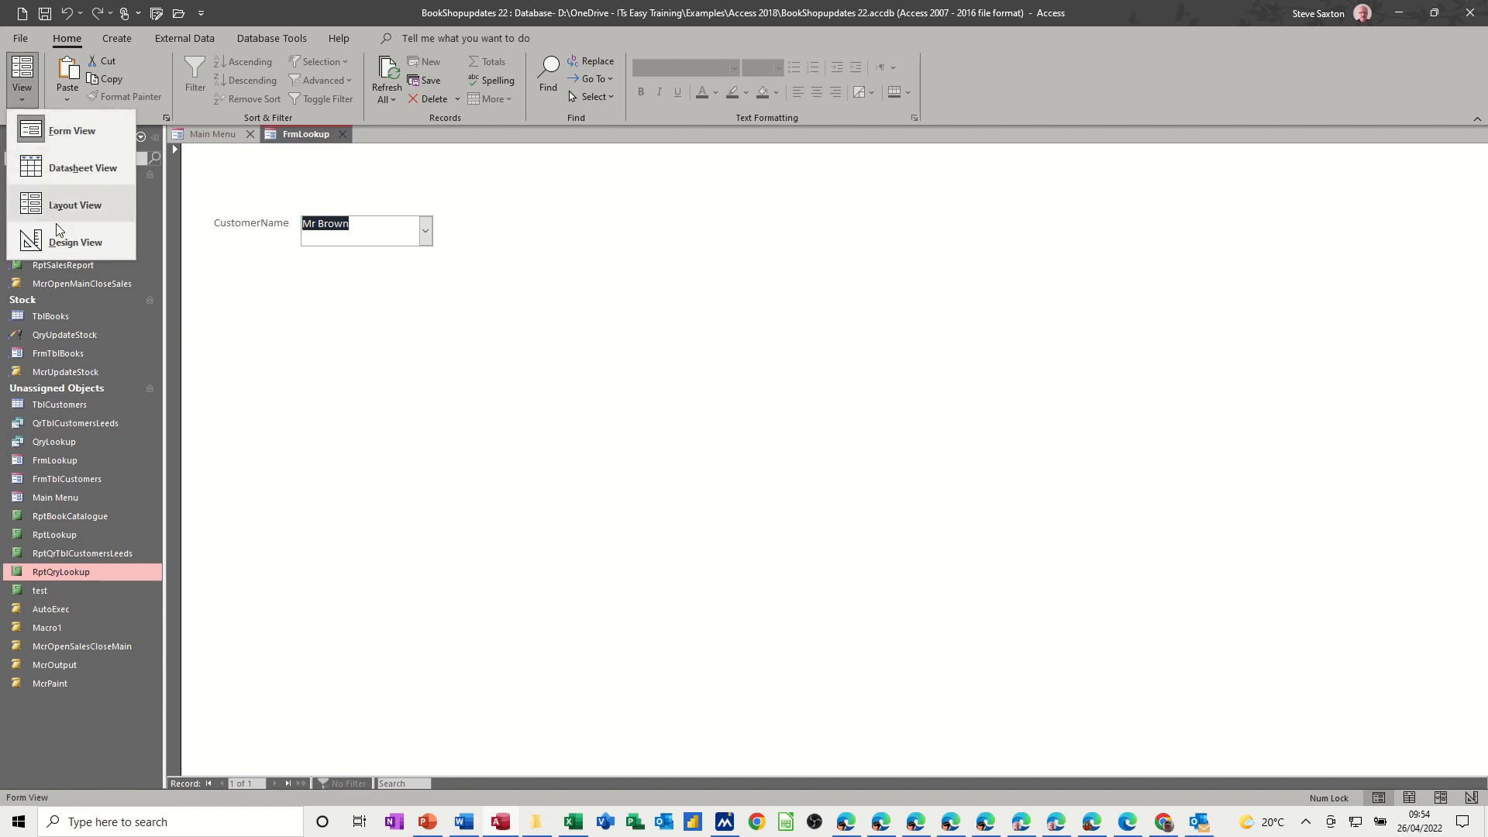
In design view, place a command button under the customer box with the Open Report action.
{"action": "left_click", "coordinate": [75, 241]}
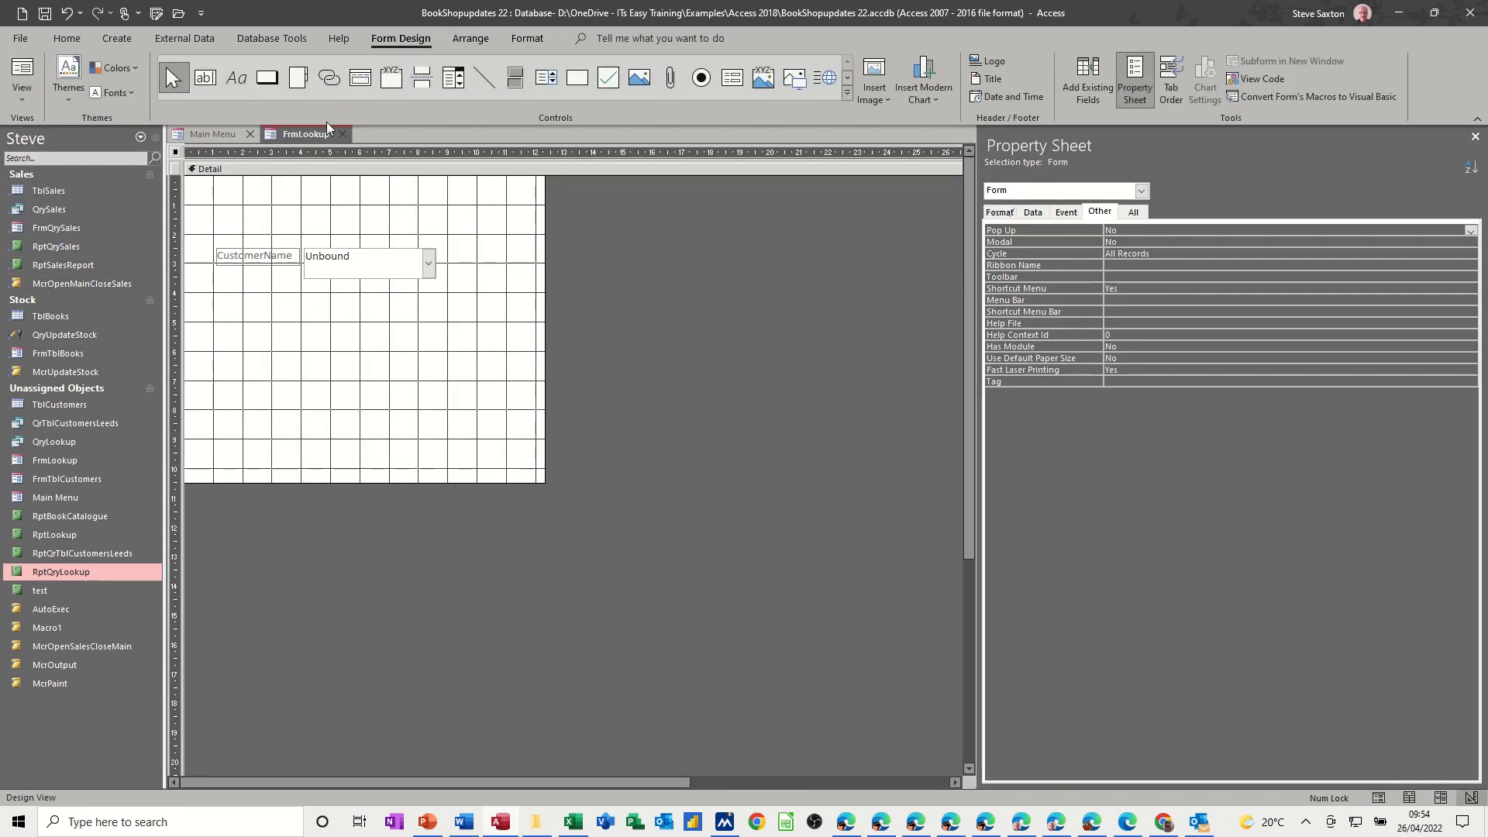
{"action": "left_click", "coordinate": [266, 78]}
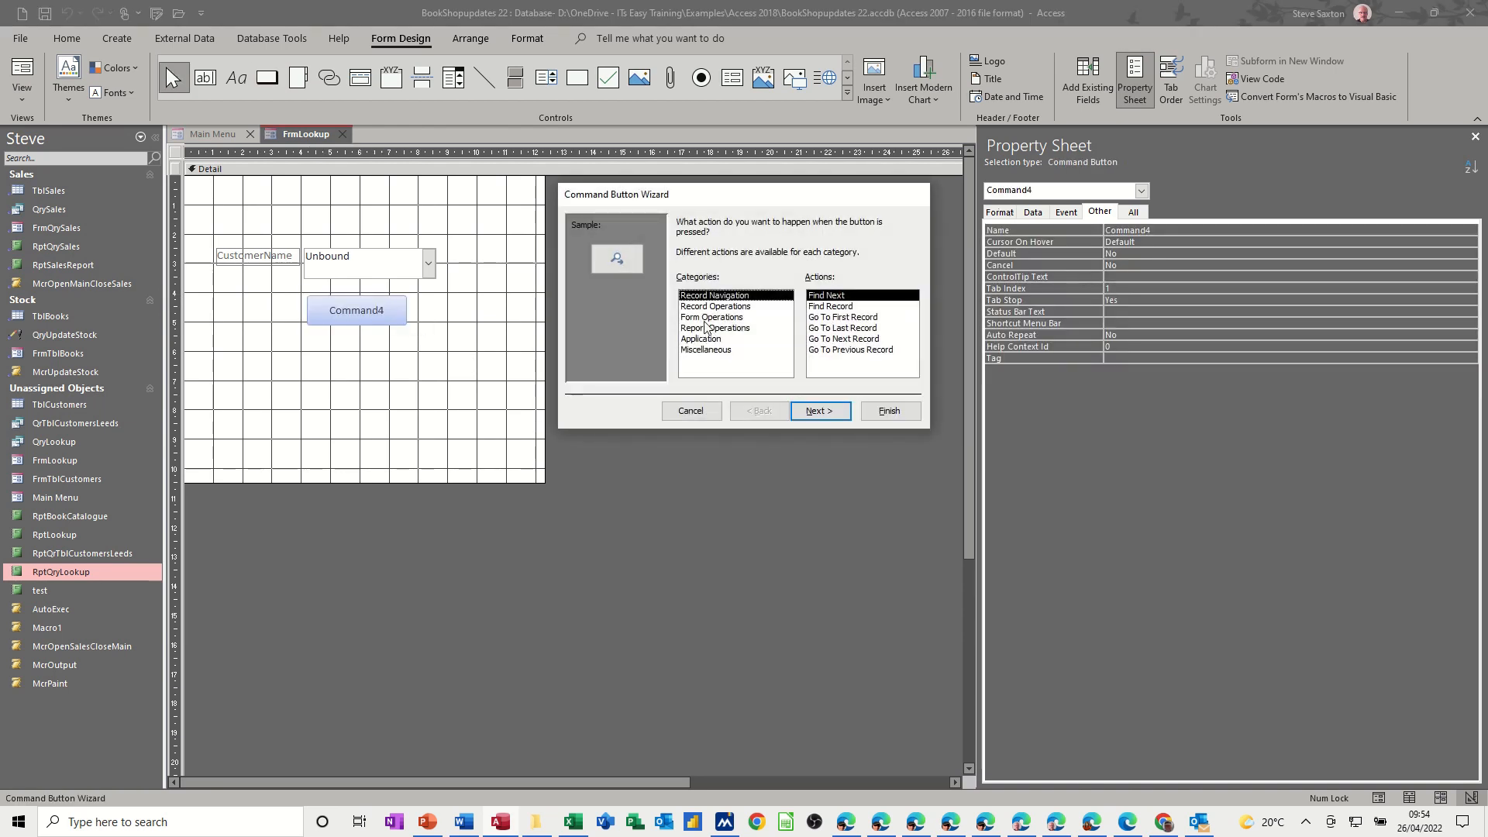
{"action": "left_click", "coordinate": [715, 327]}
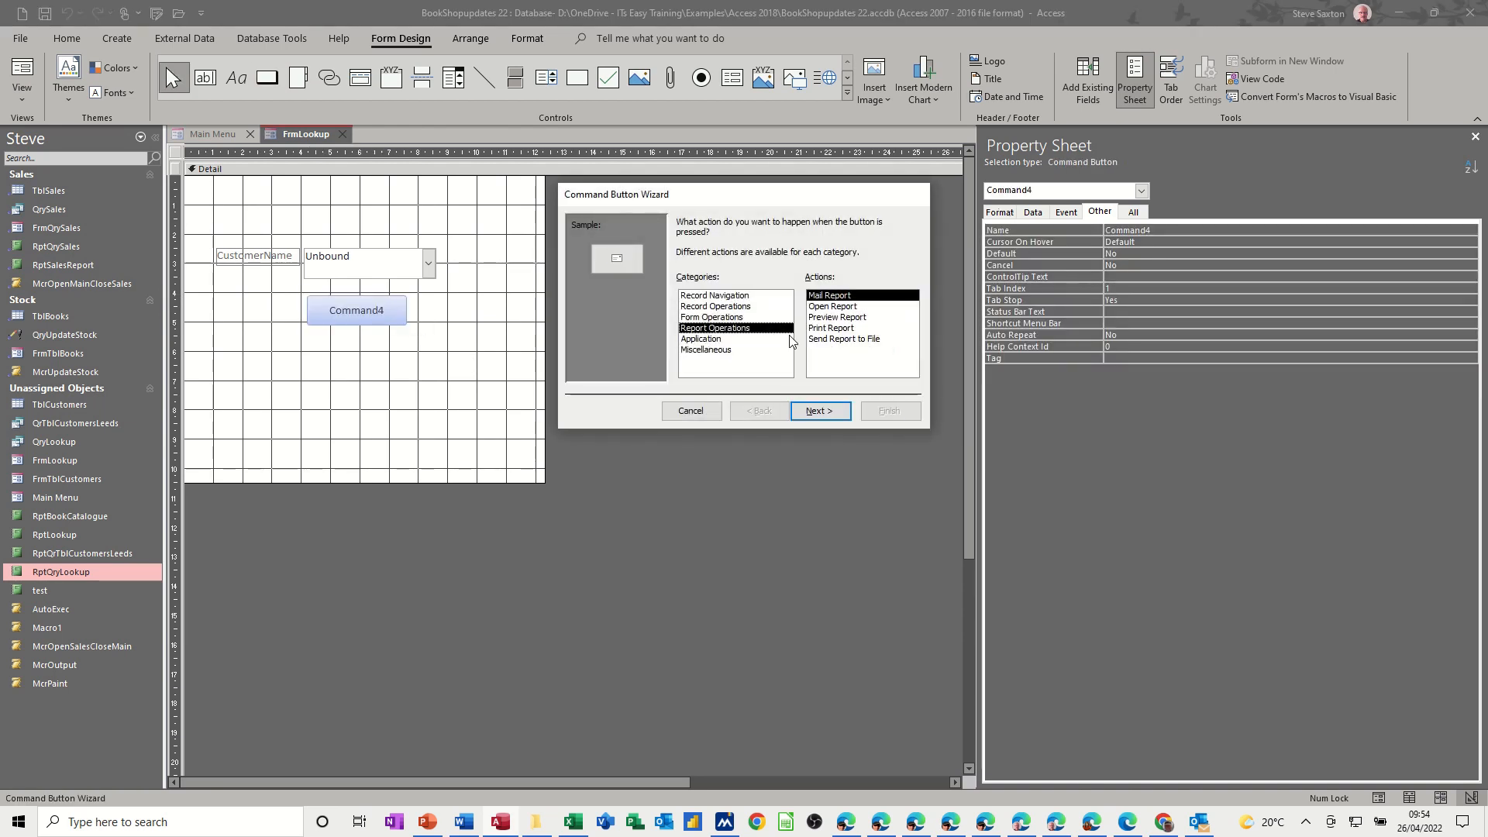
{"action": "left_click", "coordinate": [838, 316]}
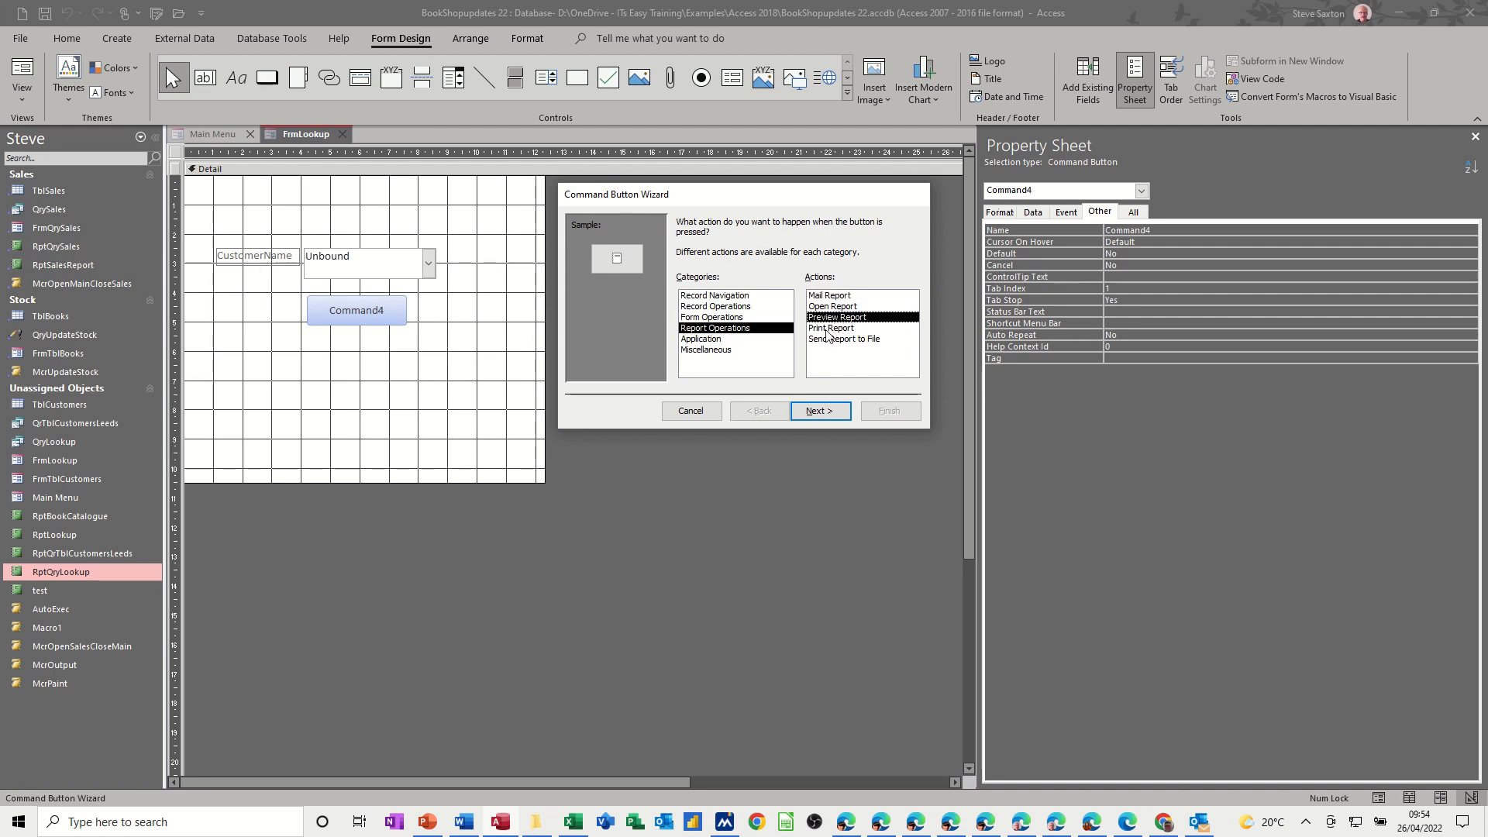
{"action": "left_click", "coordinate": [832, 306]}
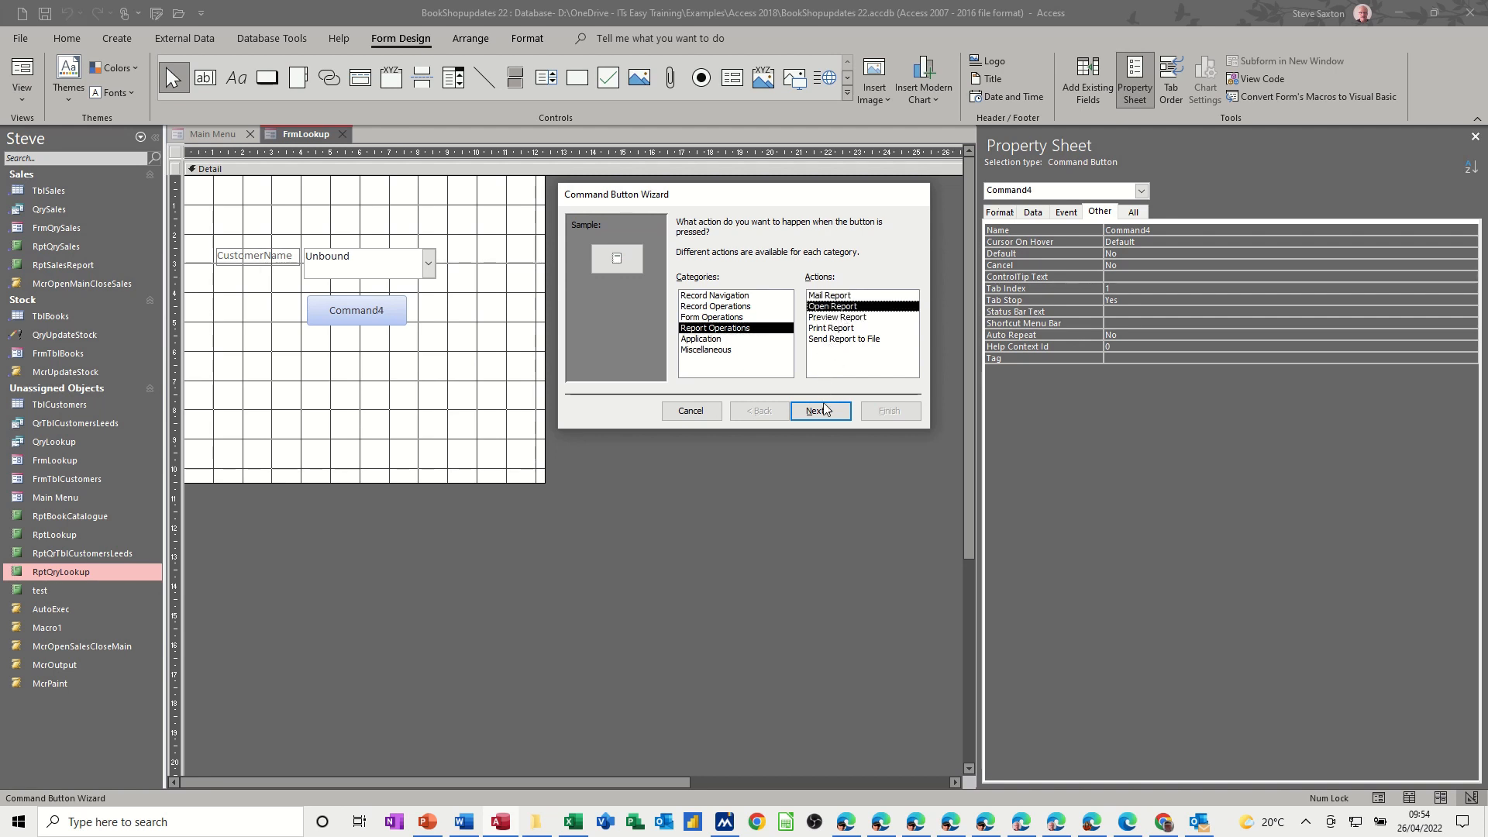
{"action": "left_click", "coordinate": [815, 410]}
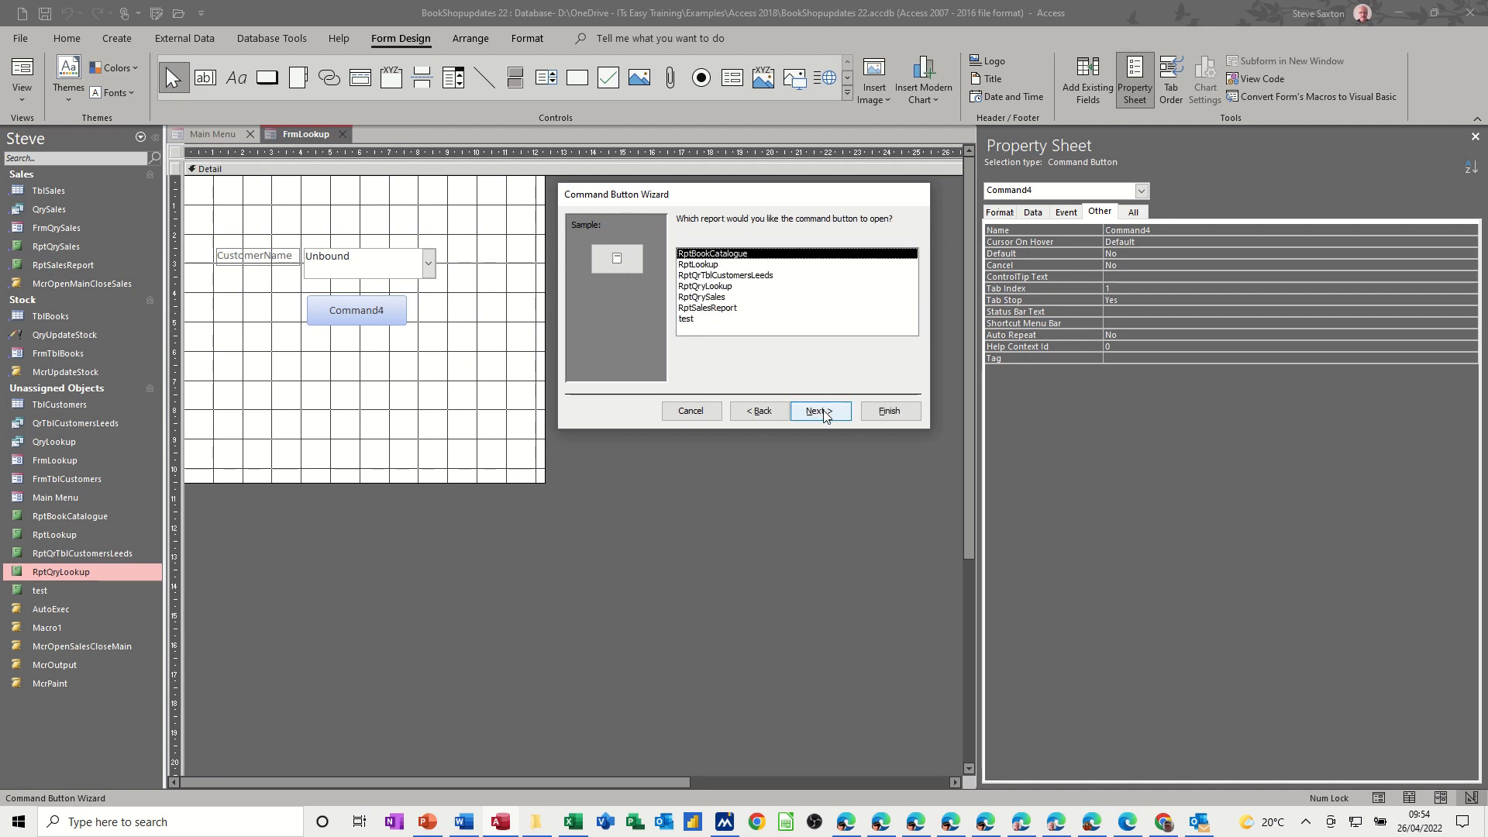
Point the button at RptQryLookup and finish it with the text caption Run Report.
{"action": "left_click", "coordinate": [700, 296]}
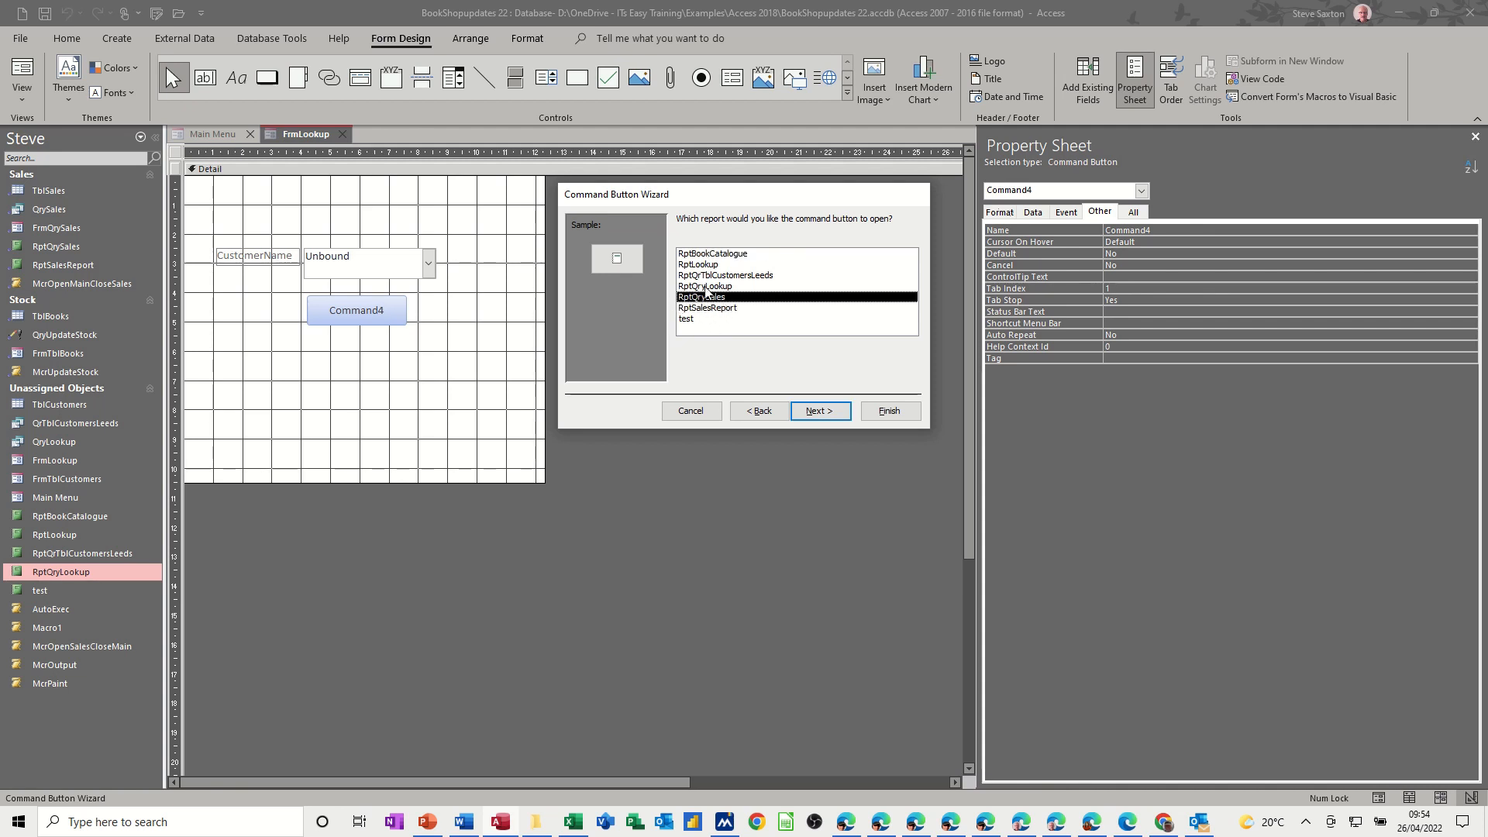
{"action": "left_click", "coordinate": [704, 286]}
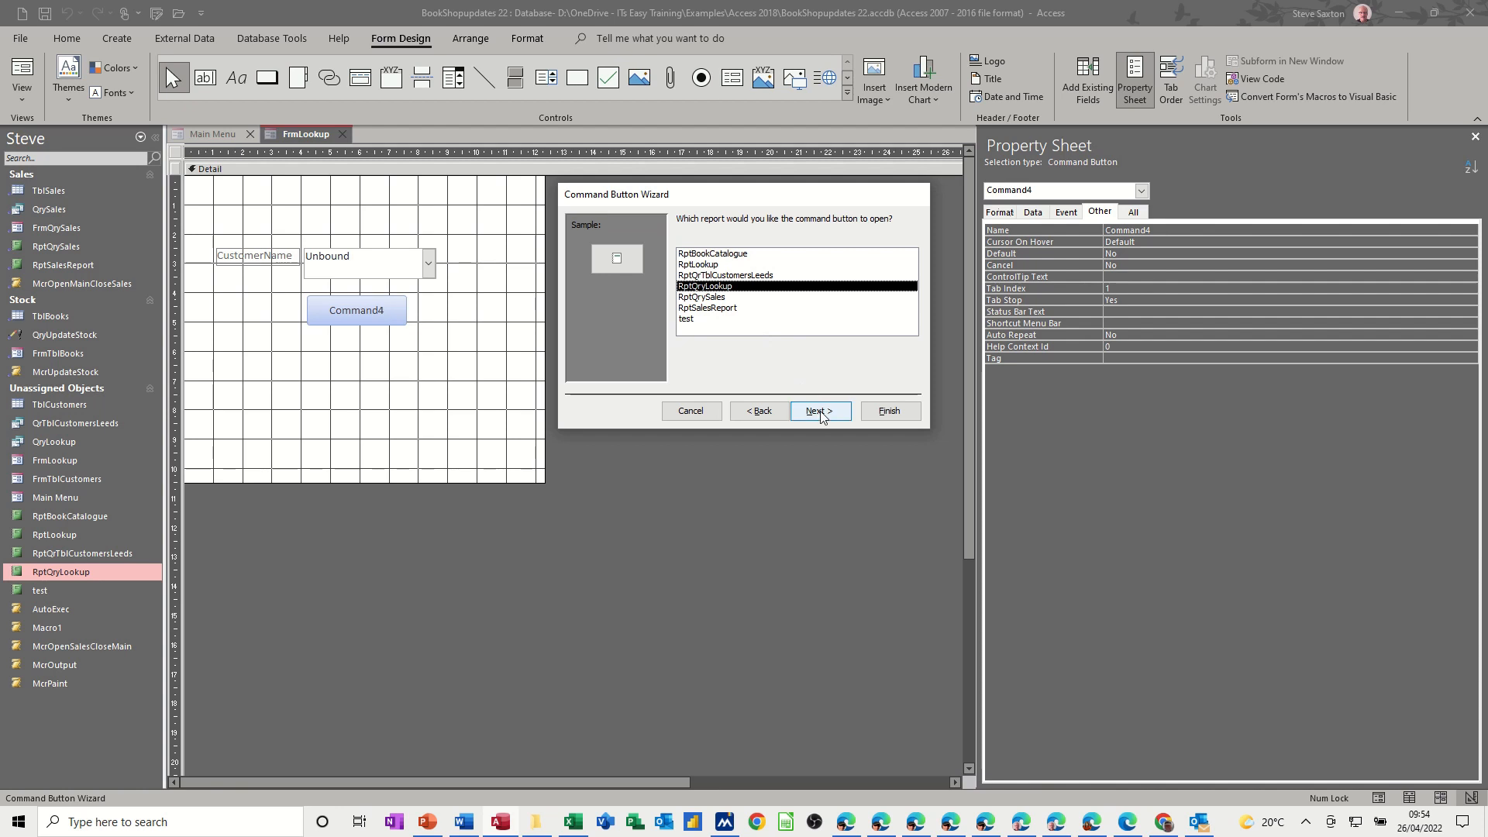
{"action": "left_click", "coordinate": [819, 410]}
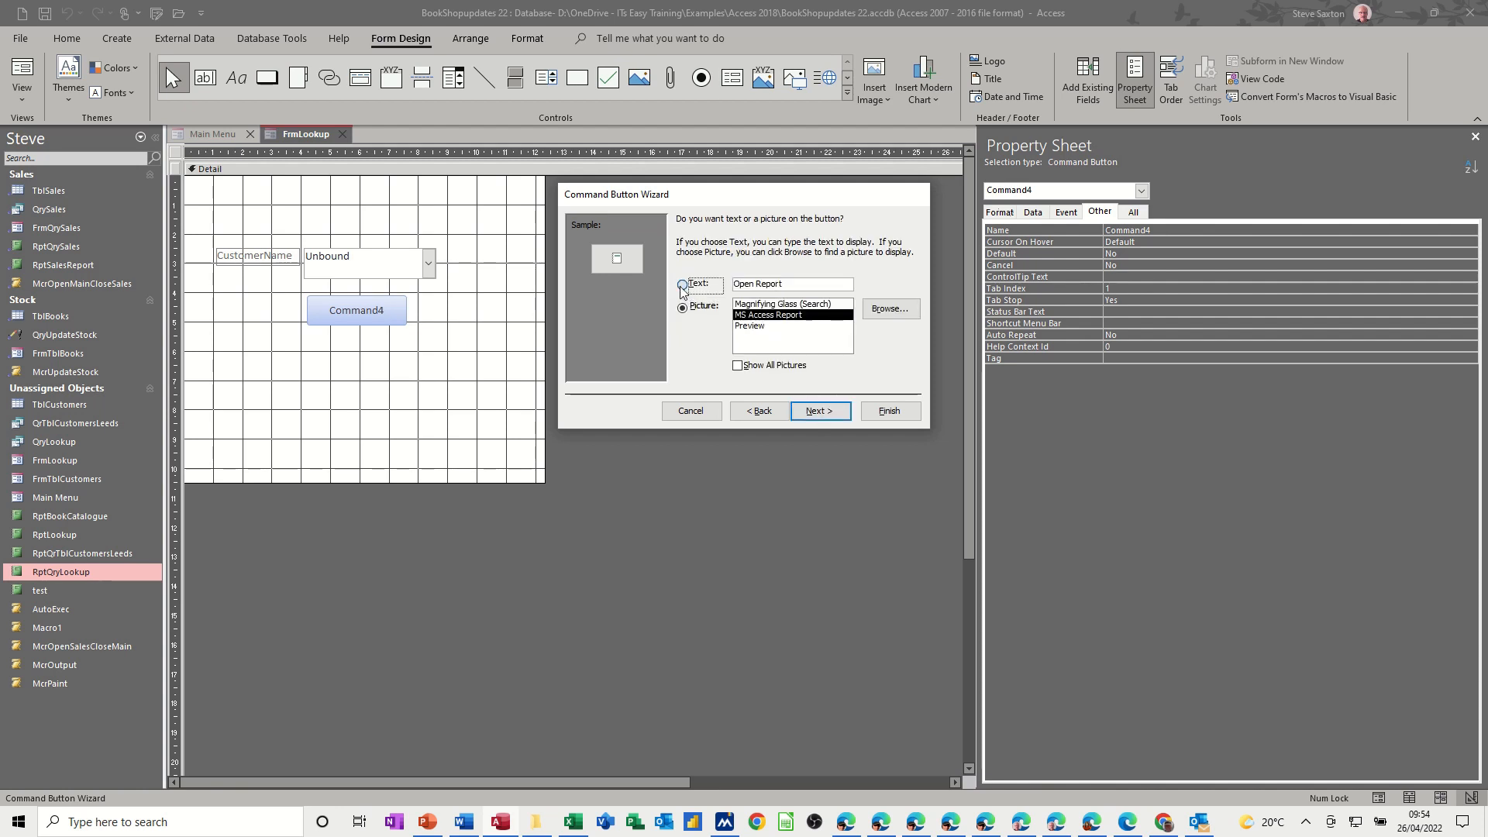
{"action": "left_click", "coordinate": [682, 284]}
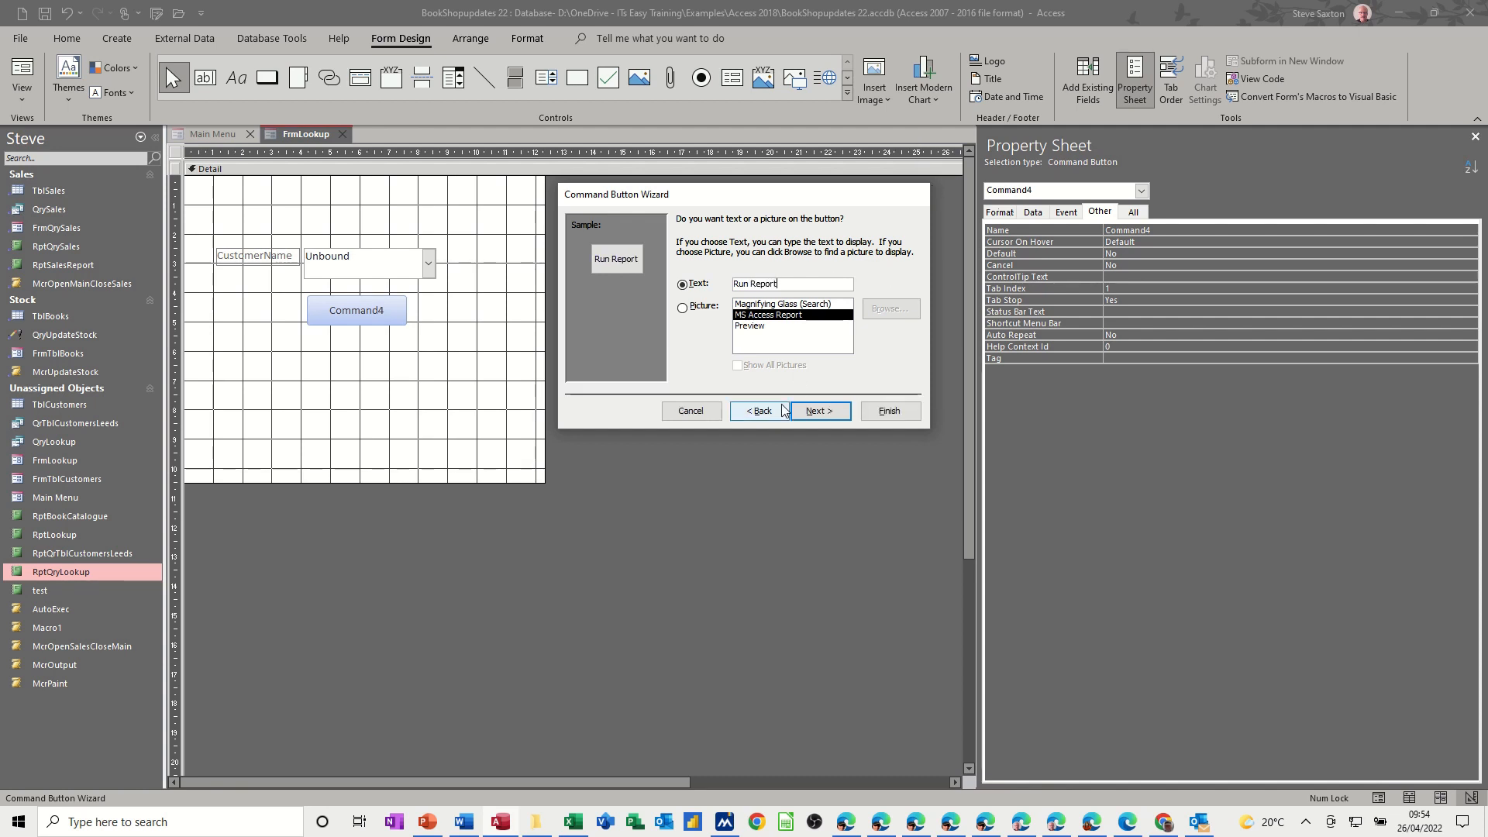
{"action": "left_click", "coordinate": [888, 411]}
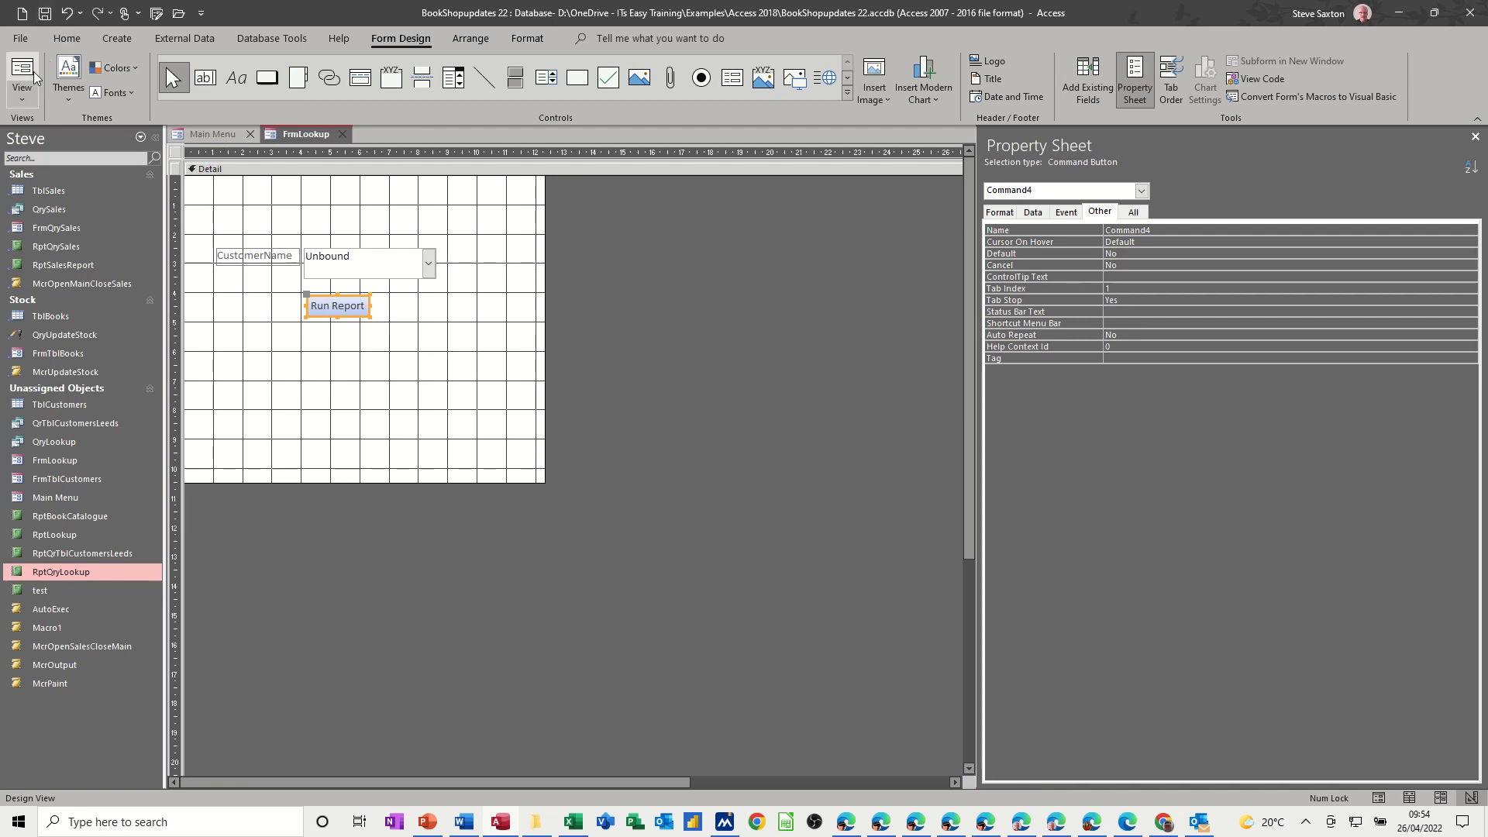
In Form View, run the report for Mr Jones, close it, then pick another customer.
{"action": "left_click", "coordinate": [21, 78]}
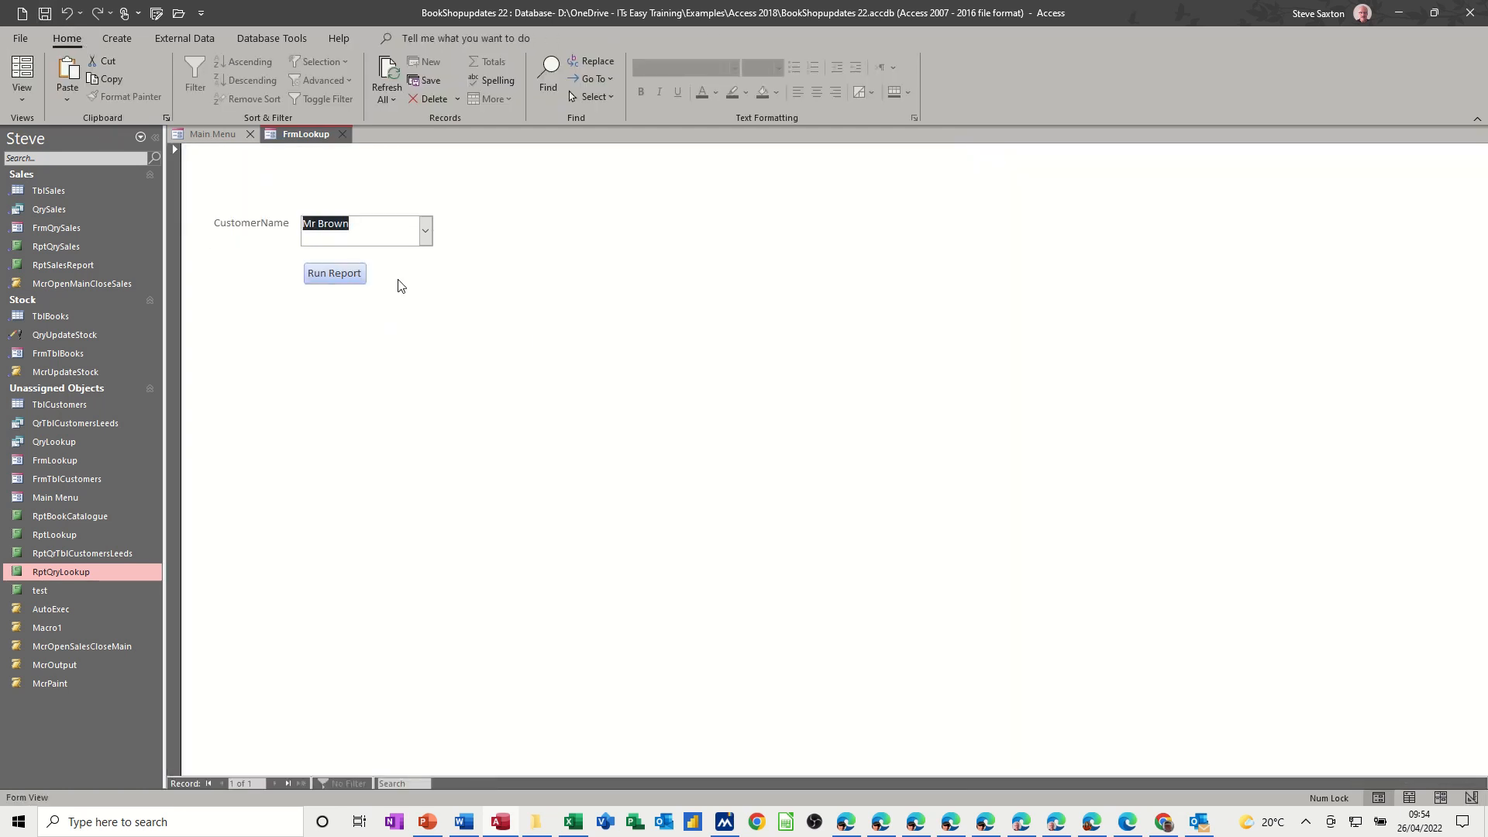
{"action": "left_click", "coordinate": [424, 231]}
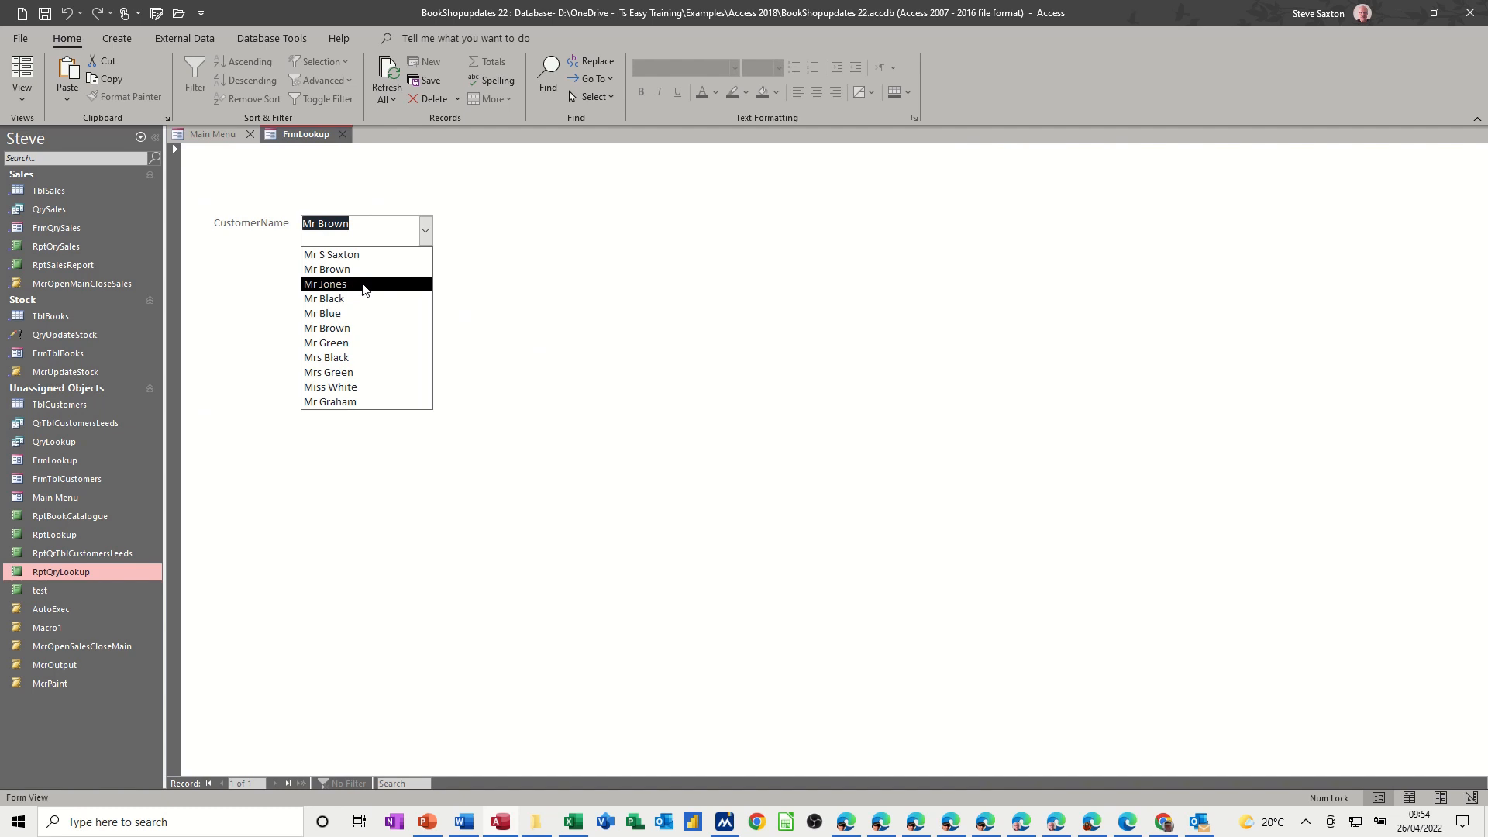
{"action": "left_click", "coordinate": [326, 283]}
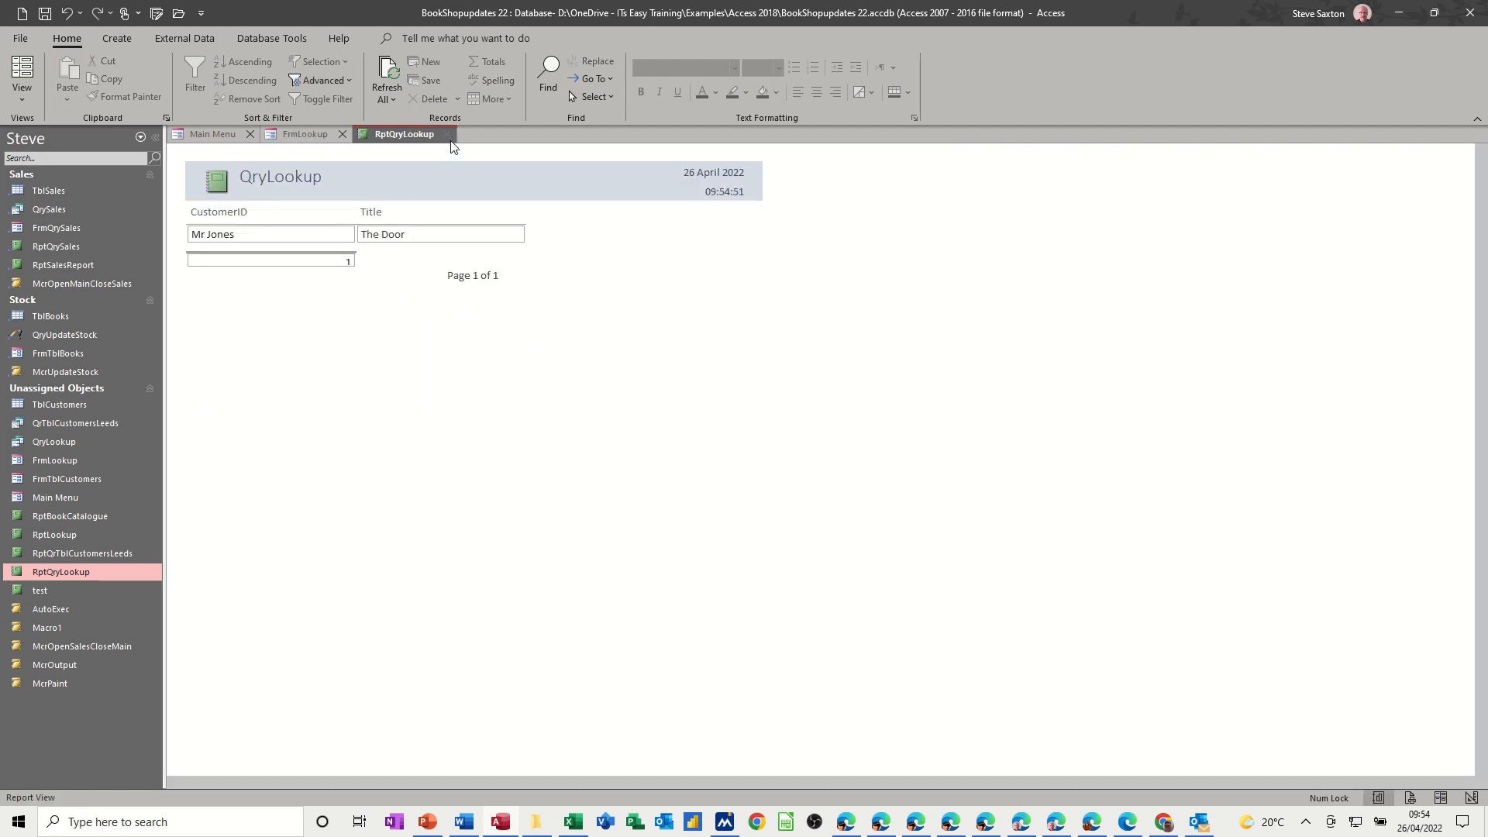
{"action": "left_click", "coordinate": [426, 225]}
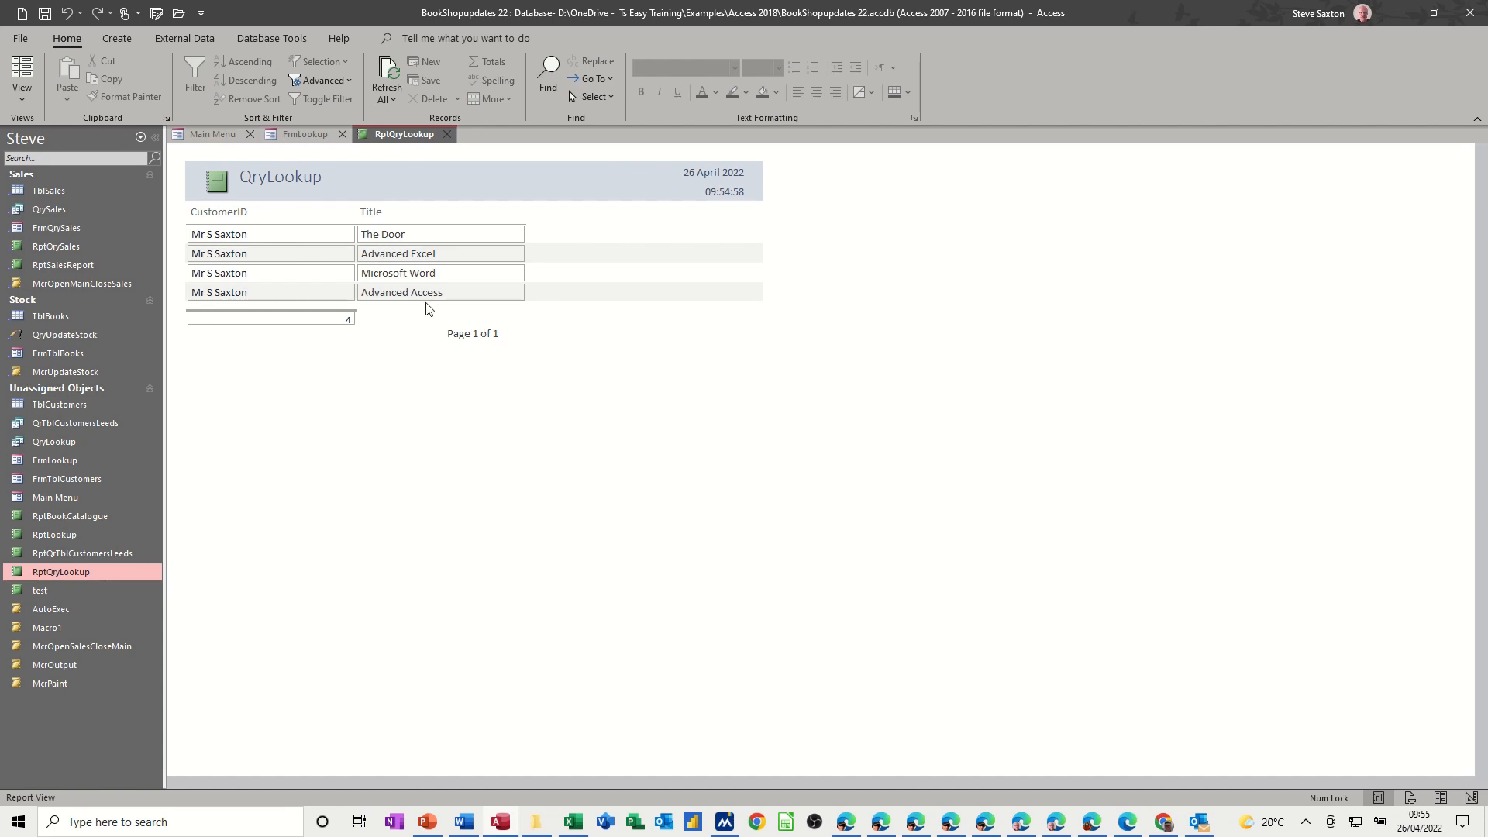
{"action": "mouse_move", "coordinate": [413, 199]}
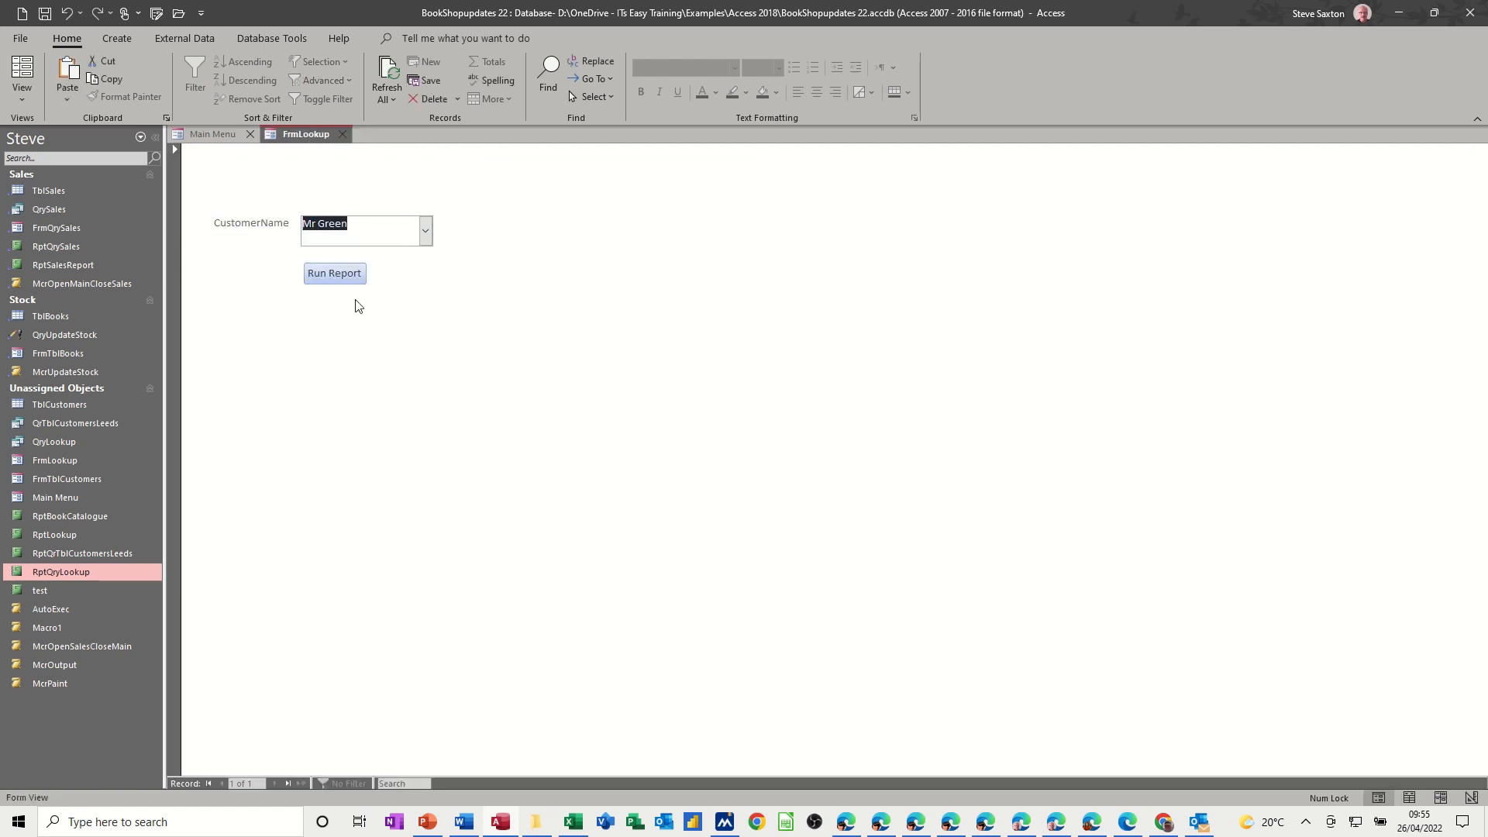
{"action": "left_click", "coordinate": [334, 274]}
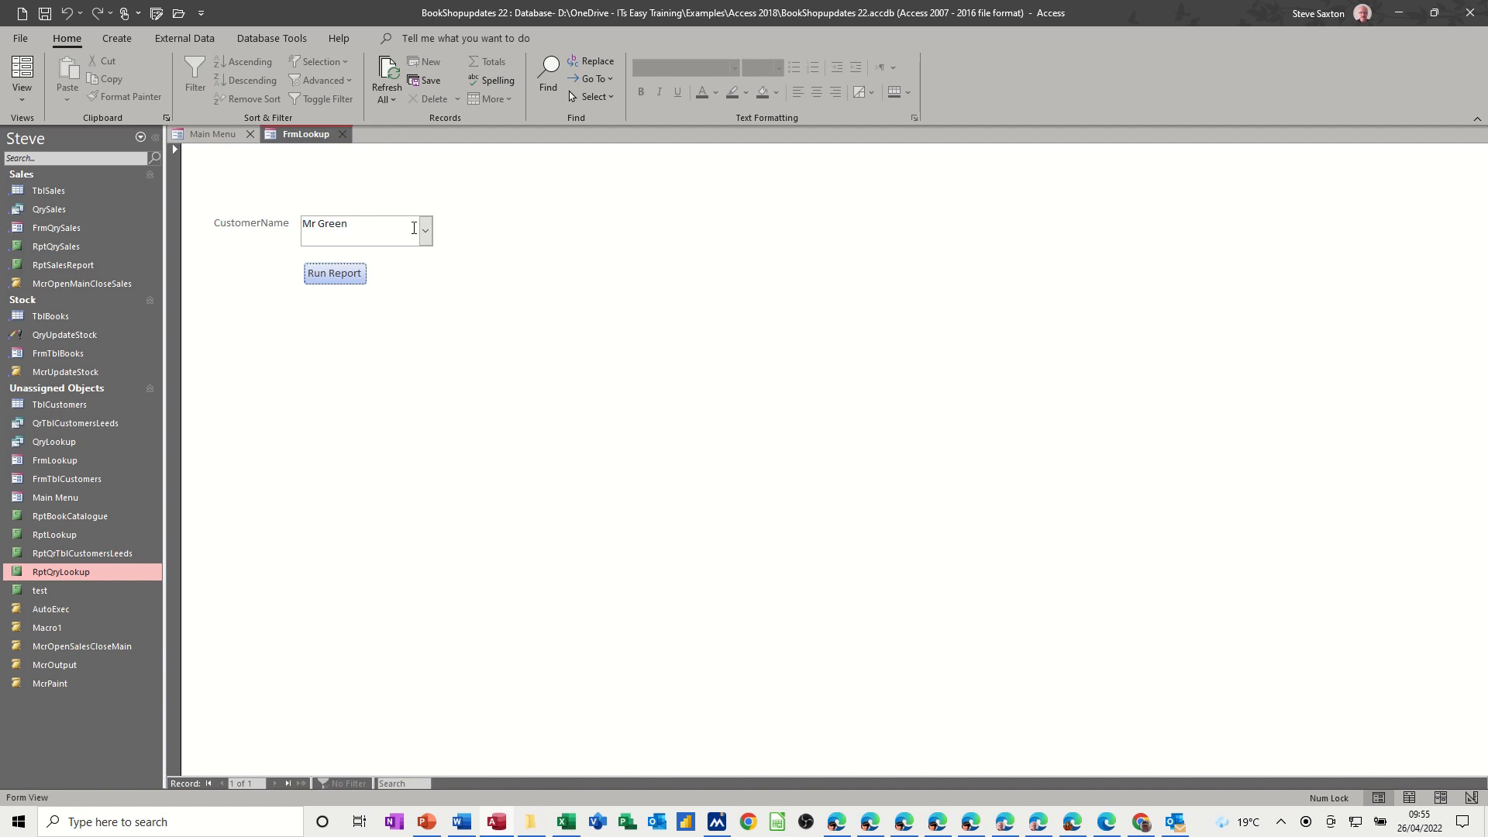
{"action": "left_click", "coordinate": [22, 79]}
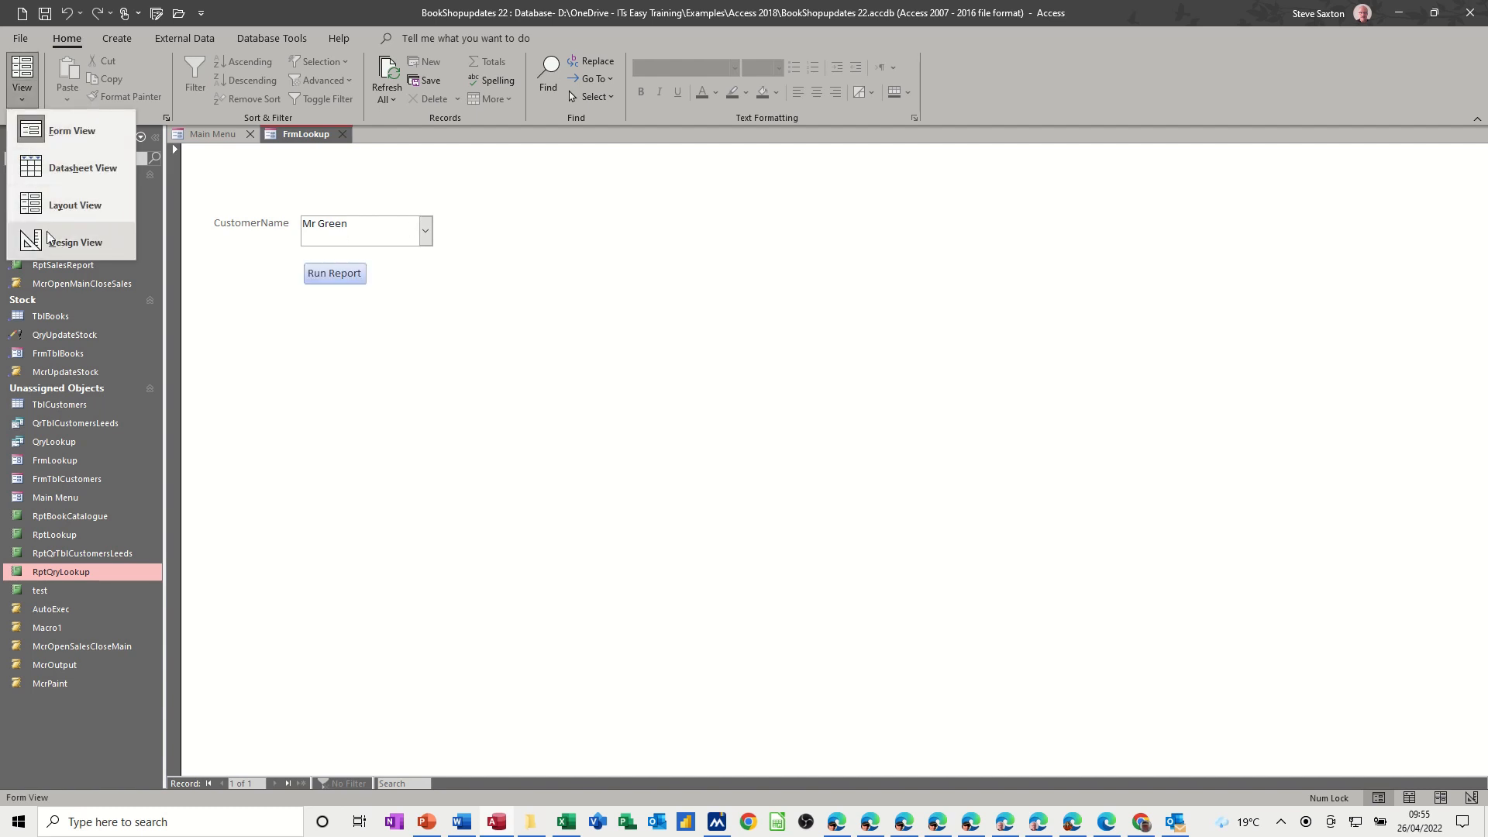
Return FrmLookup to design view and open QryLookup in Design View.
{"action": "left_click", "coordinate": [75, 242]}
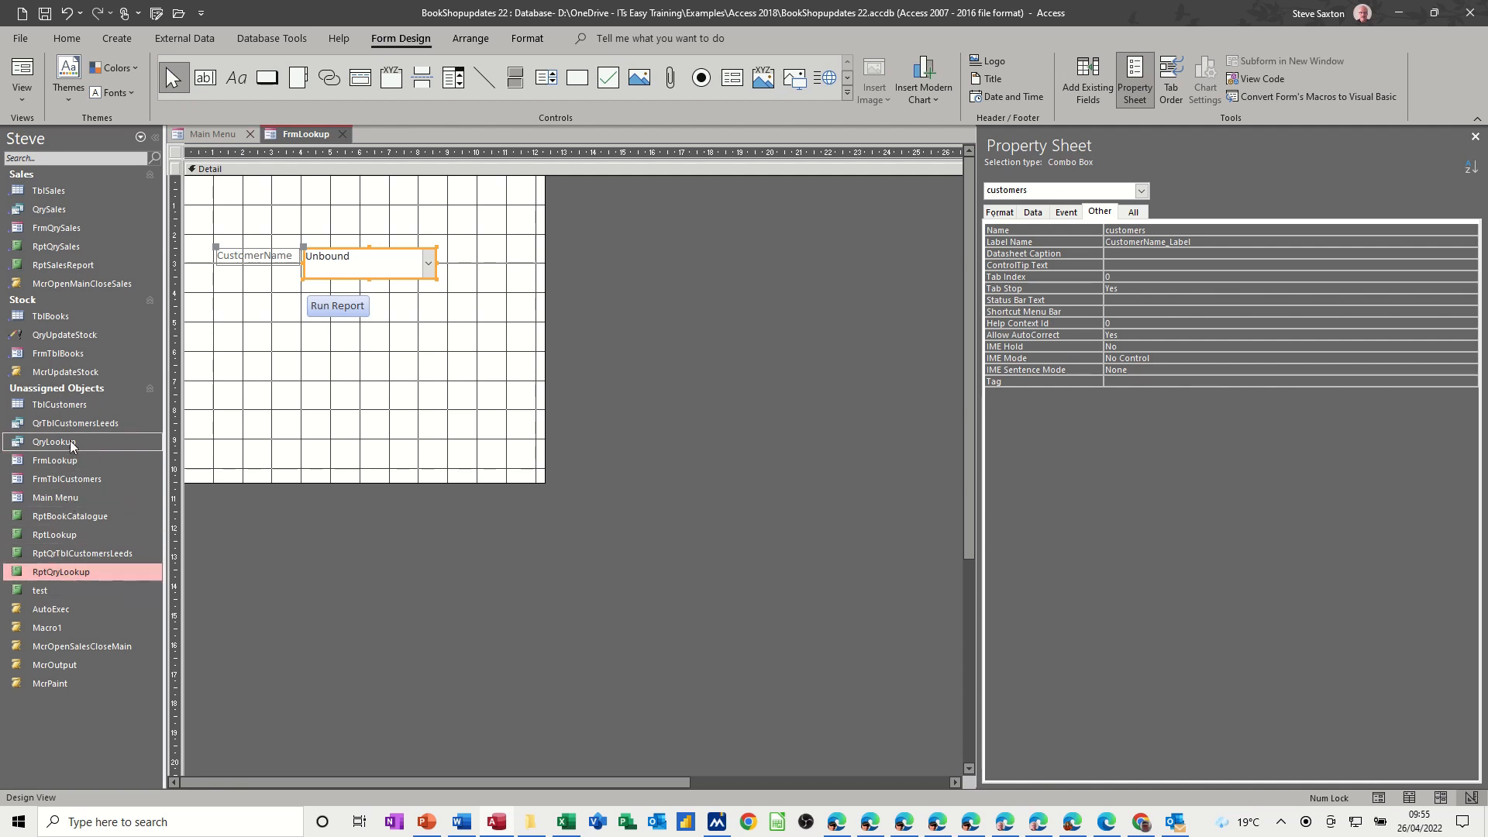
{"action": "right_click", "coordinate": [52, 441]}
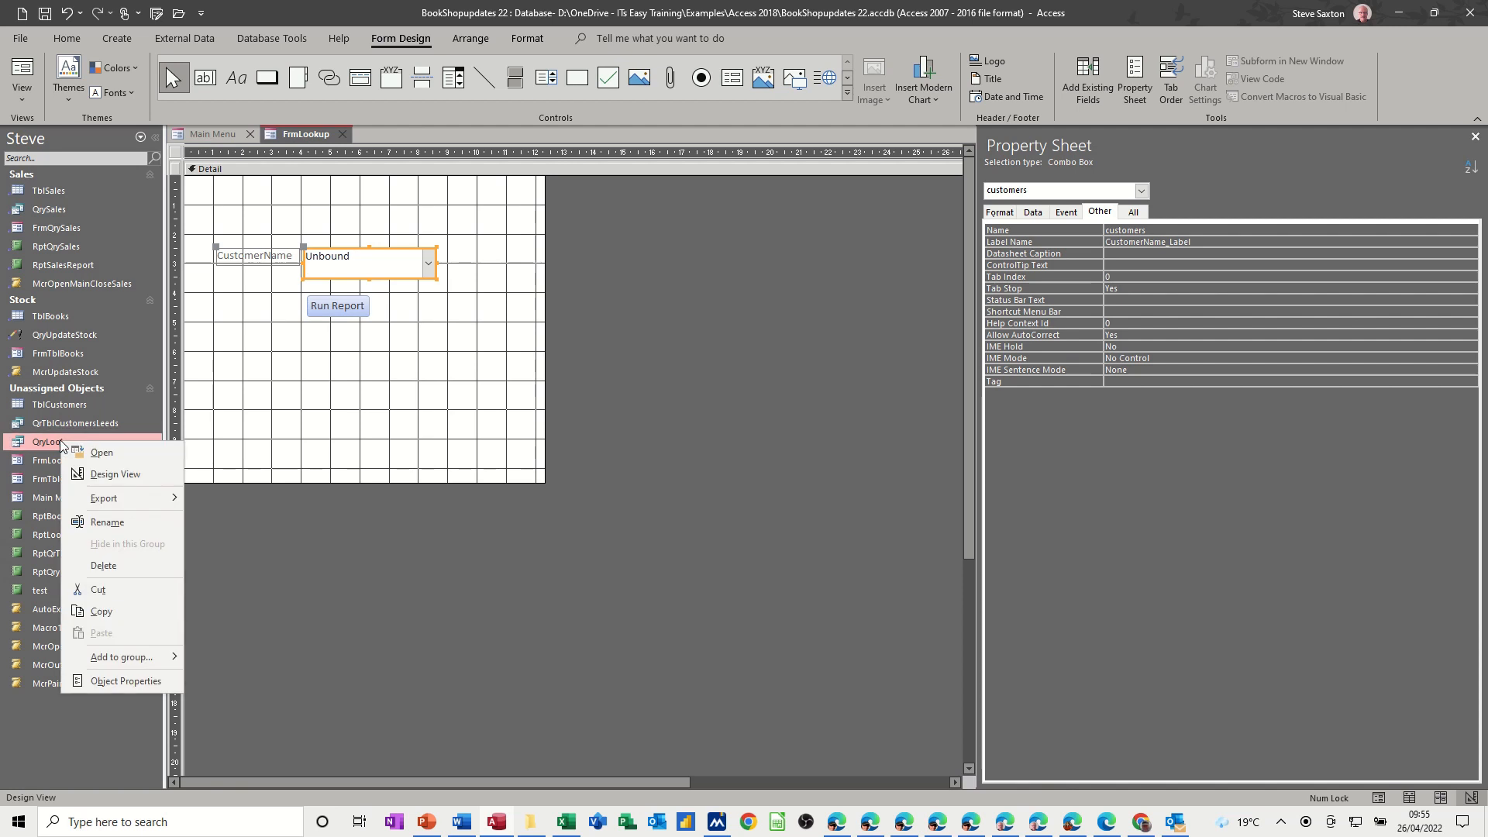
{"action": "left_click", "coordinate": [101, 452]}
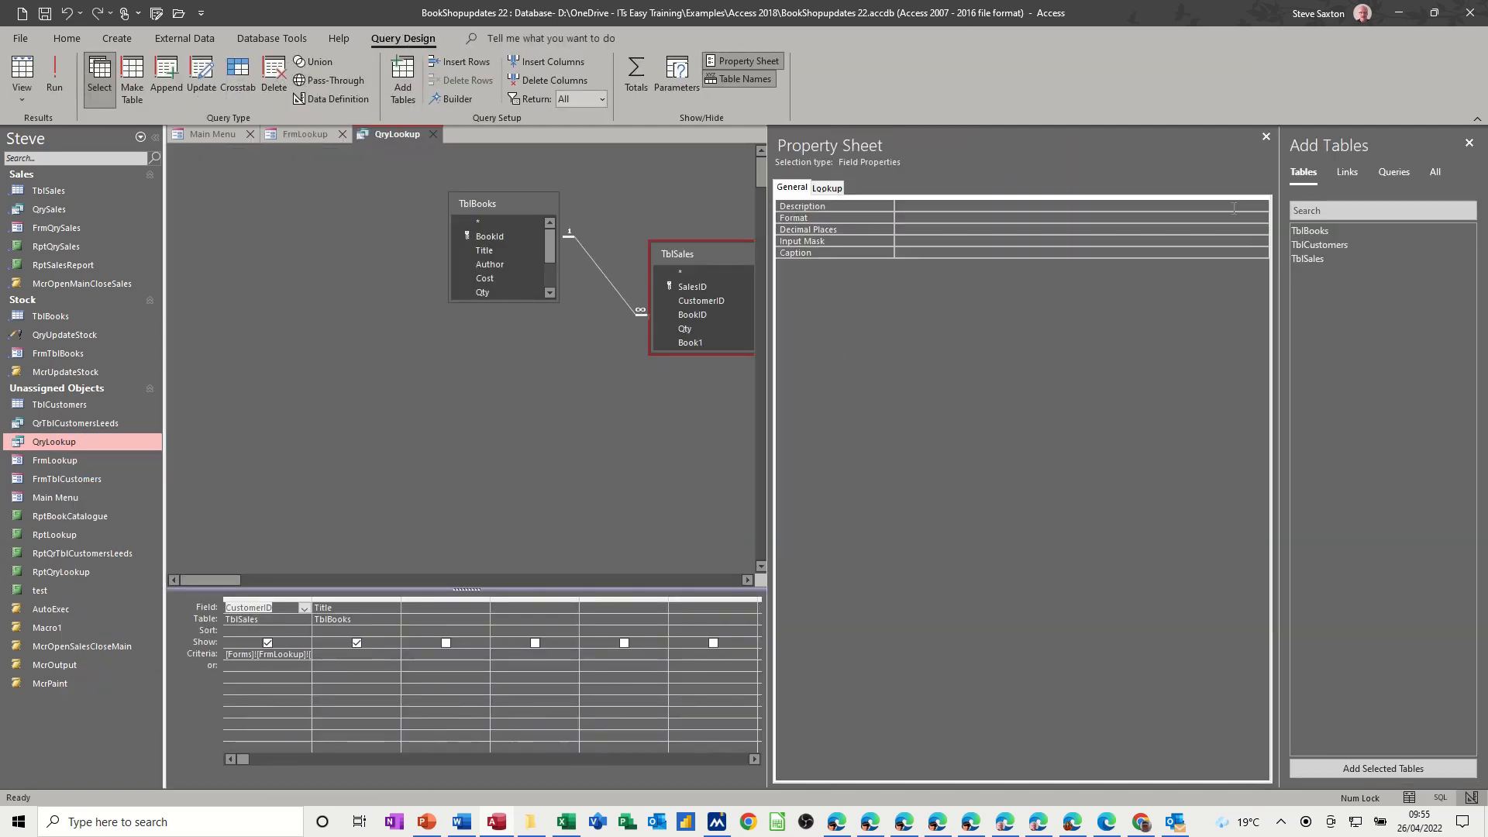
Review QryLookup's [Forms]![FrmLookup]![customers] criterion, then close the query and answer the save prompt.
{"action": "left_click", "coordinate": [749, 60]}
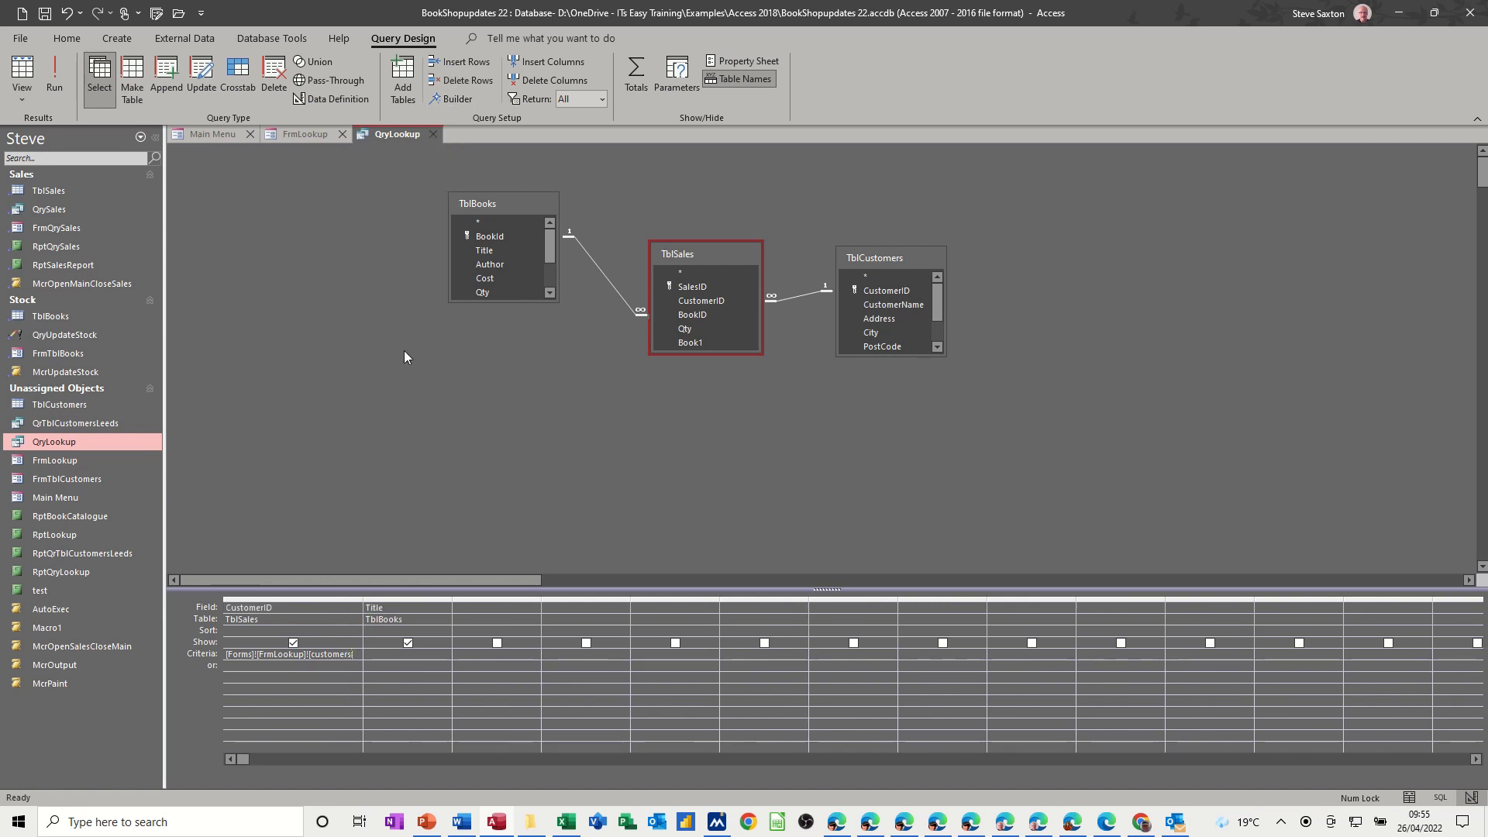
{"action": "left_click", "coordinate": [458, 98]}
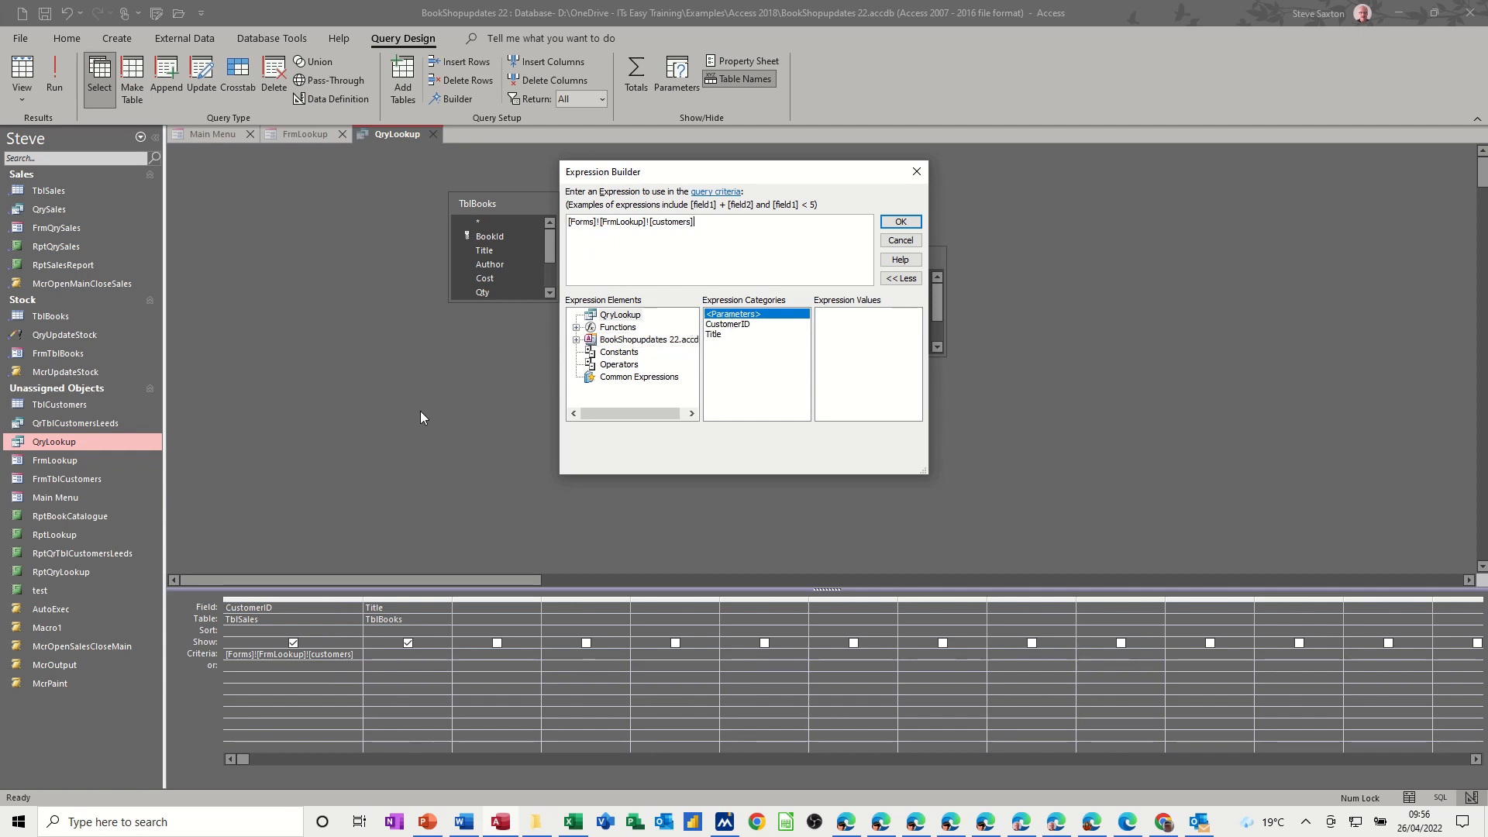
{"action": "mouse_move", "coordinate": [300, 322]}
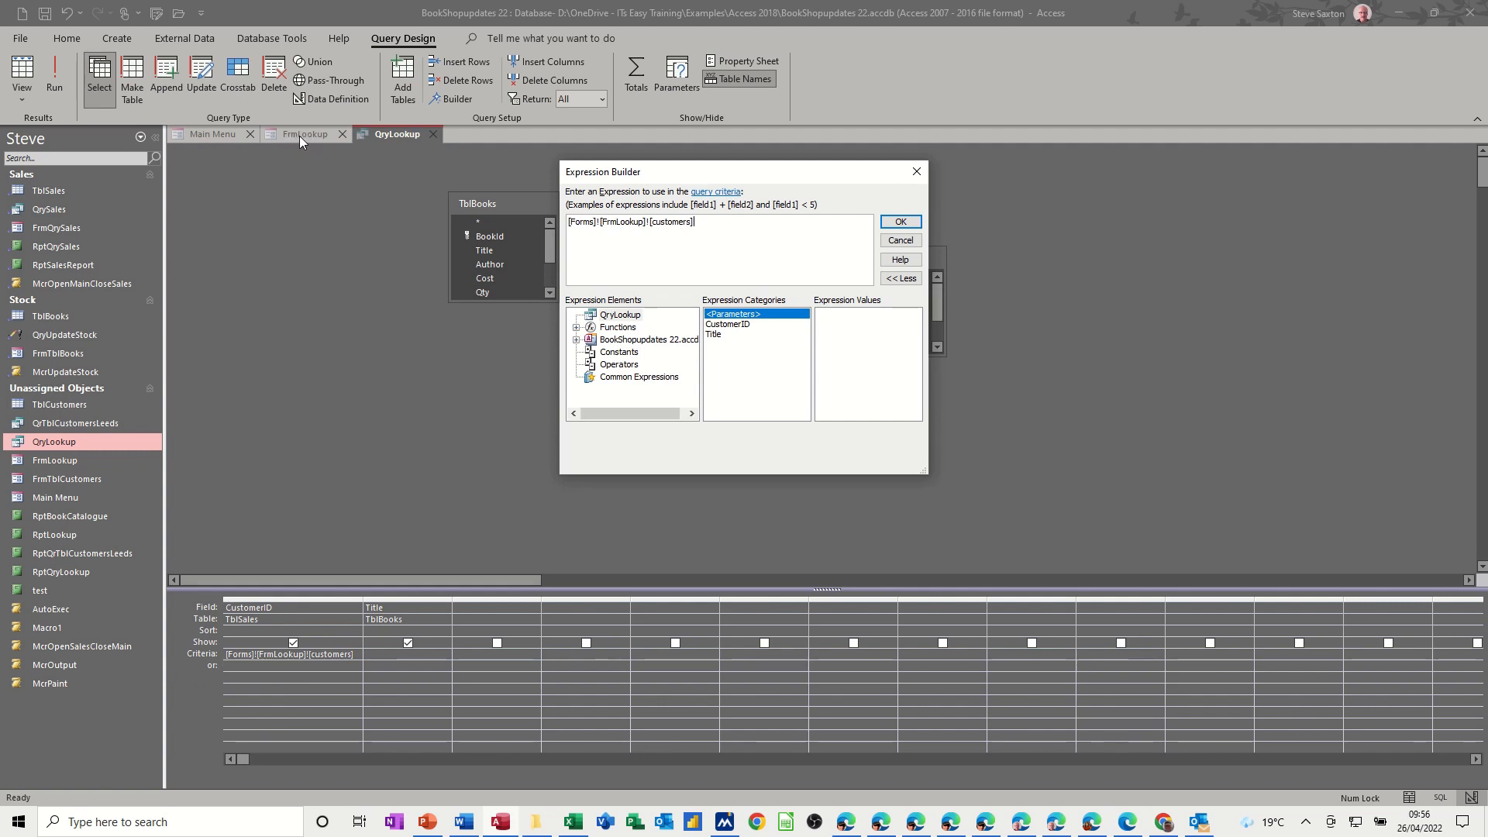
{"action": "mouse_move", "coordinate": [316, 140]}
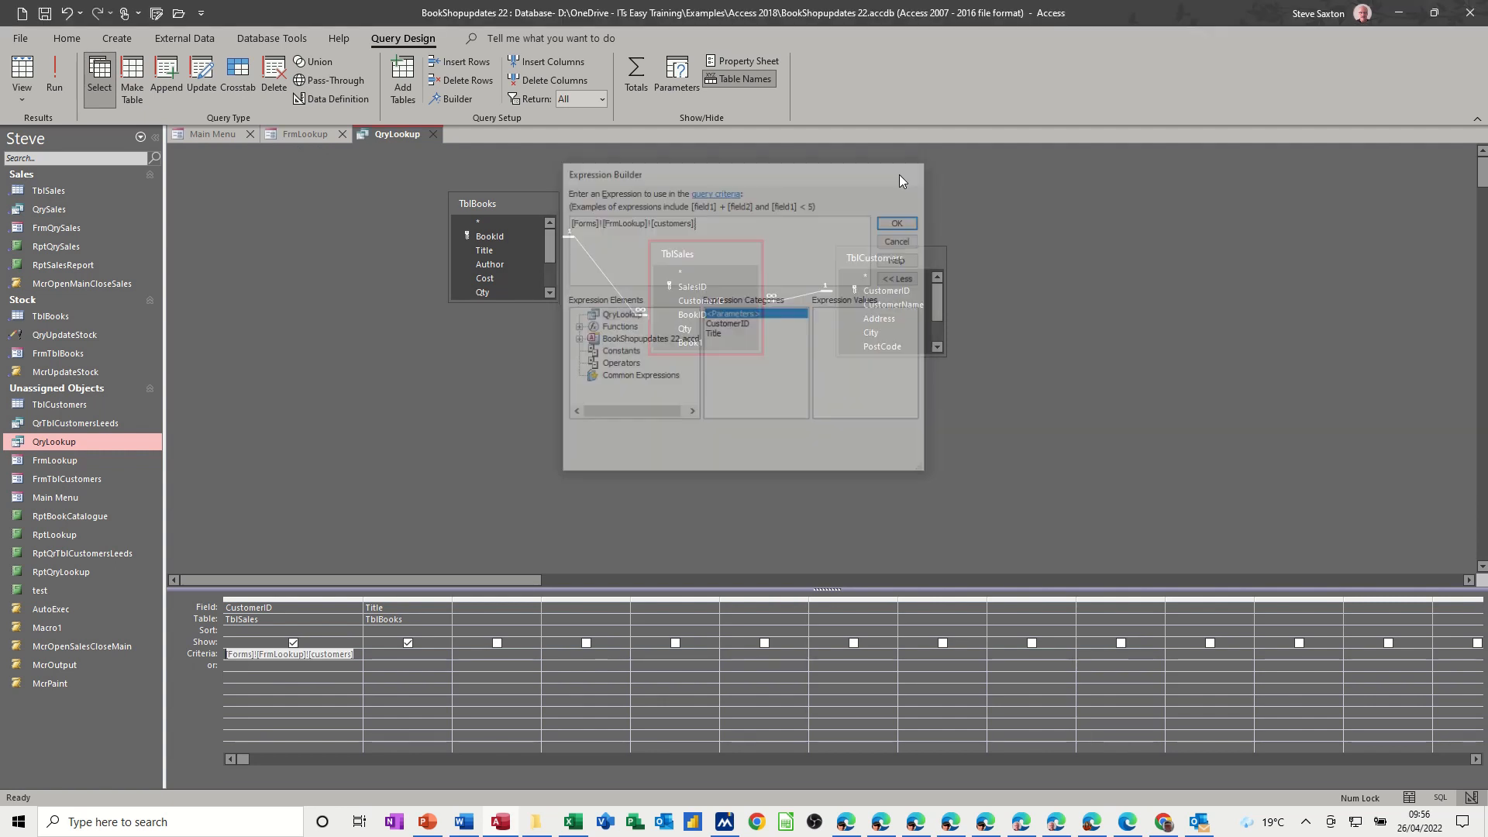
{"action": "left_click", "coordinate": [893, 223]}
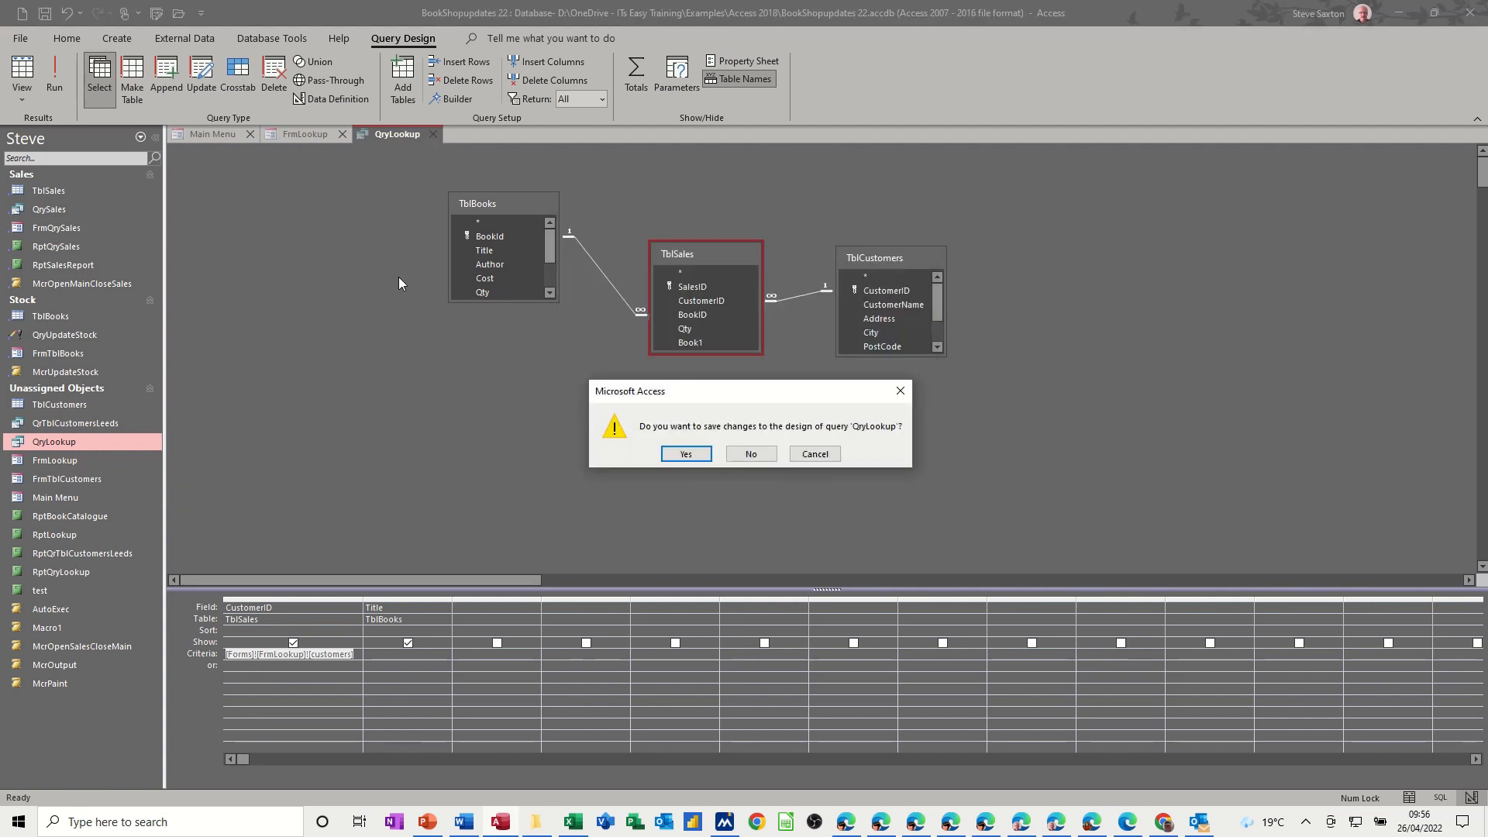
{"action": "left_click", "coordinate": [685, 453]}
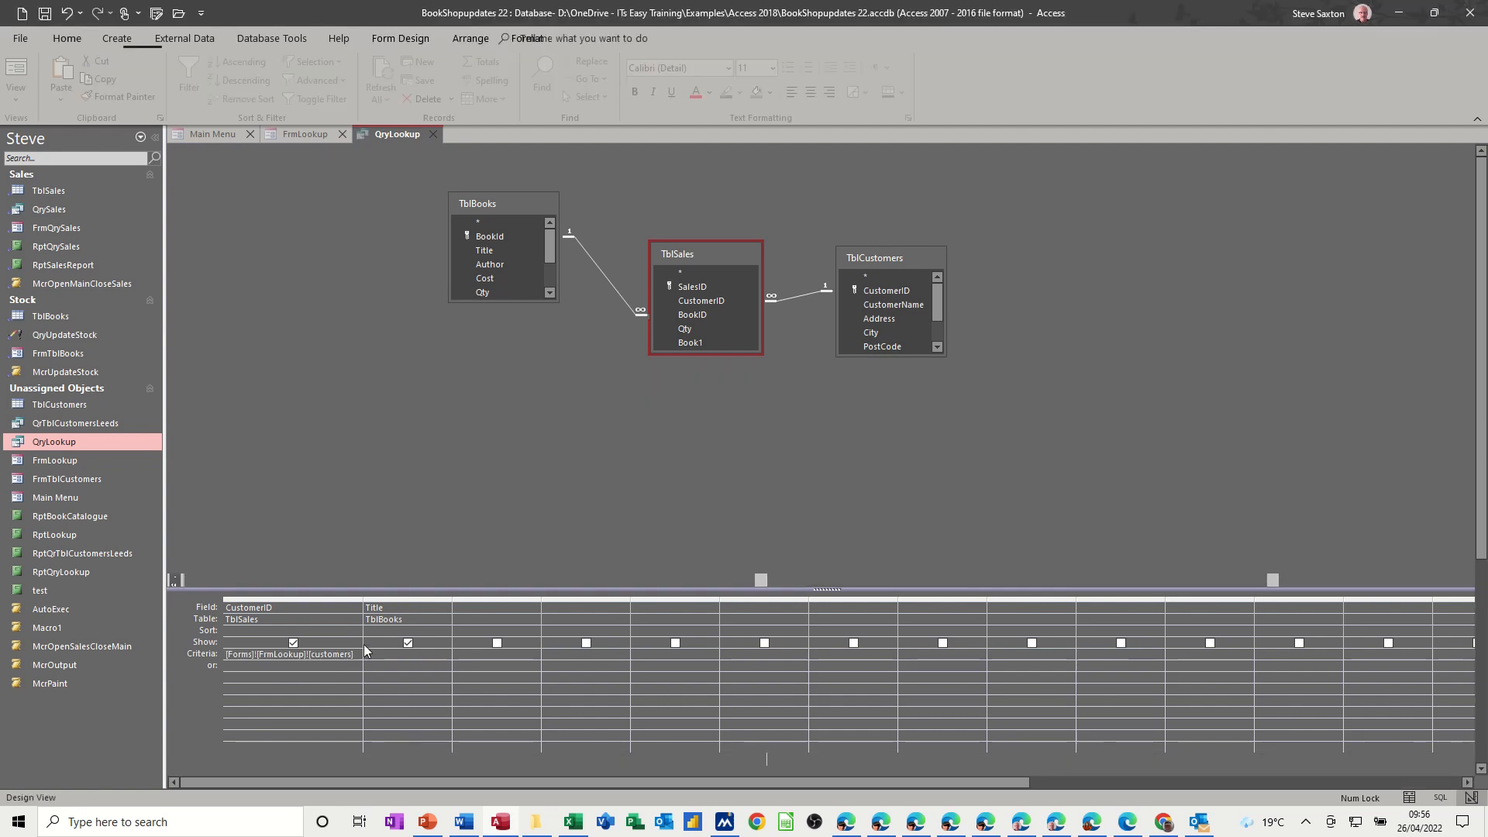
With Mr Green chosen in Form View, run QryLookup showing his two books, then close it.
{"action": "left_click", "coordinate": [304, 132]}
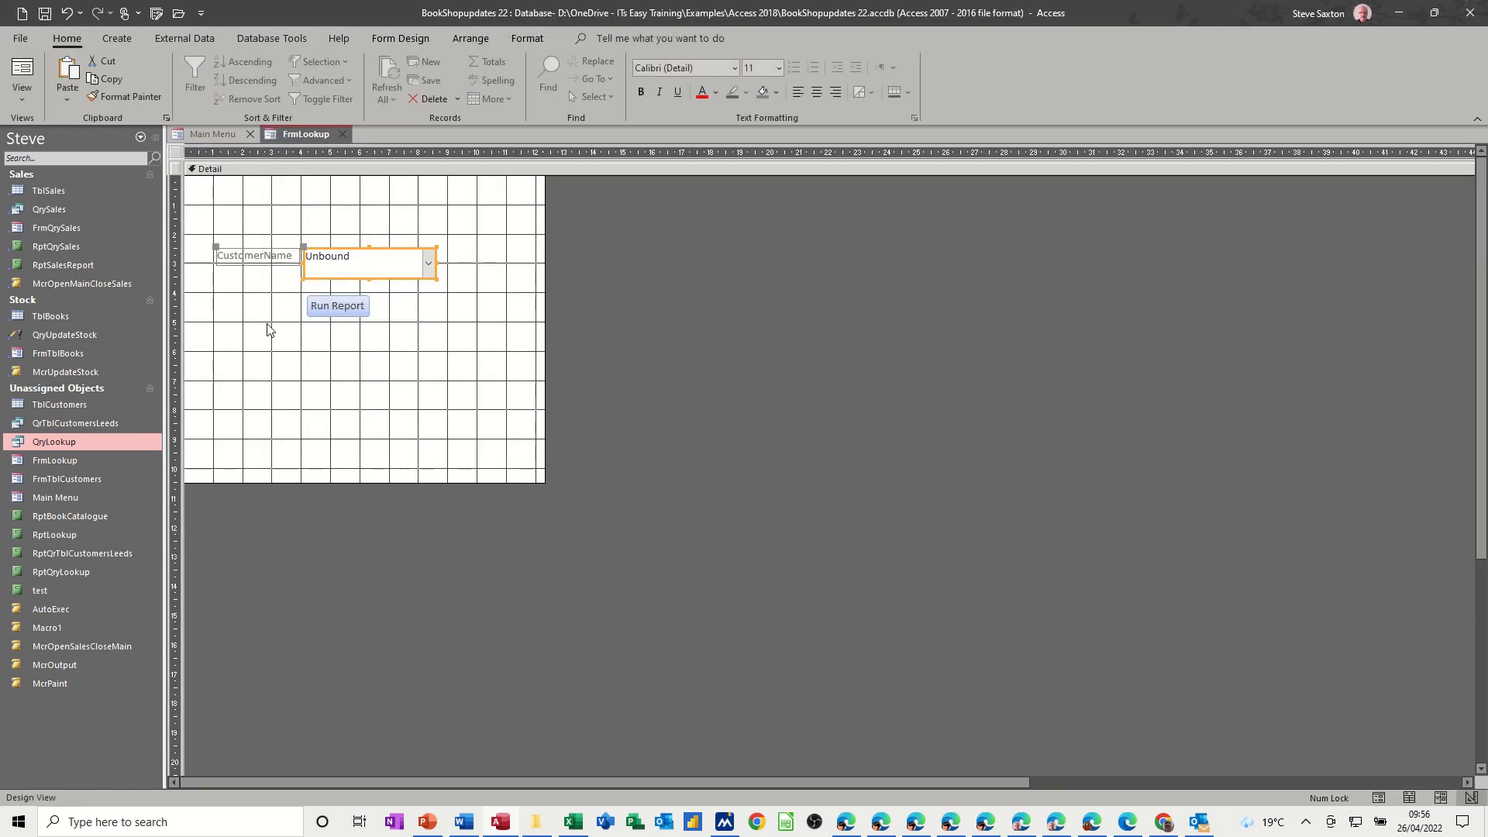
{"action": "mouse_move", "coordinate": [269, 254]}
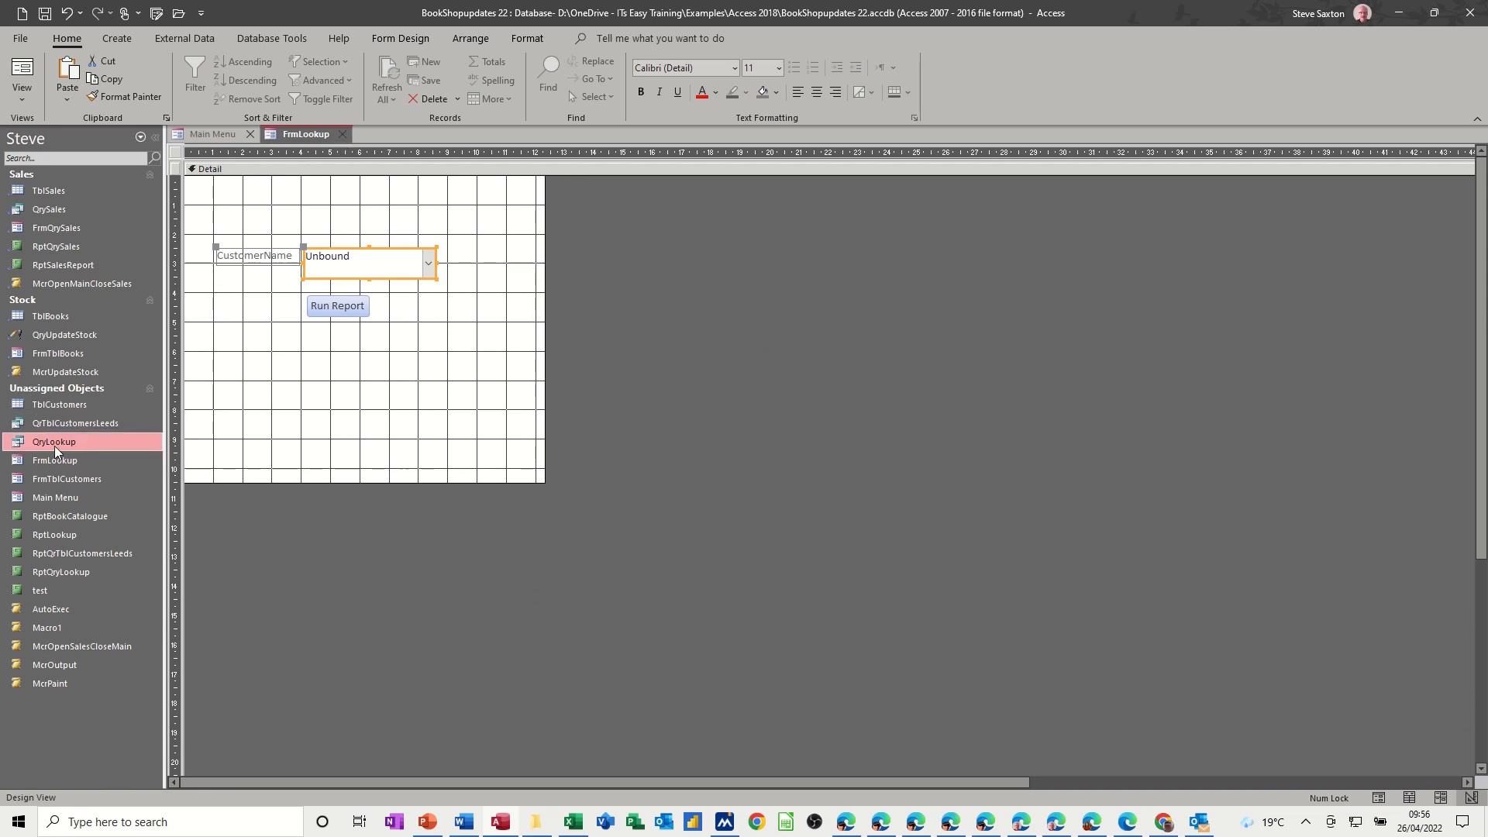
{"action": "double_click", "coordinate": [54, 441]}
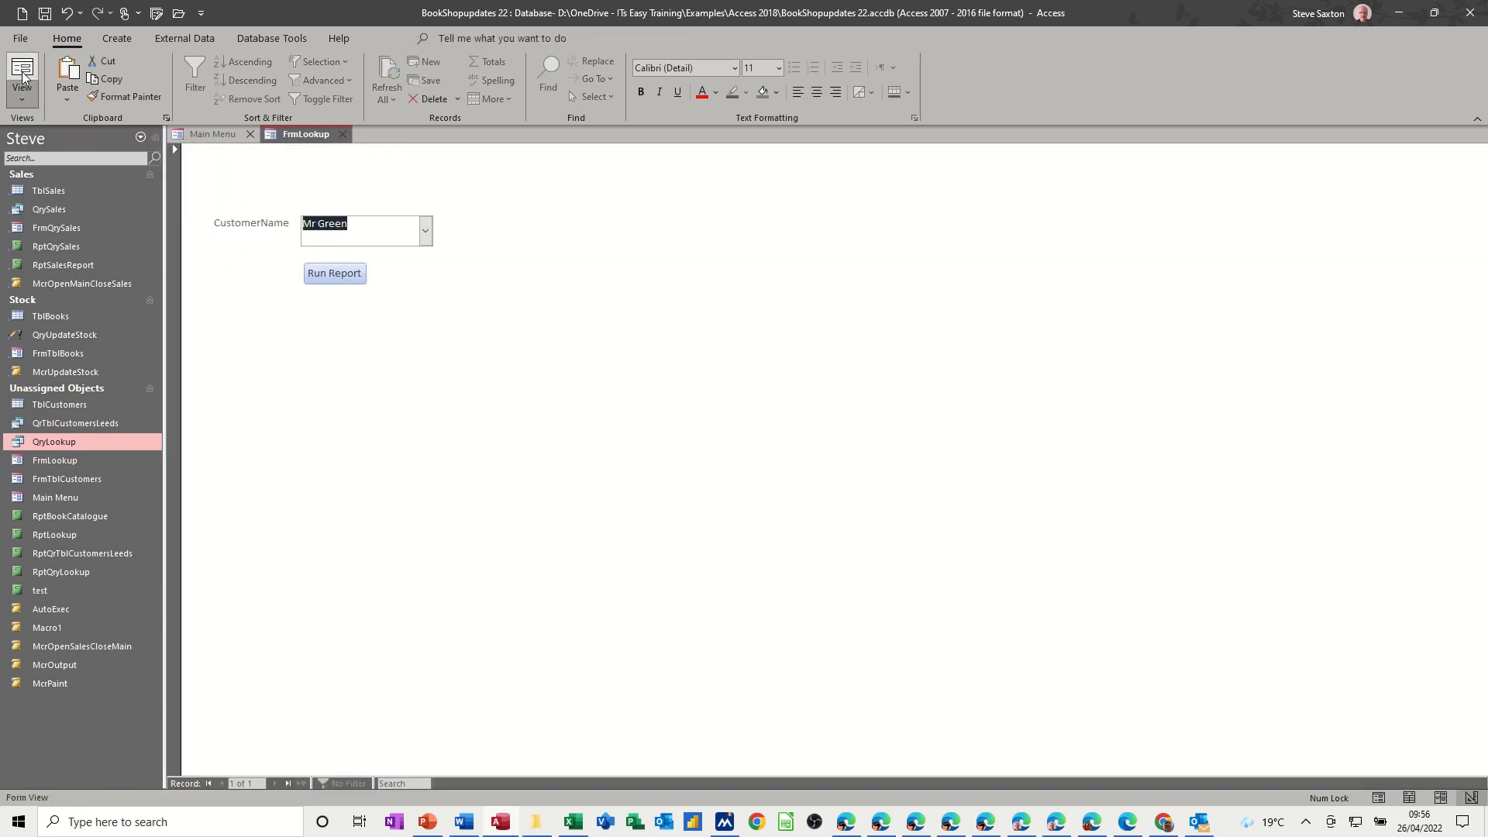
{"action": "left_click", "coordinate": [54, 441]}
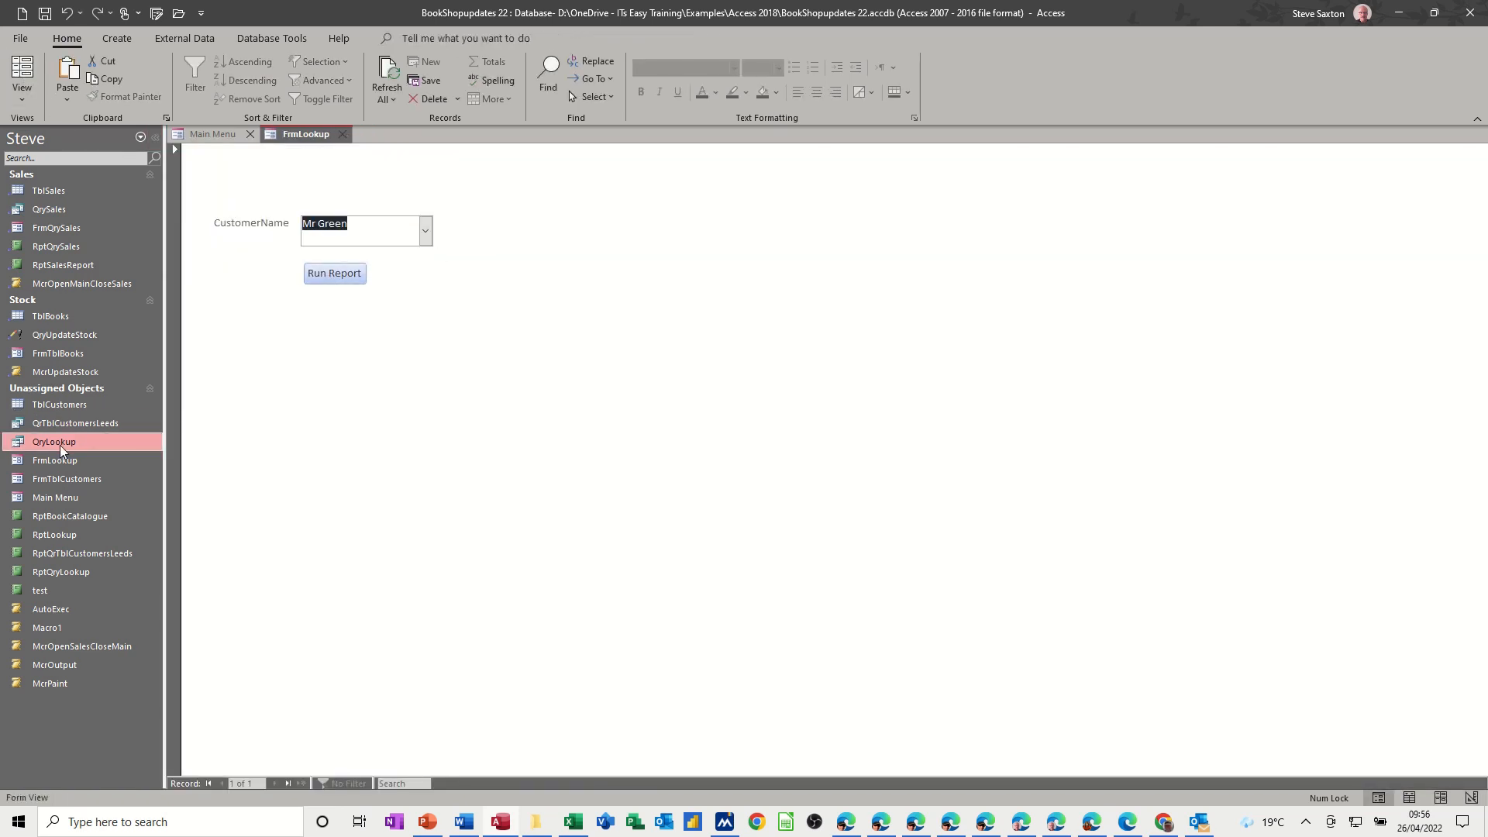
{"action": "double_click", "coordinate": [54, 441]}
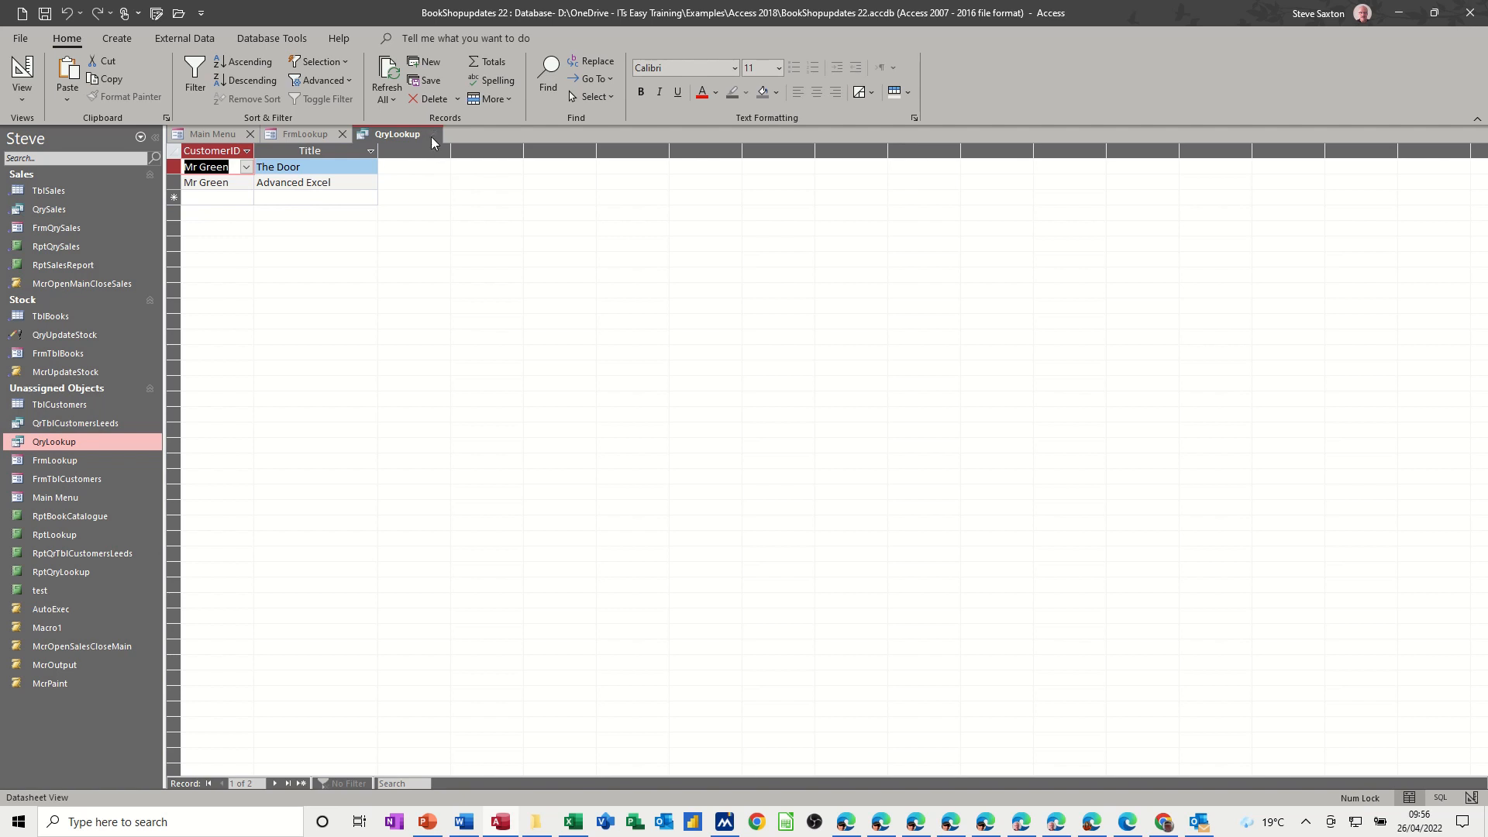
{"action": "left_click", "coordinate": [435, 134]}
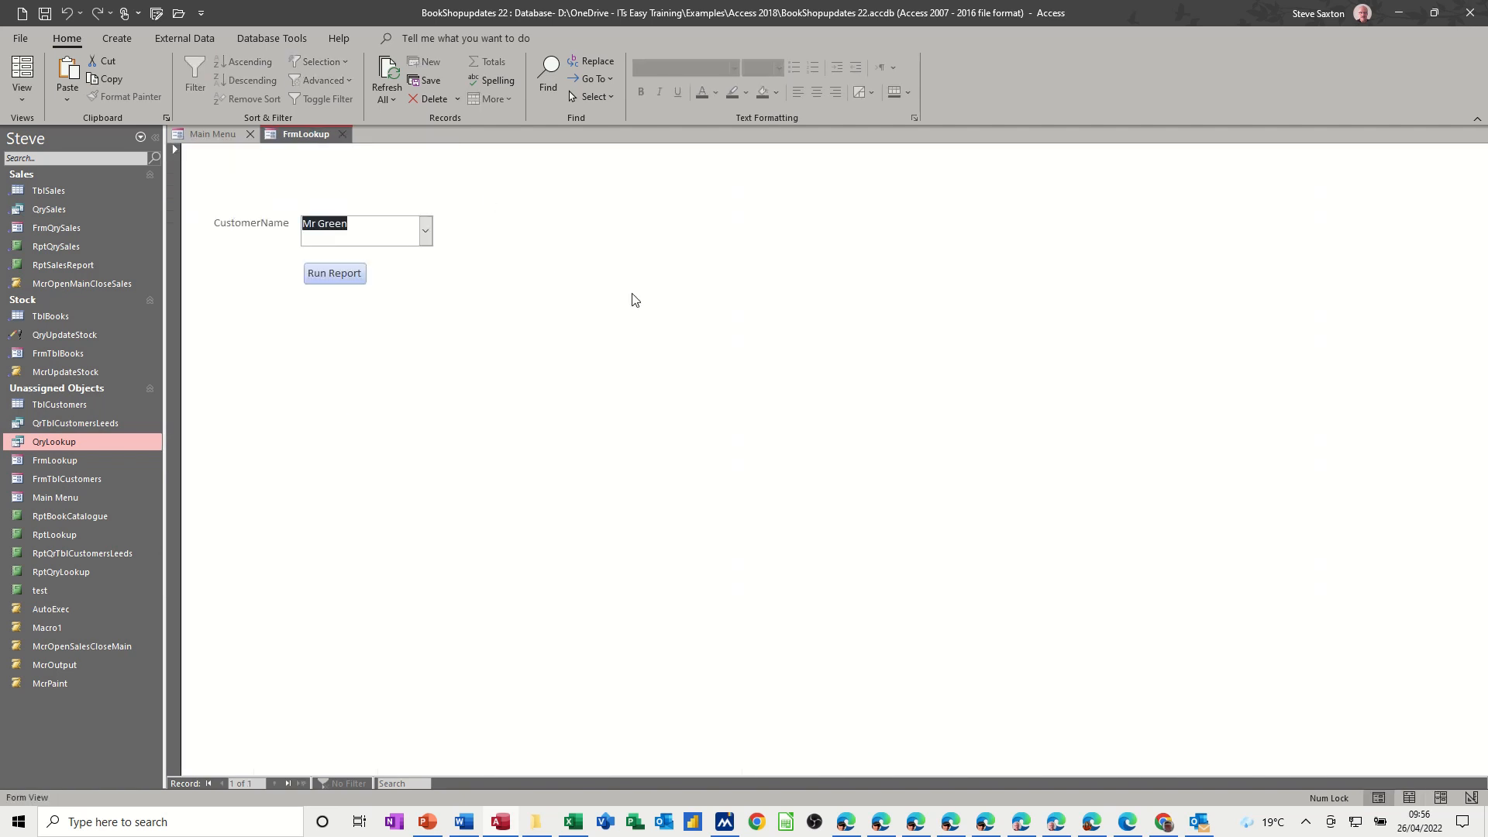